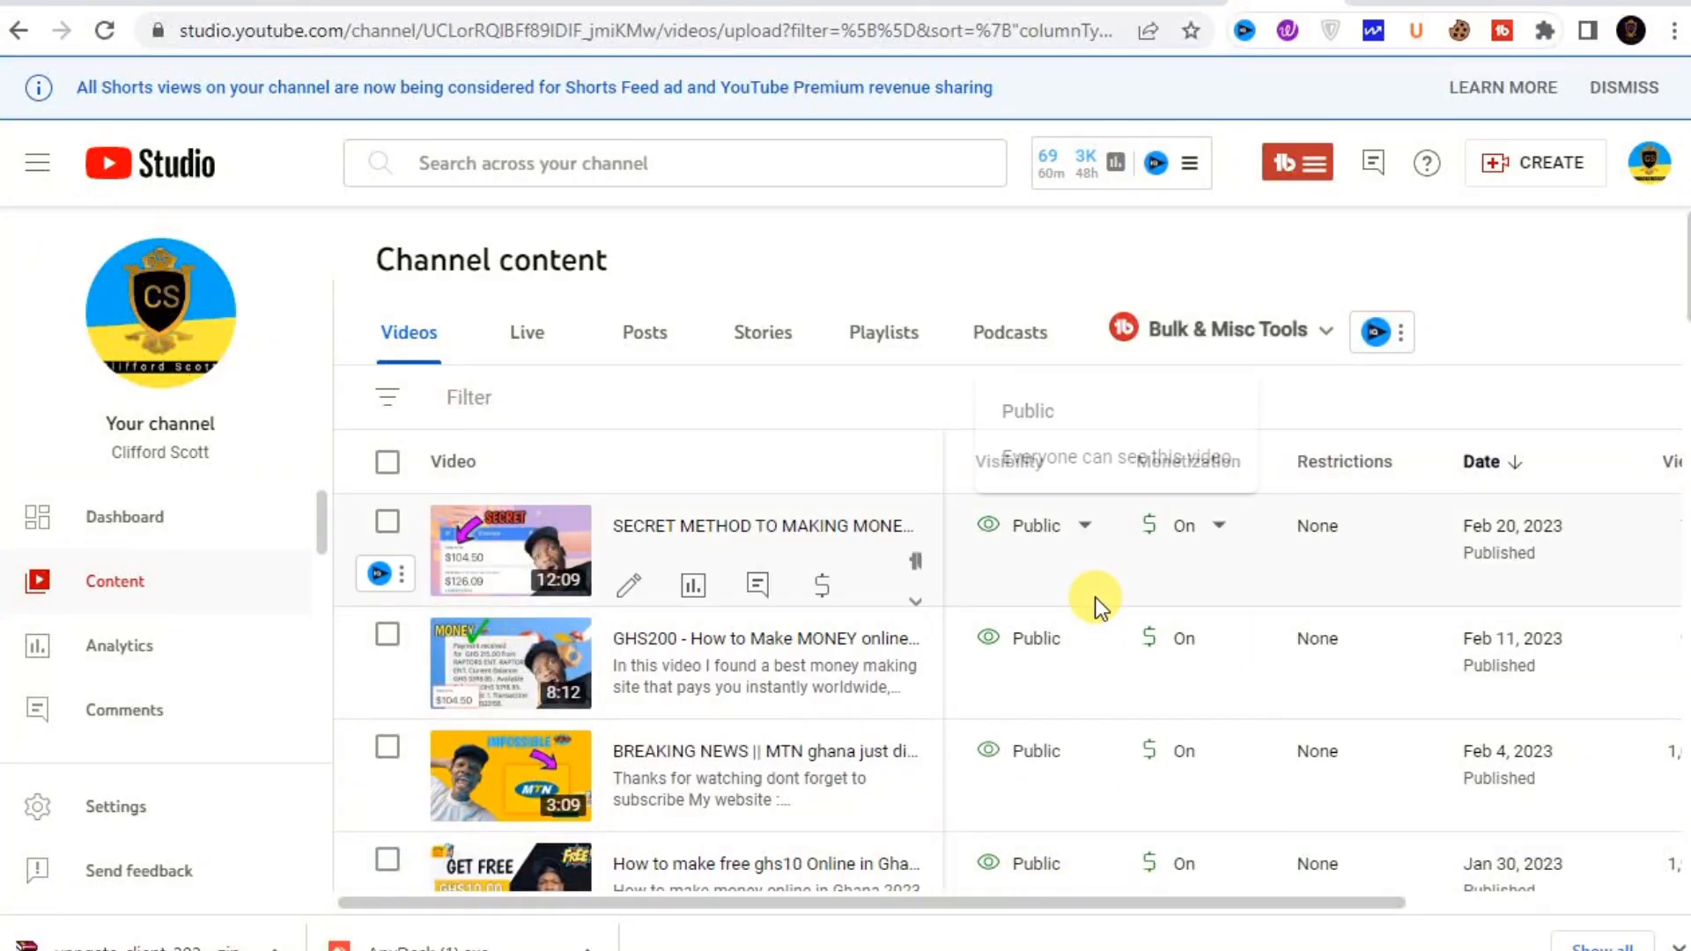
# Open the Aviator Predictor app video's analytics overview, showing 57,779 lifetime views.
pyautogui.scroll(-3)
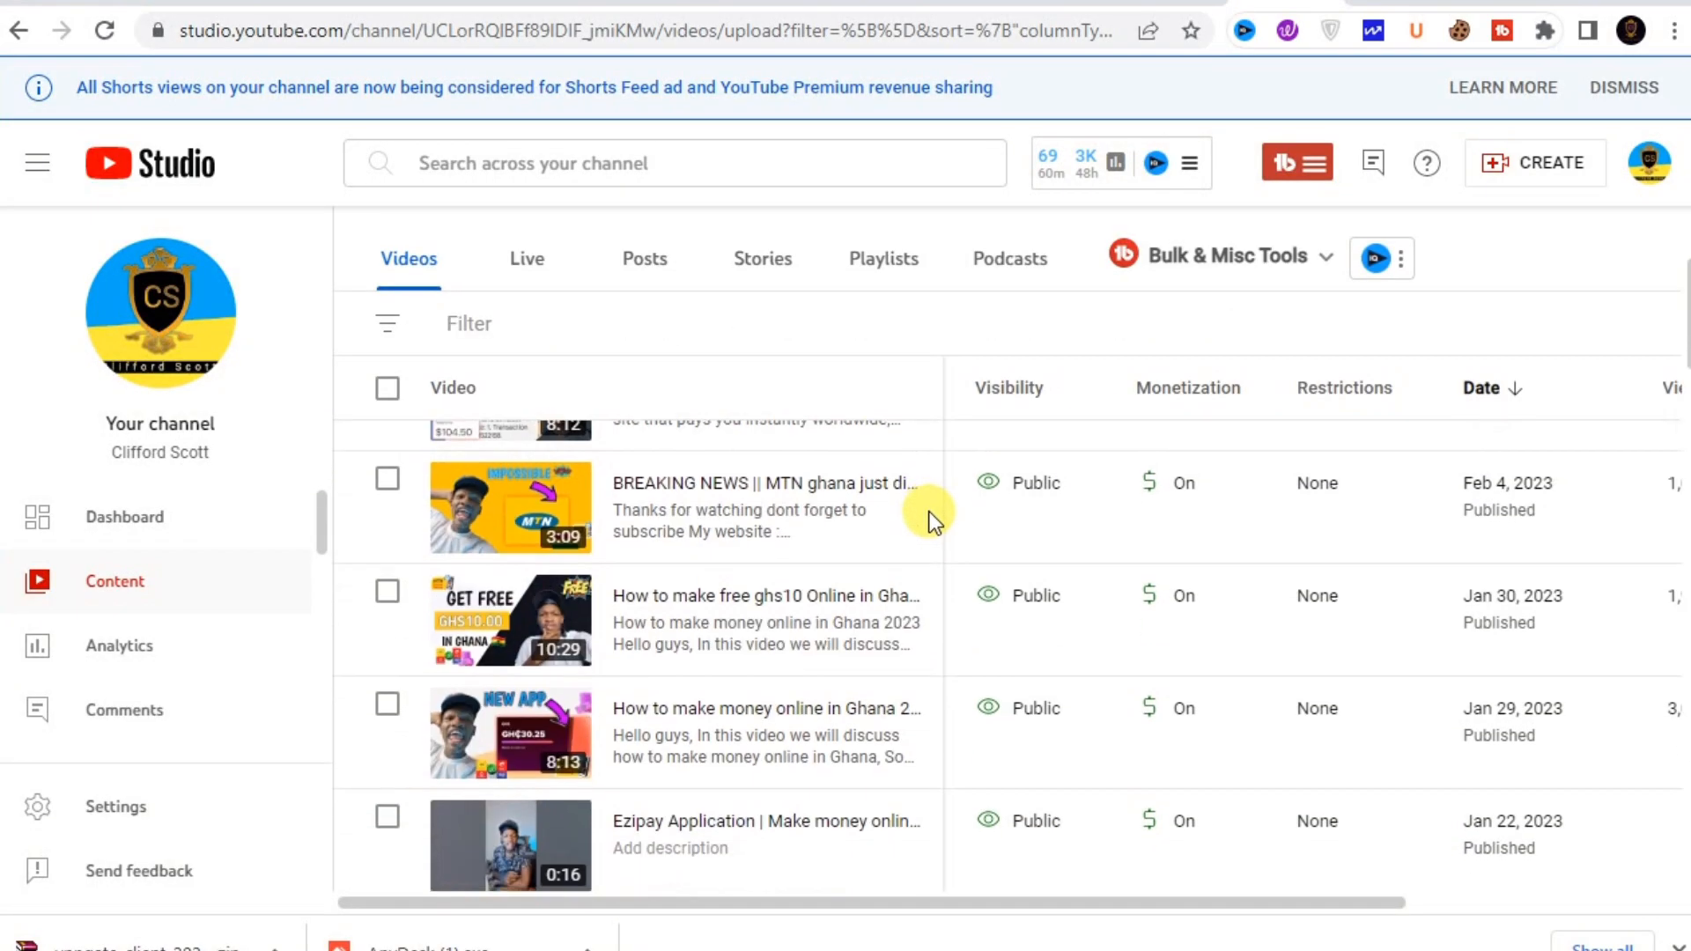
pyautogui.scroll(-3)
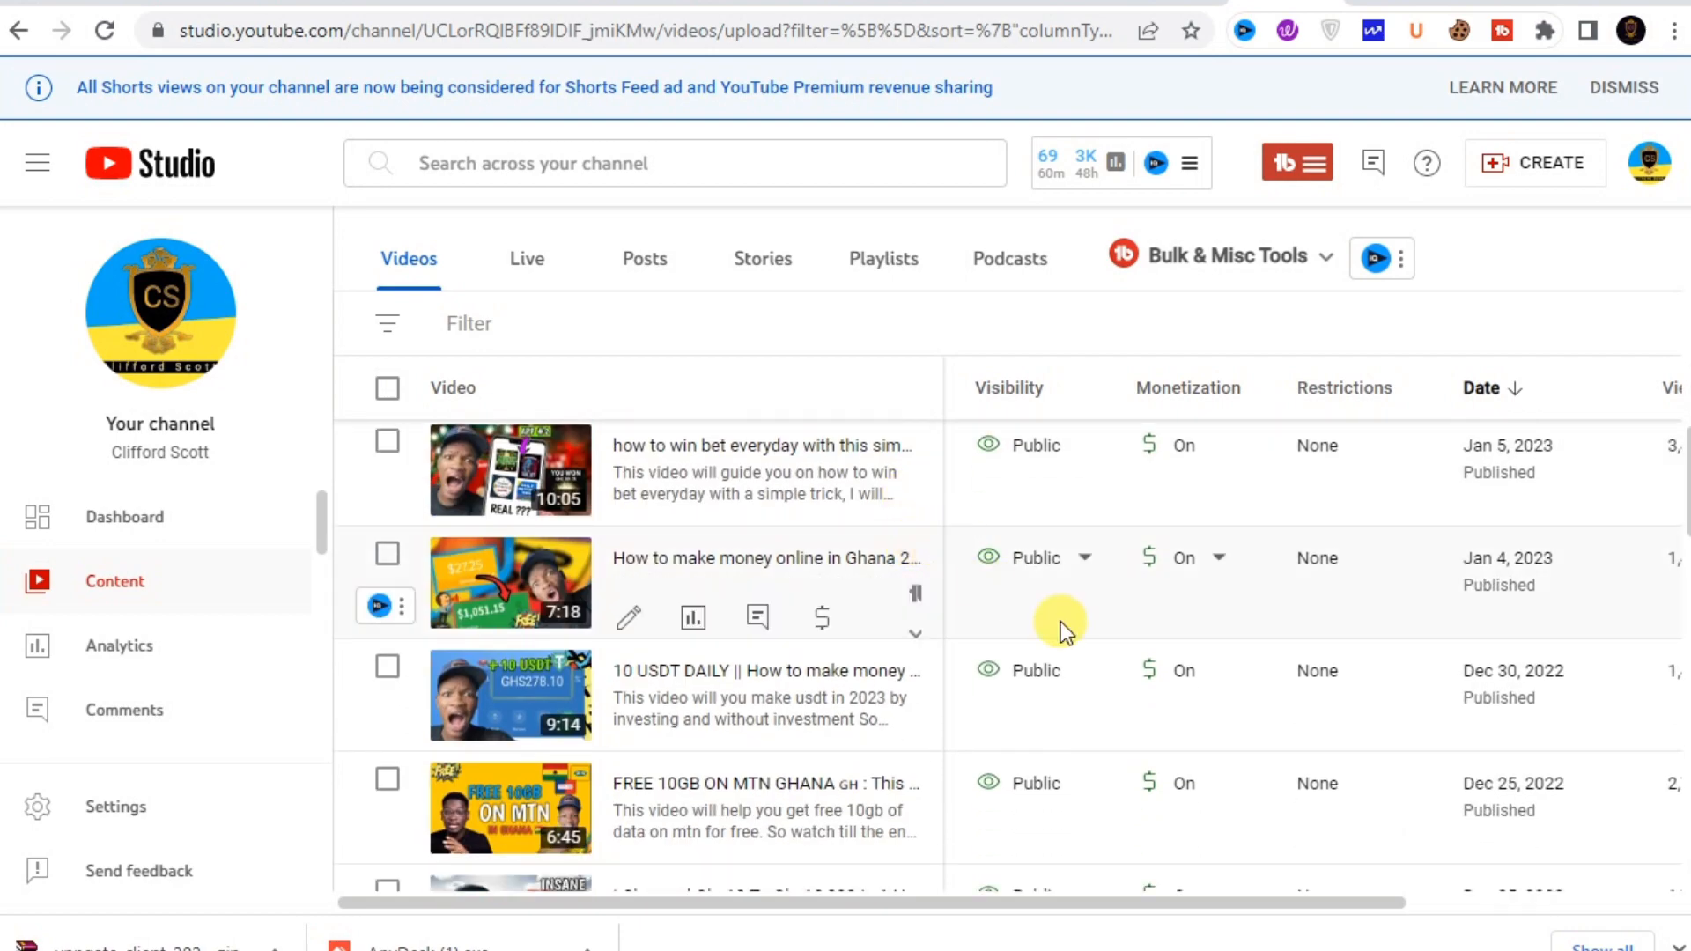
pyautogui.scroll(-3)
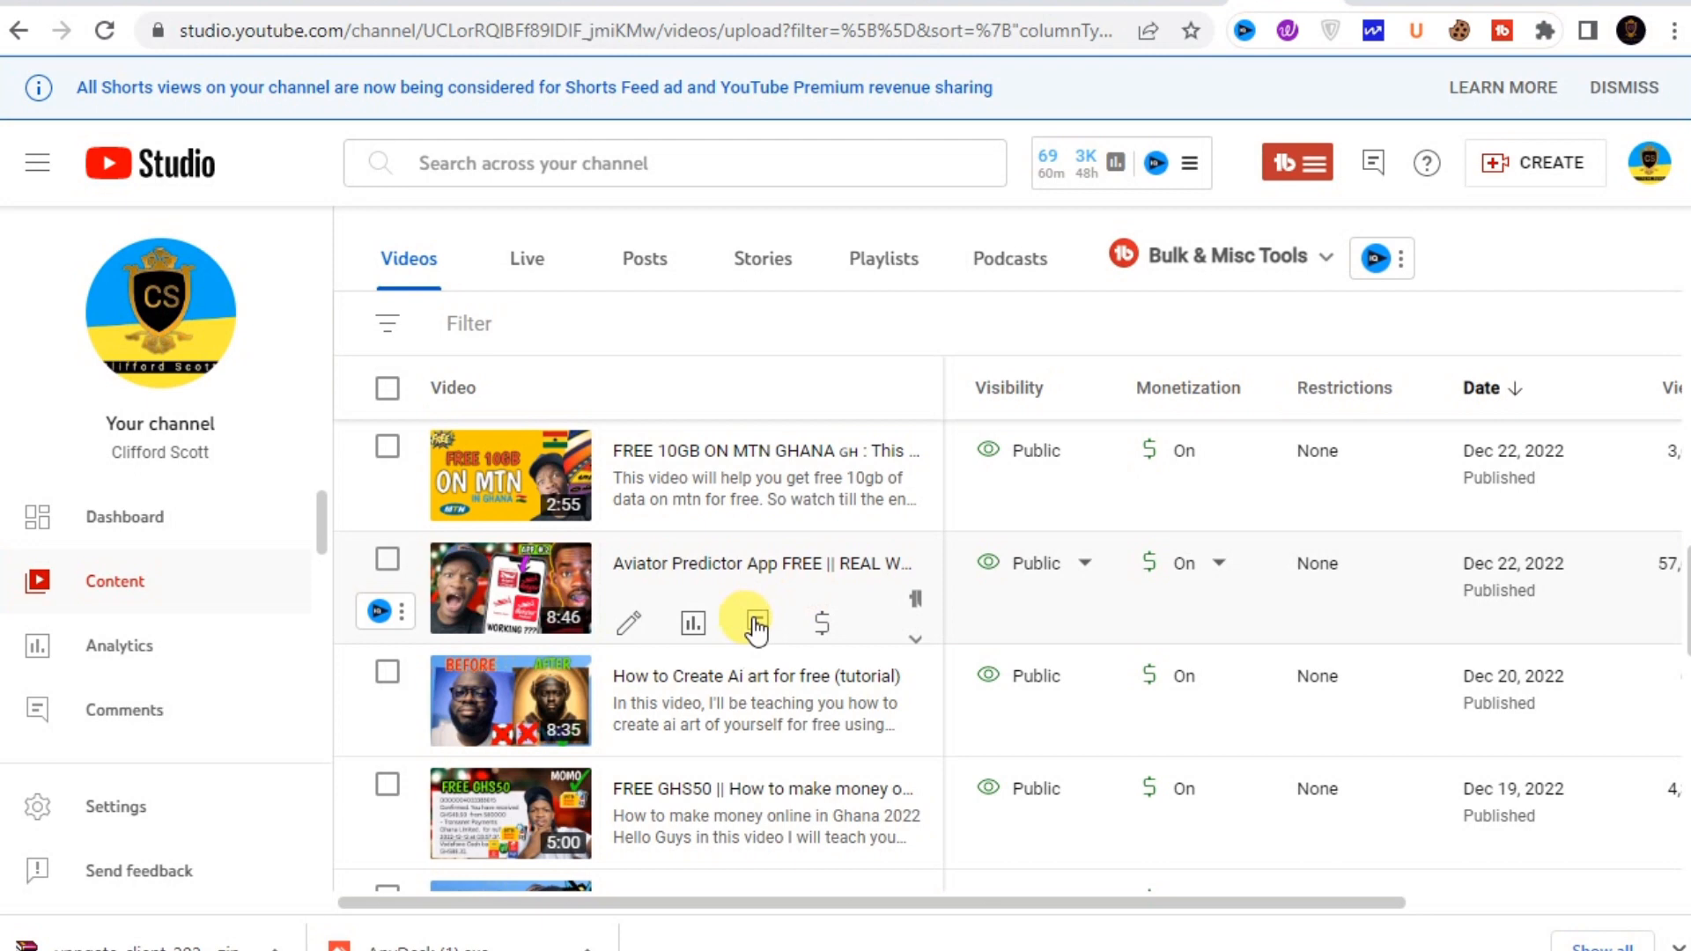
pyautogui.moveTo(691, 623)
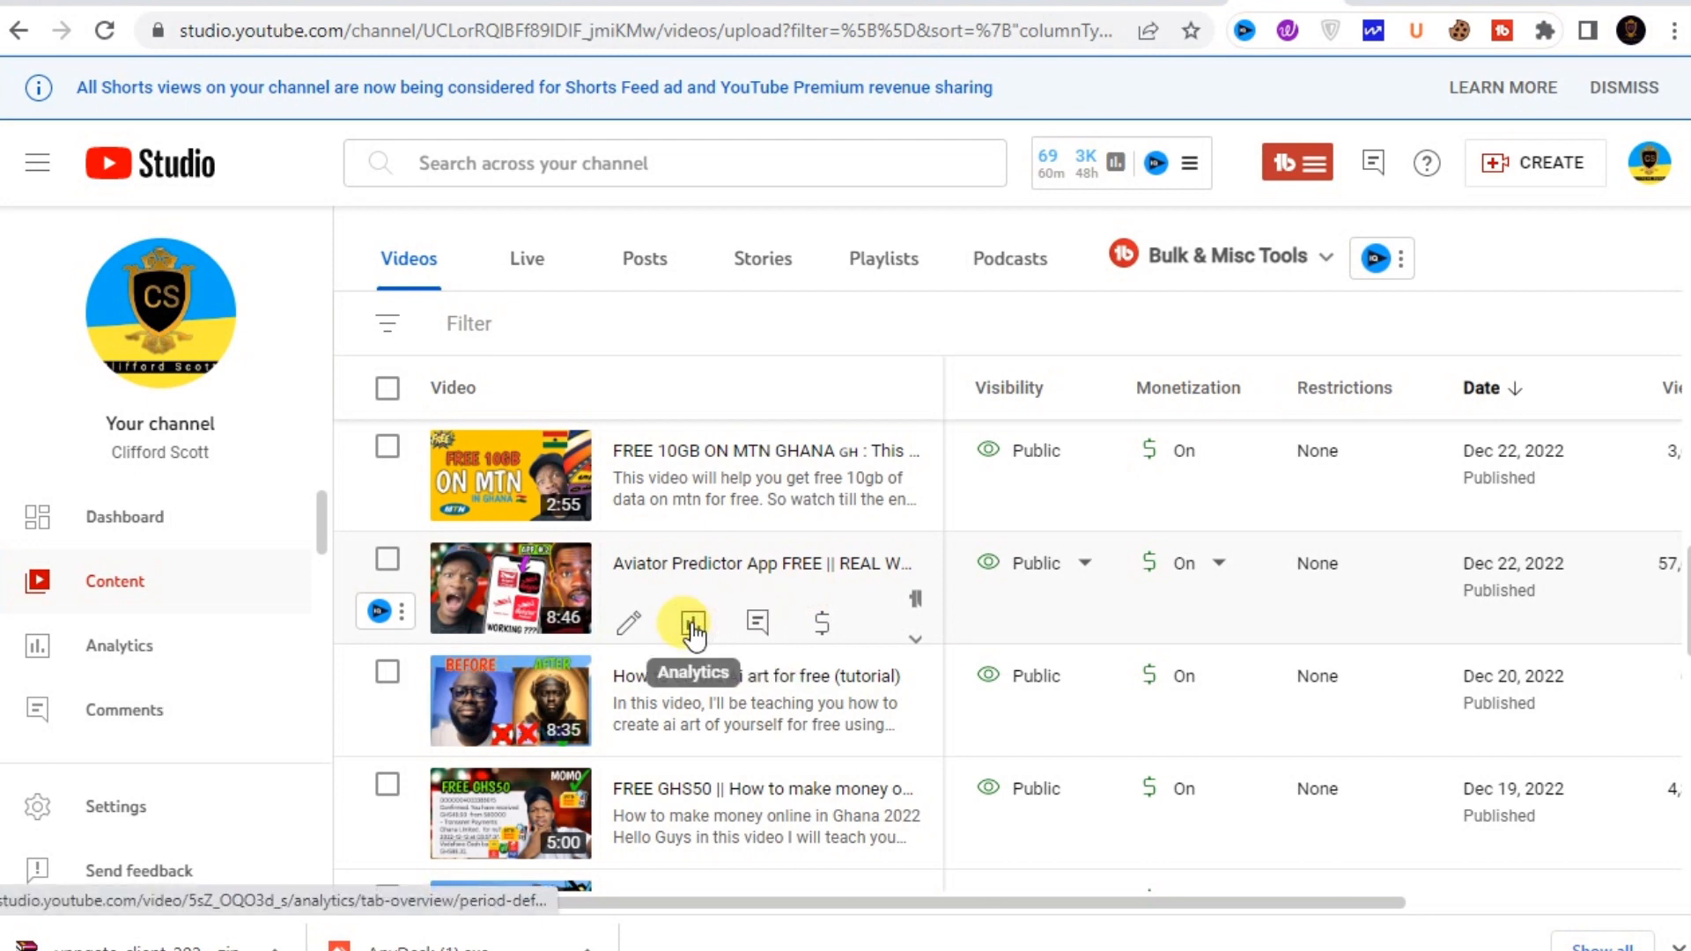
pyautogui.click(686, 623)
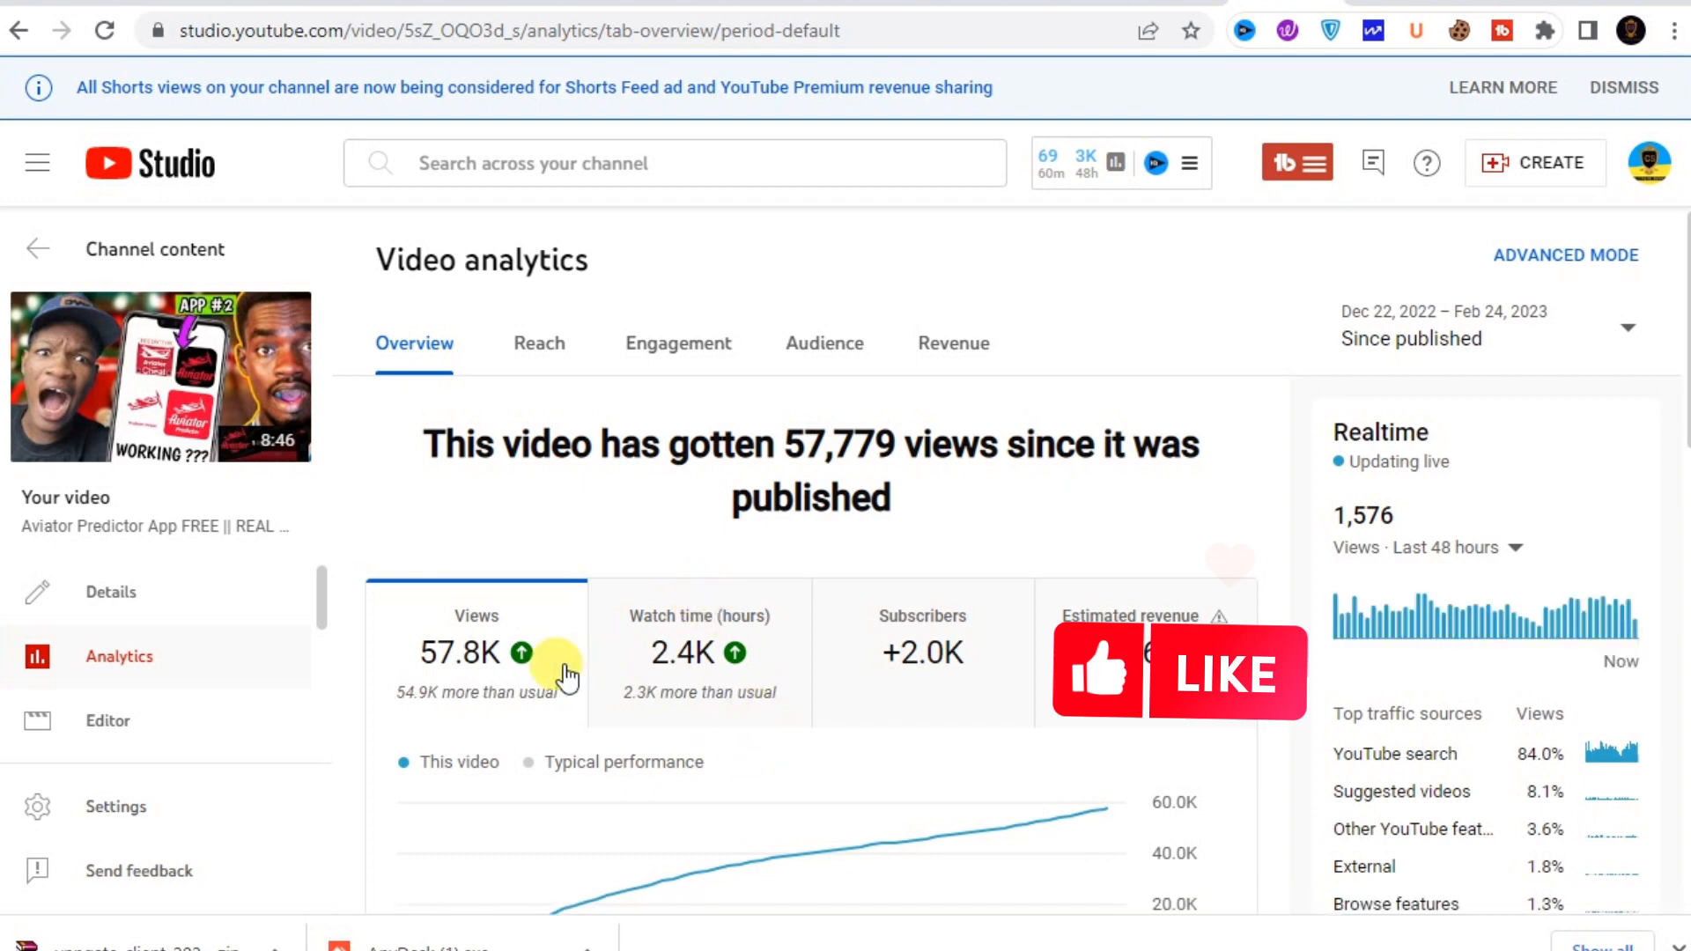
pyautogui.moveTo(159, 376)
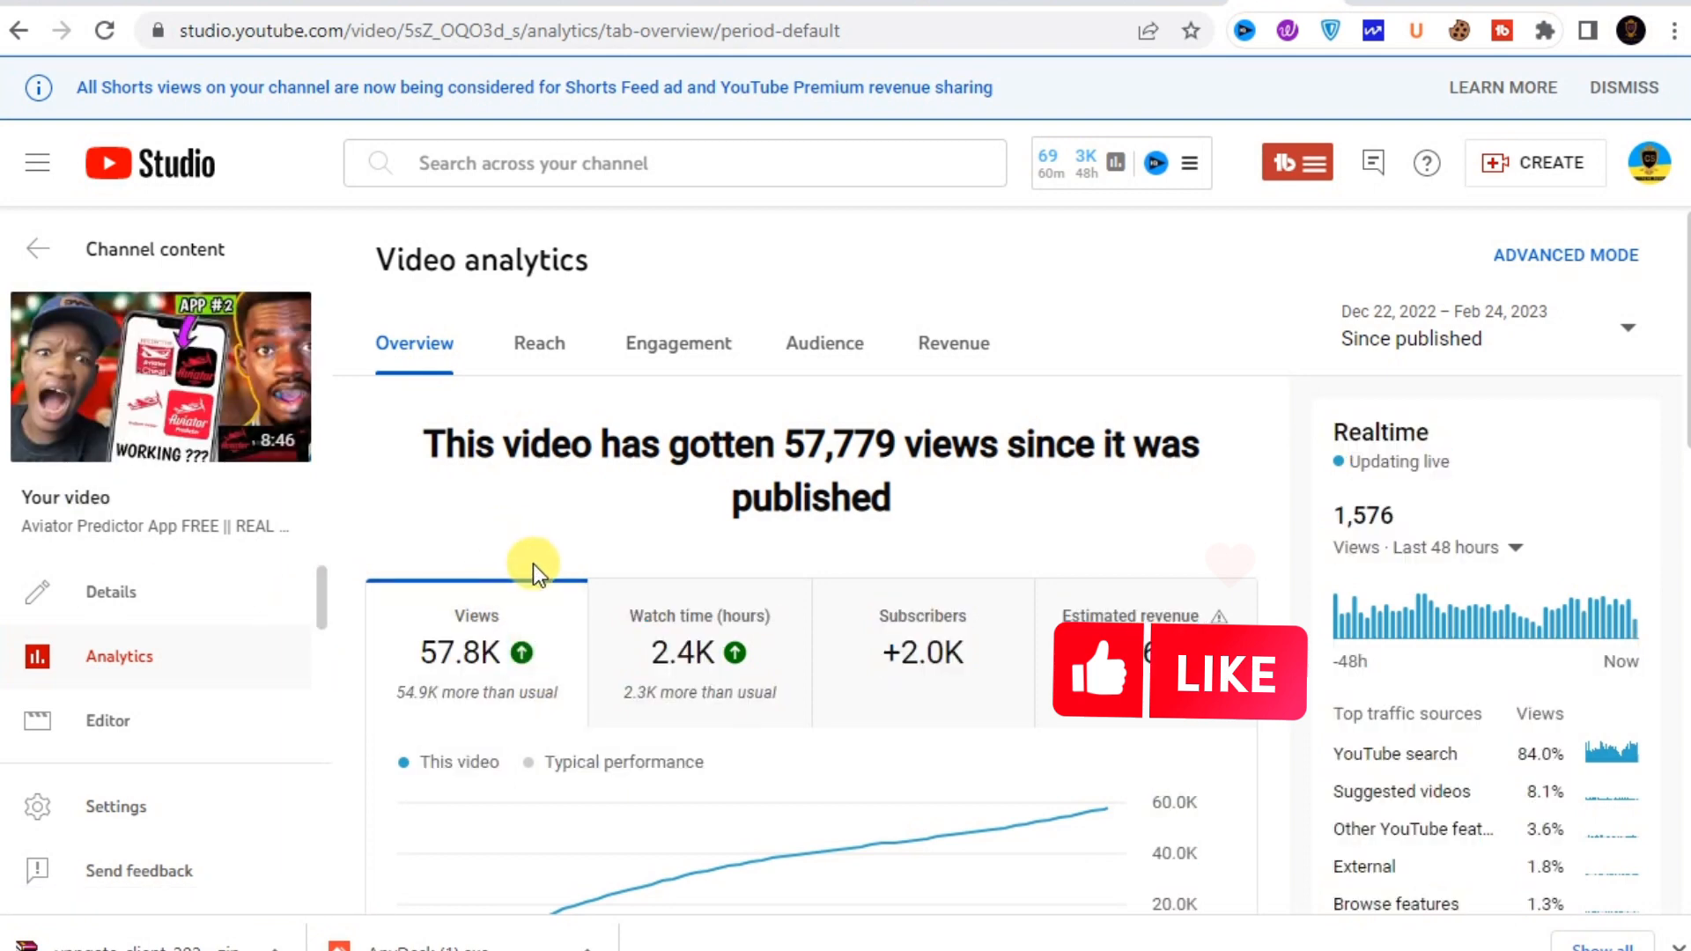
pyautogui.moveTo(681, 652)
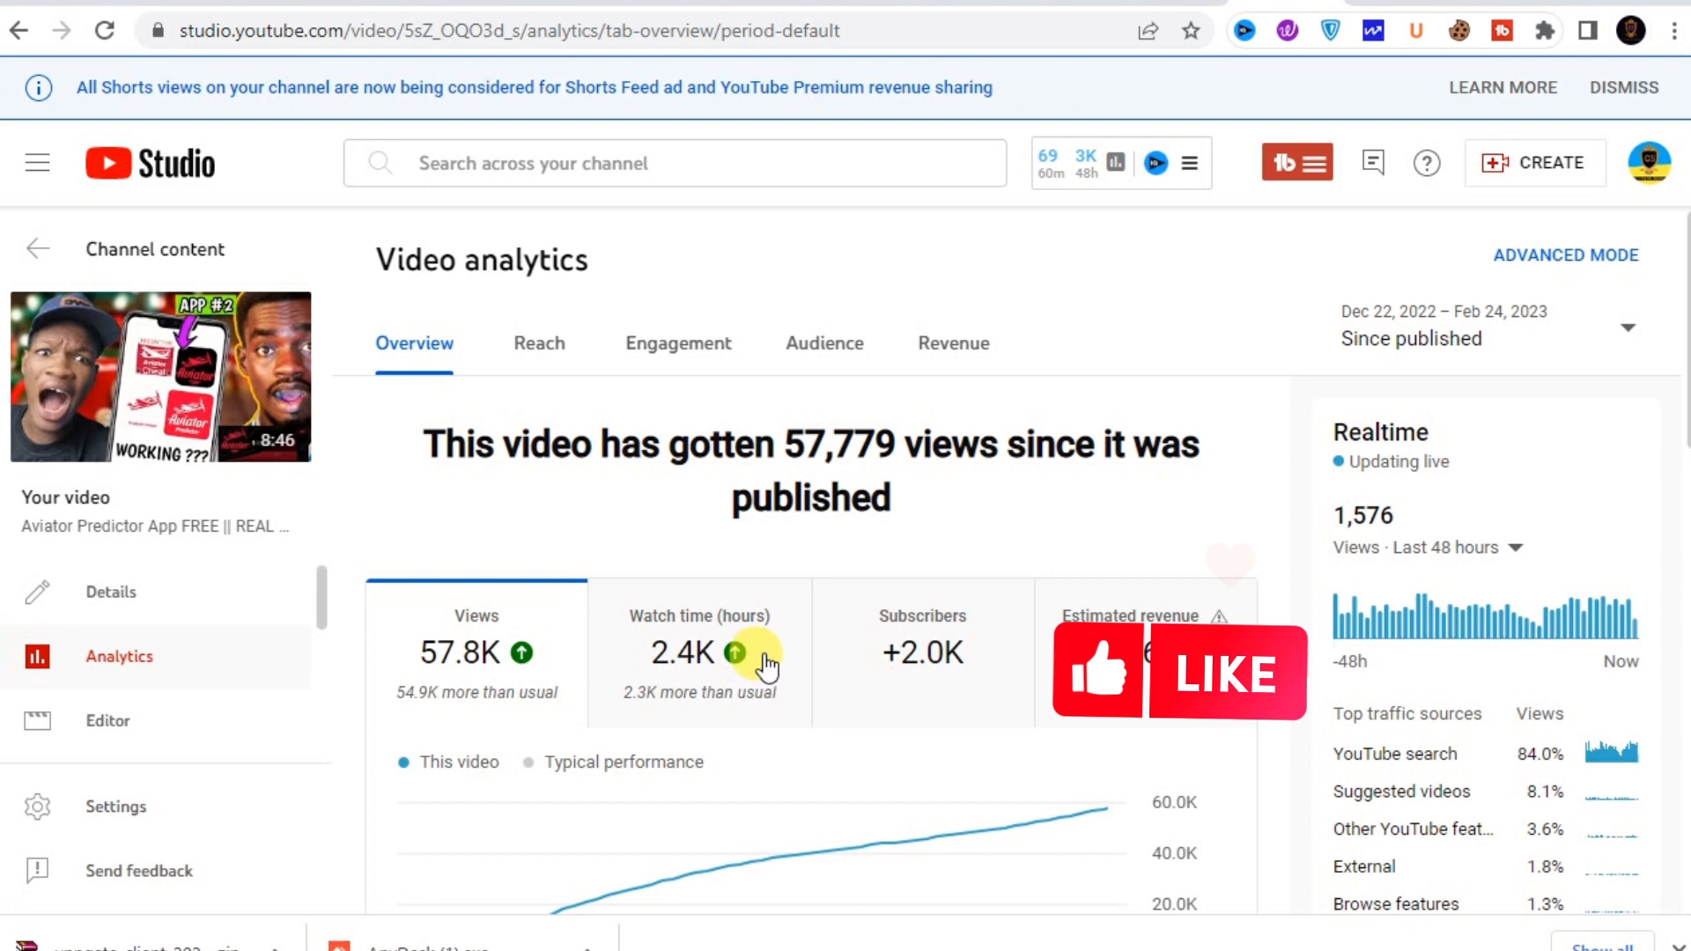
pyautogui.moveTo(870, 674)
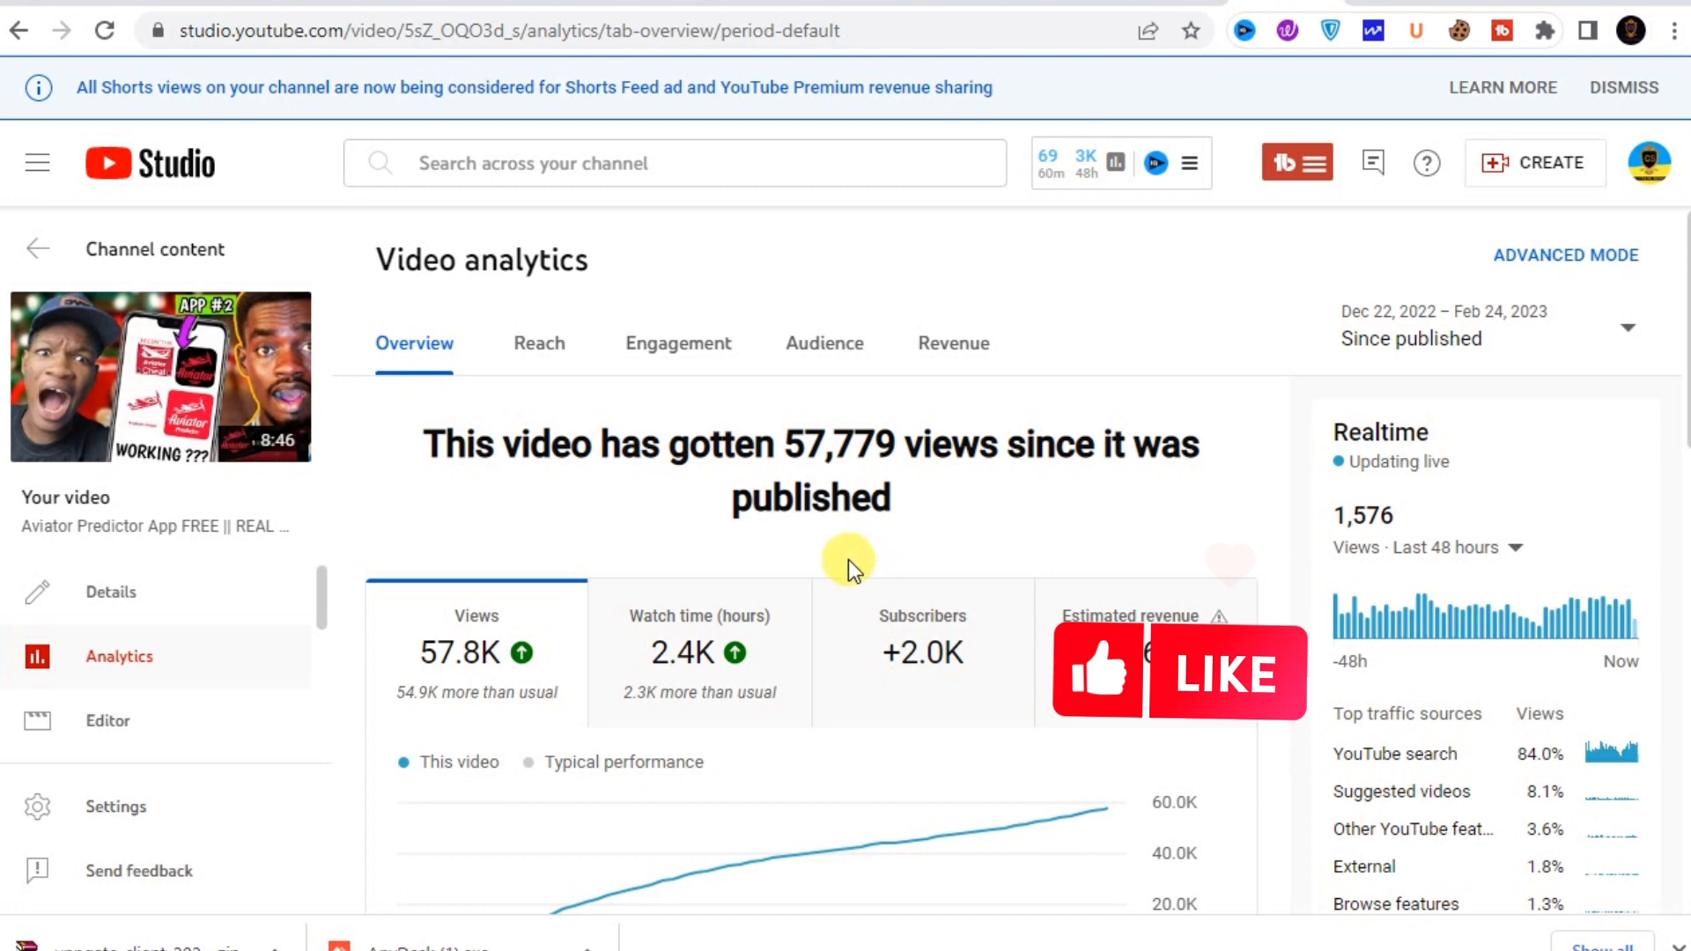
pyautogui.click(538, 343)
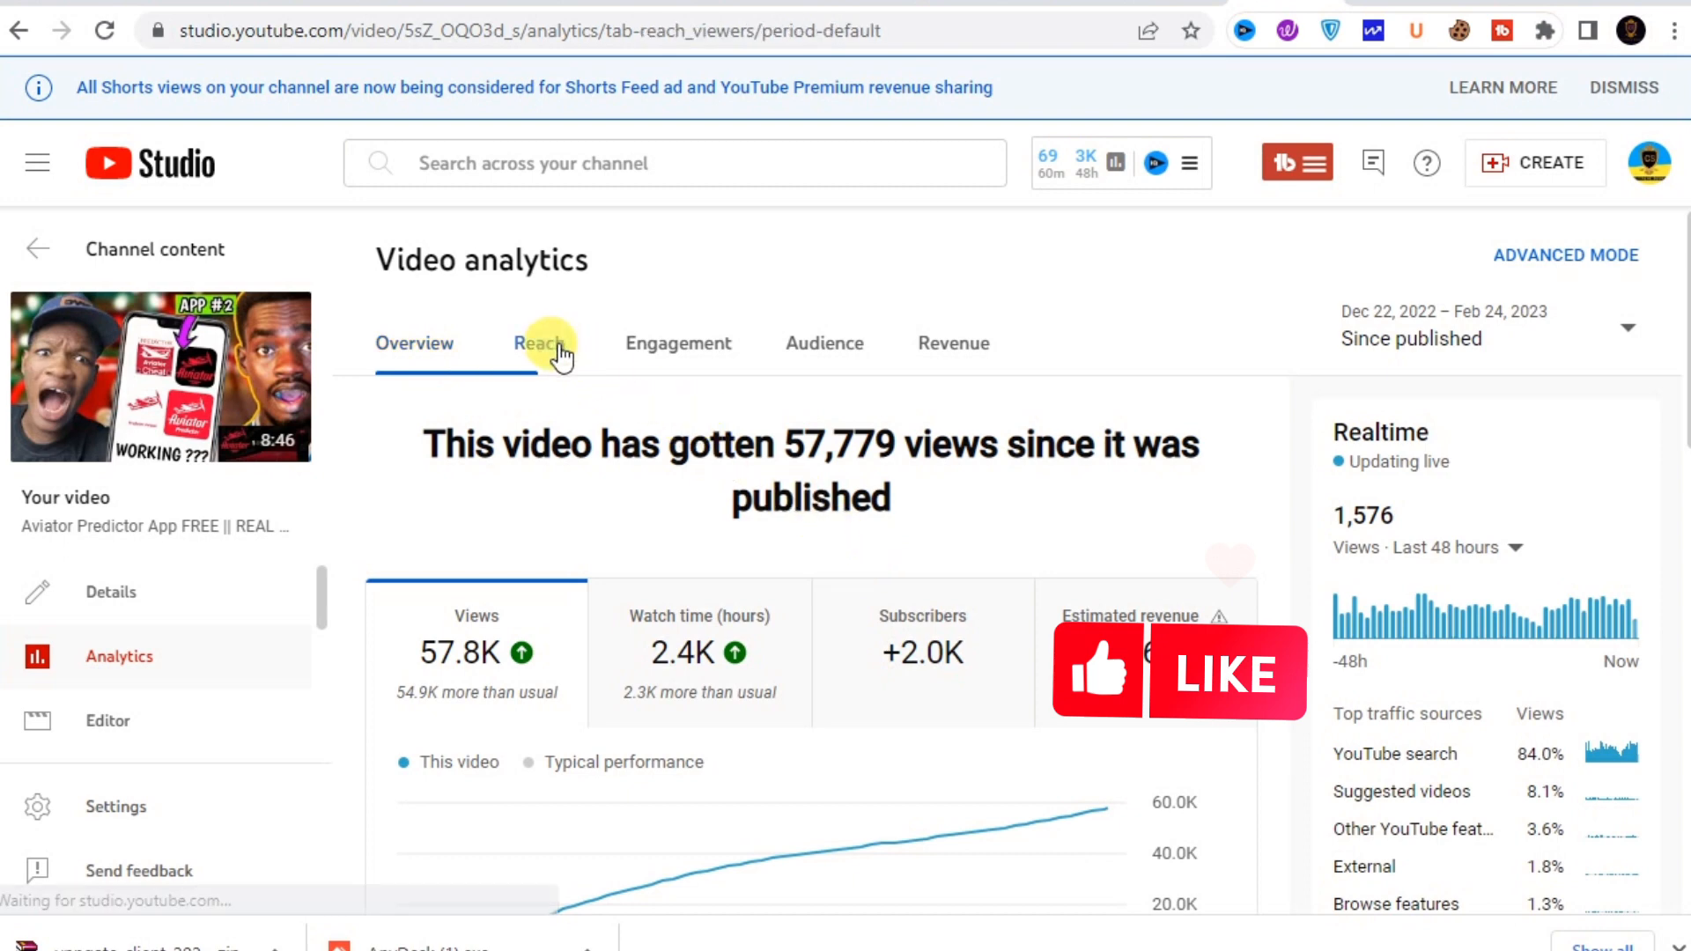
# Show Reach analytics: 401.9K impressions, 11.9% click-through rate, 45.6K unique viewers.
pyautogui.click(538, 342)
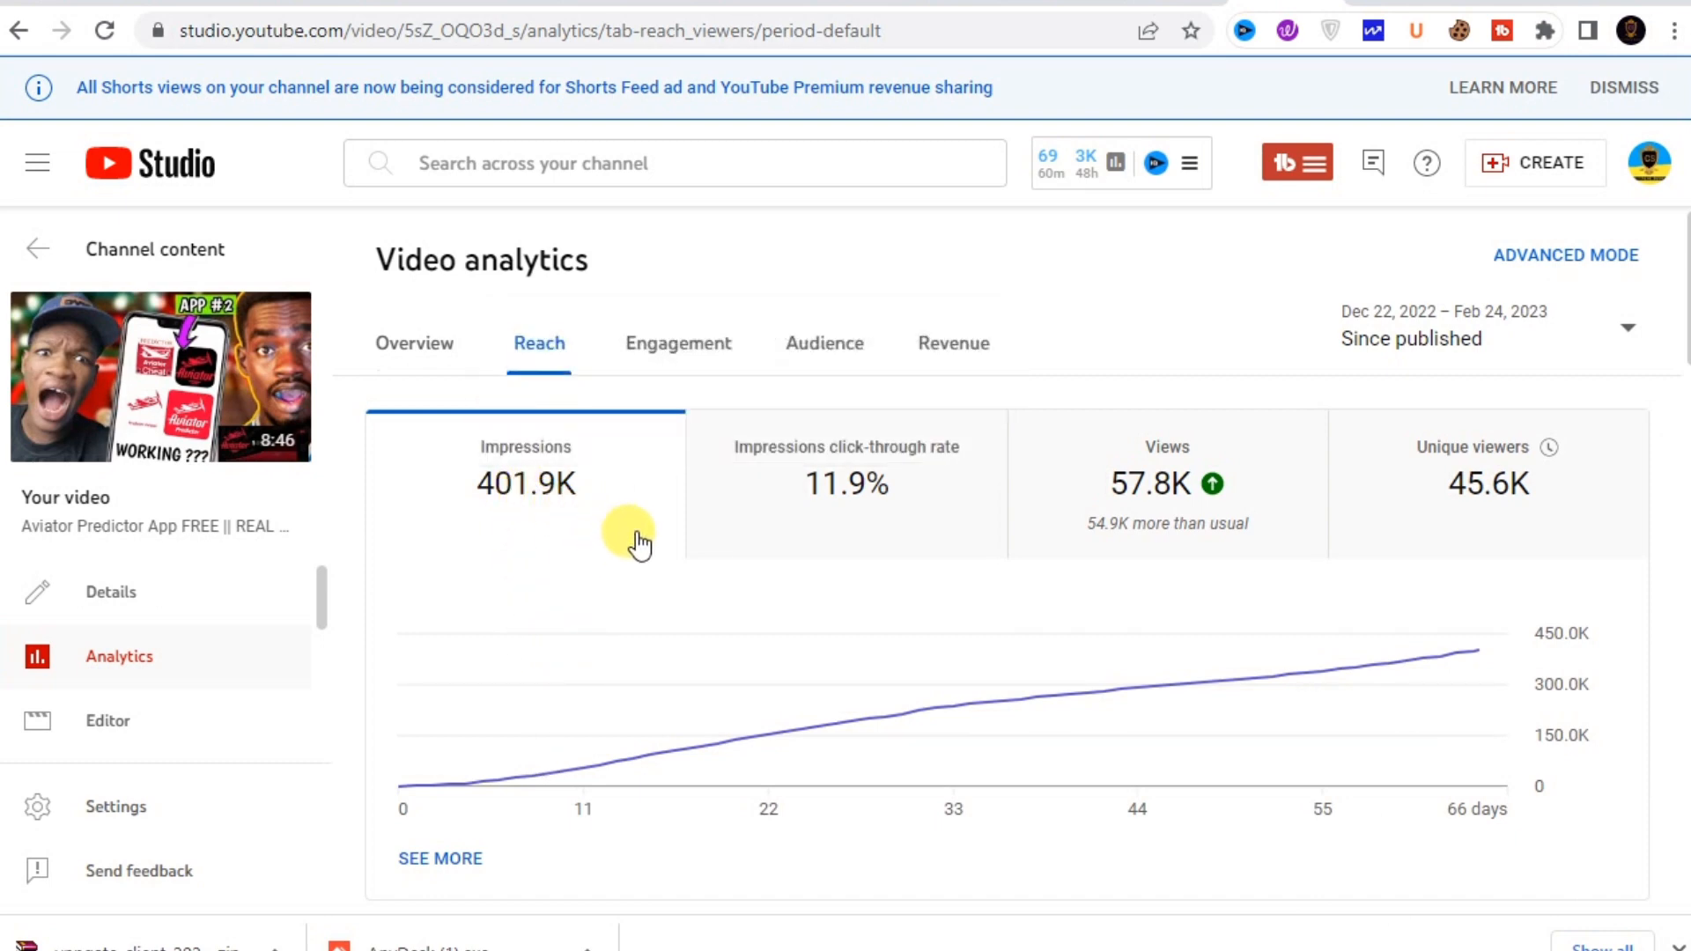
pyautogui.moveTo(1155, 211)
pyautogui.write('youtu')
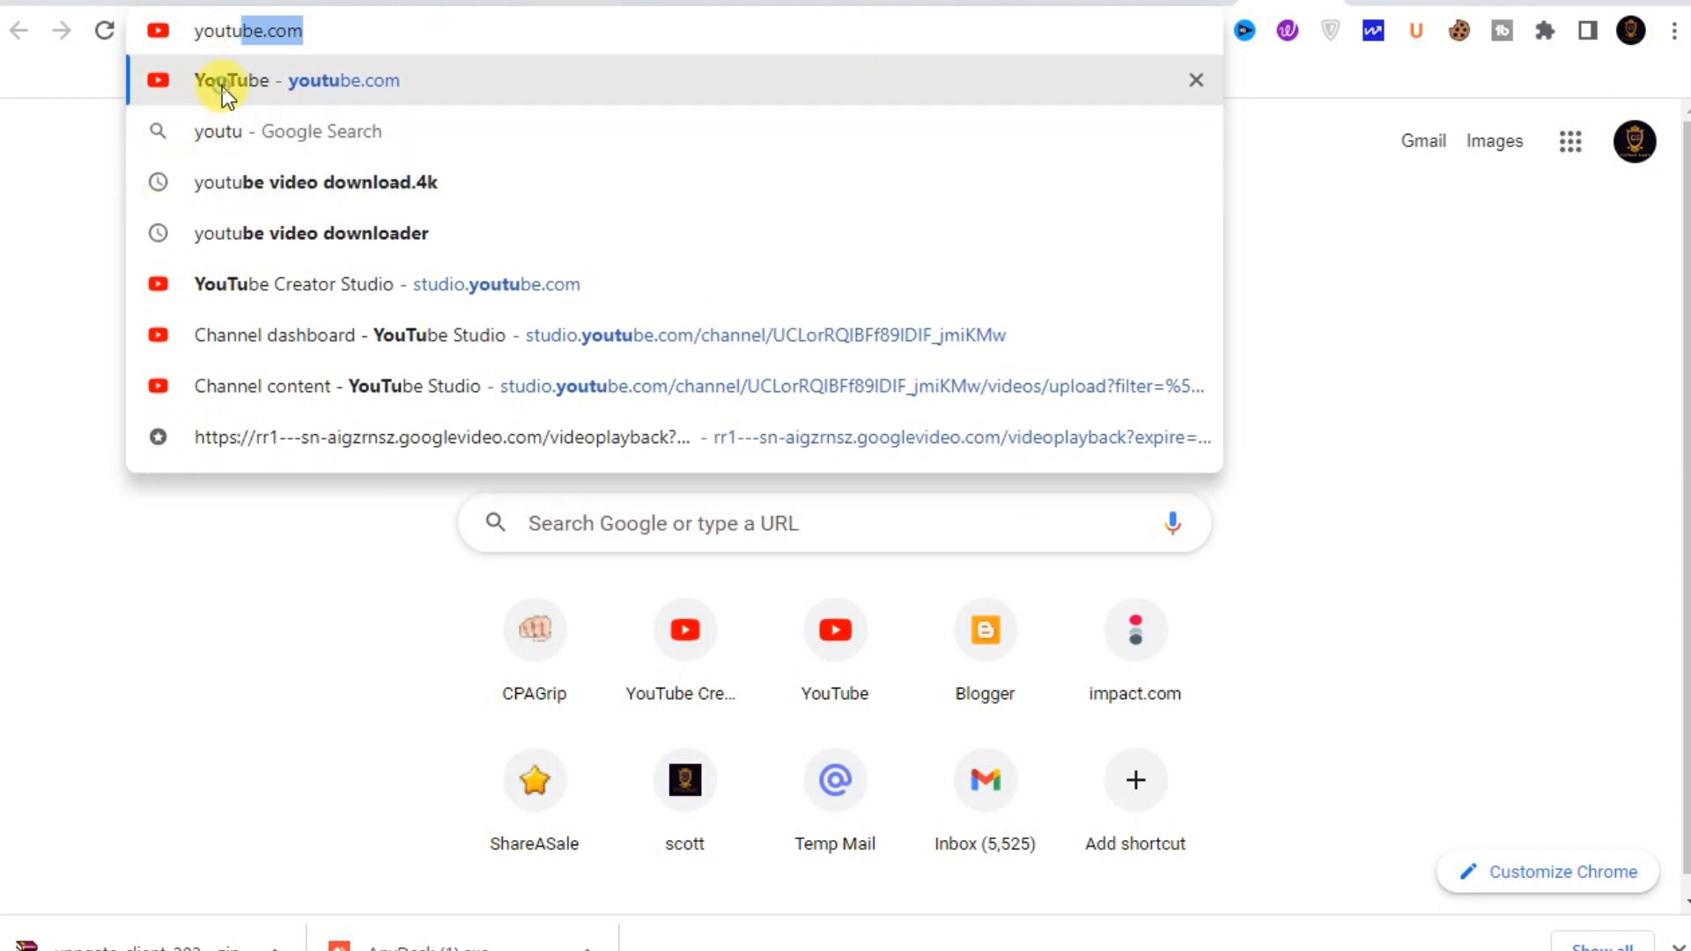
# Open youtube.com in a new tab and browse the recommended videos.
pyautogui.click(297, 80)
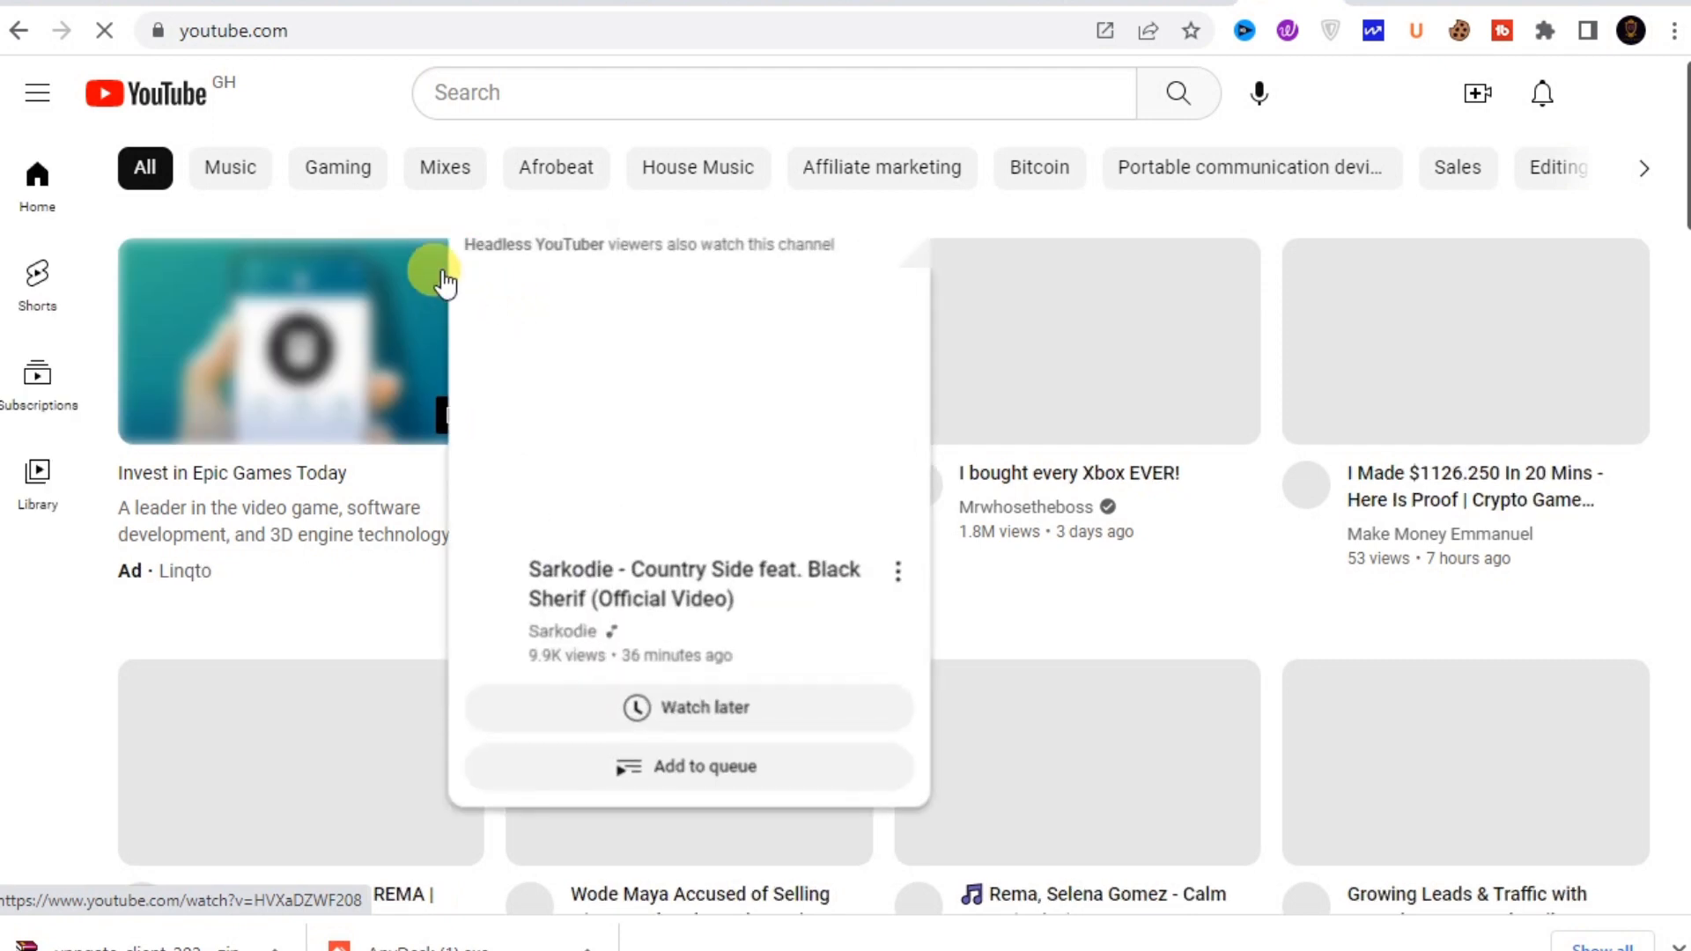
pyautogui.moveTo(444, 188)
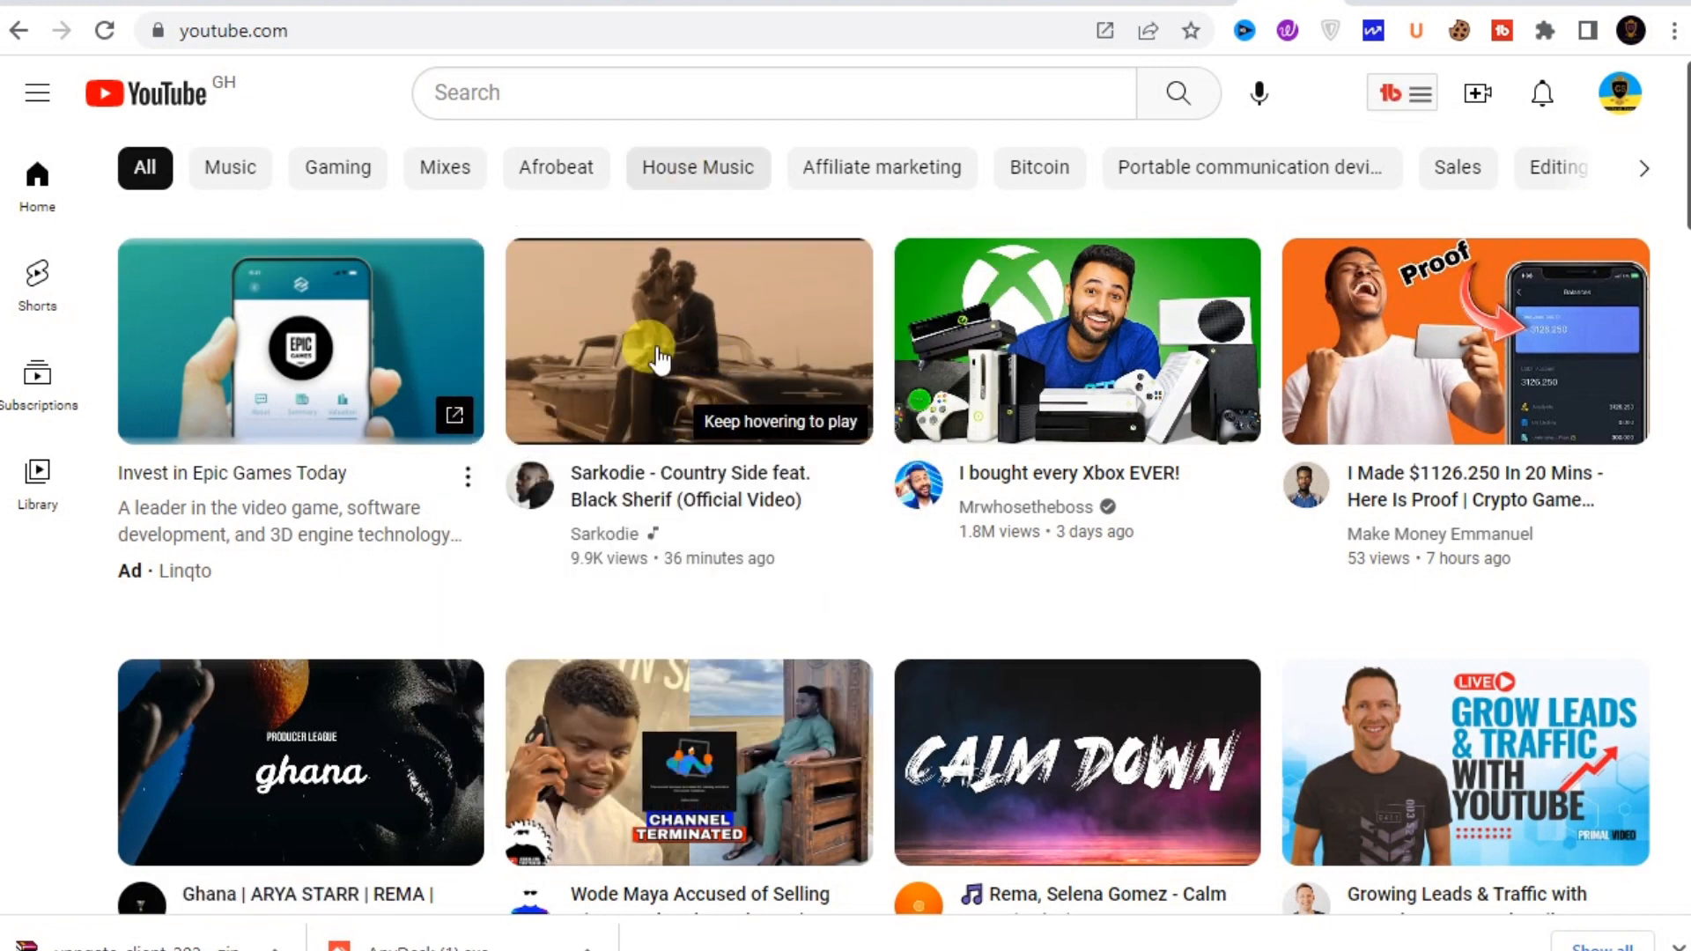
pyautogui.scroll(-3)
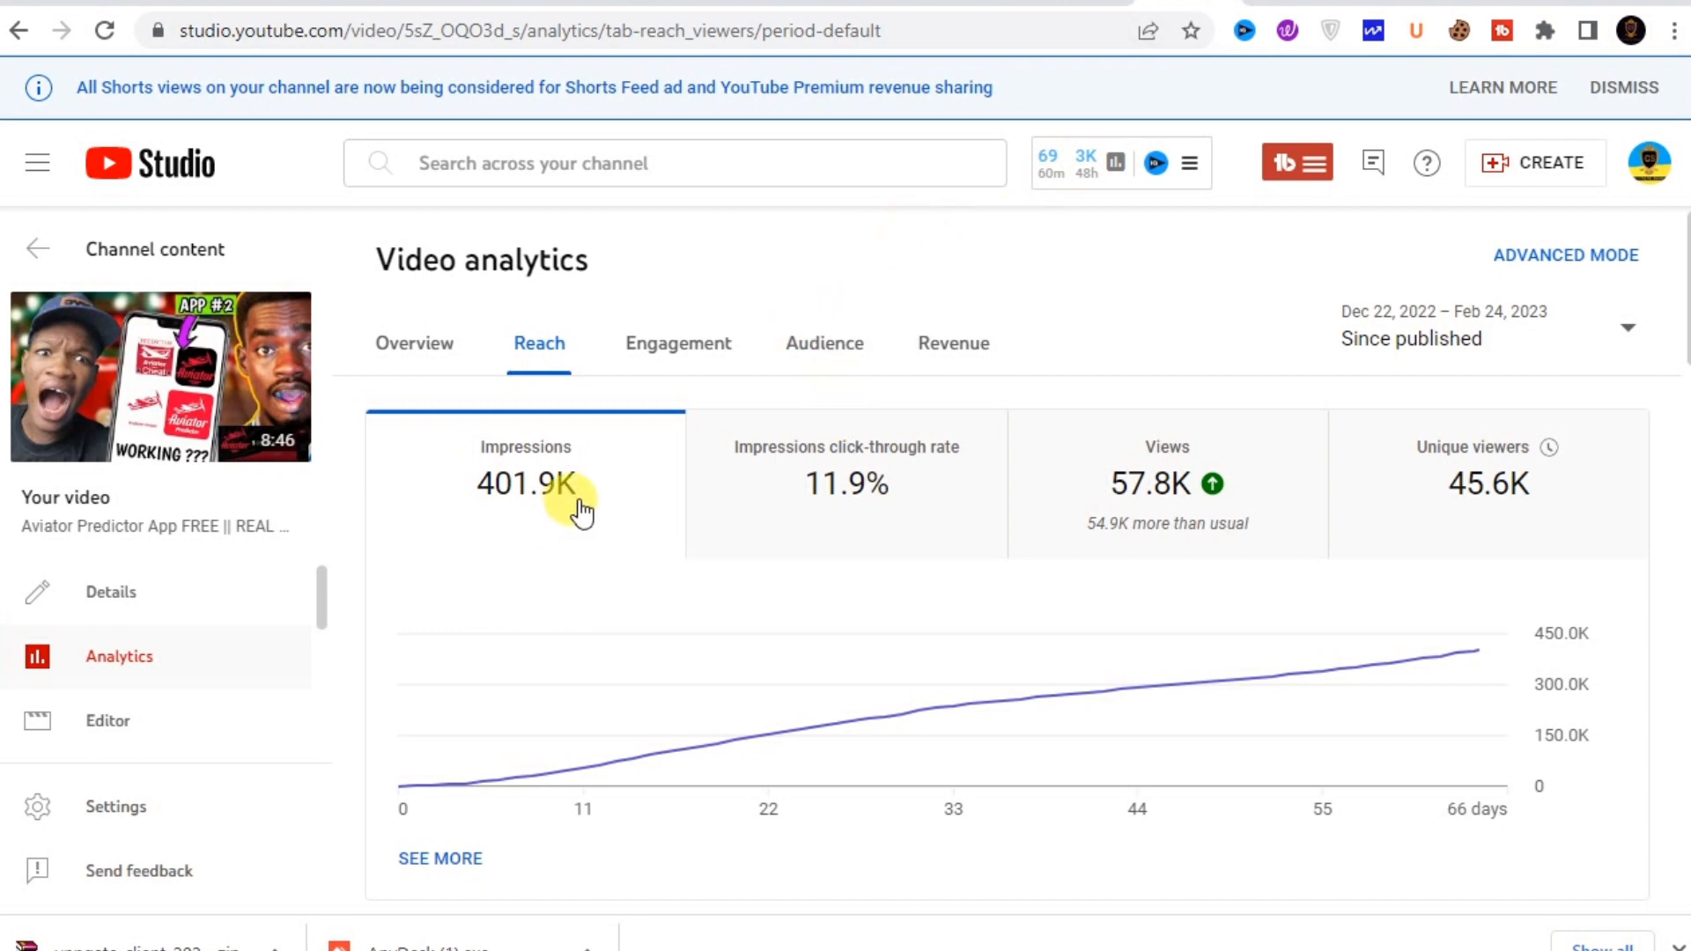
# Review reach traffic sources and search terms, then show Engagement: 2.4K watch hours, 2:30 average view duration.
pyautogui.doubleClick(525, 483)
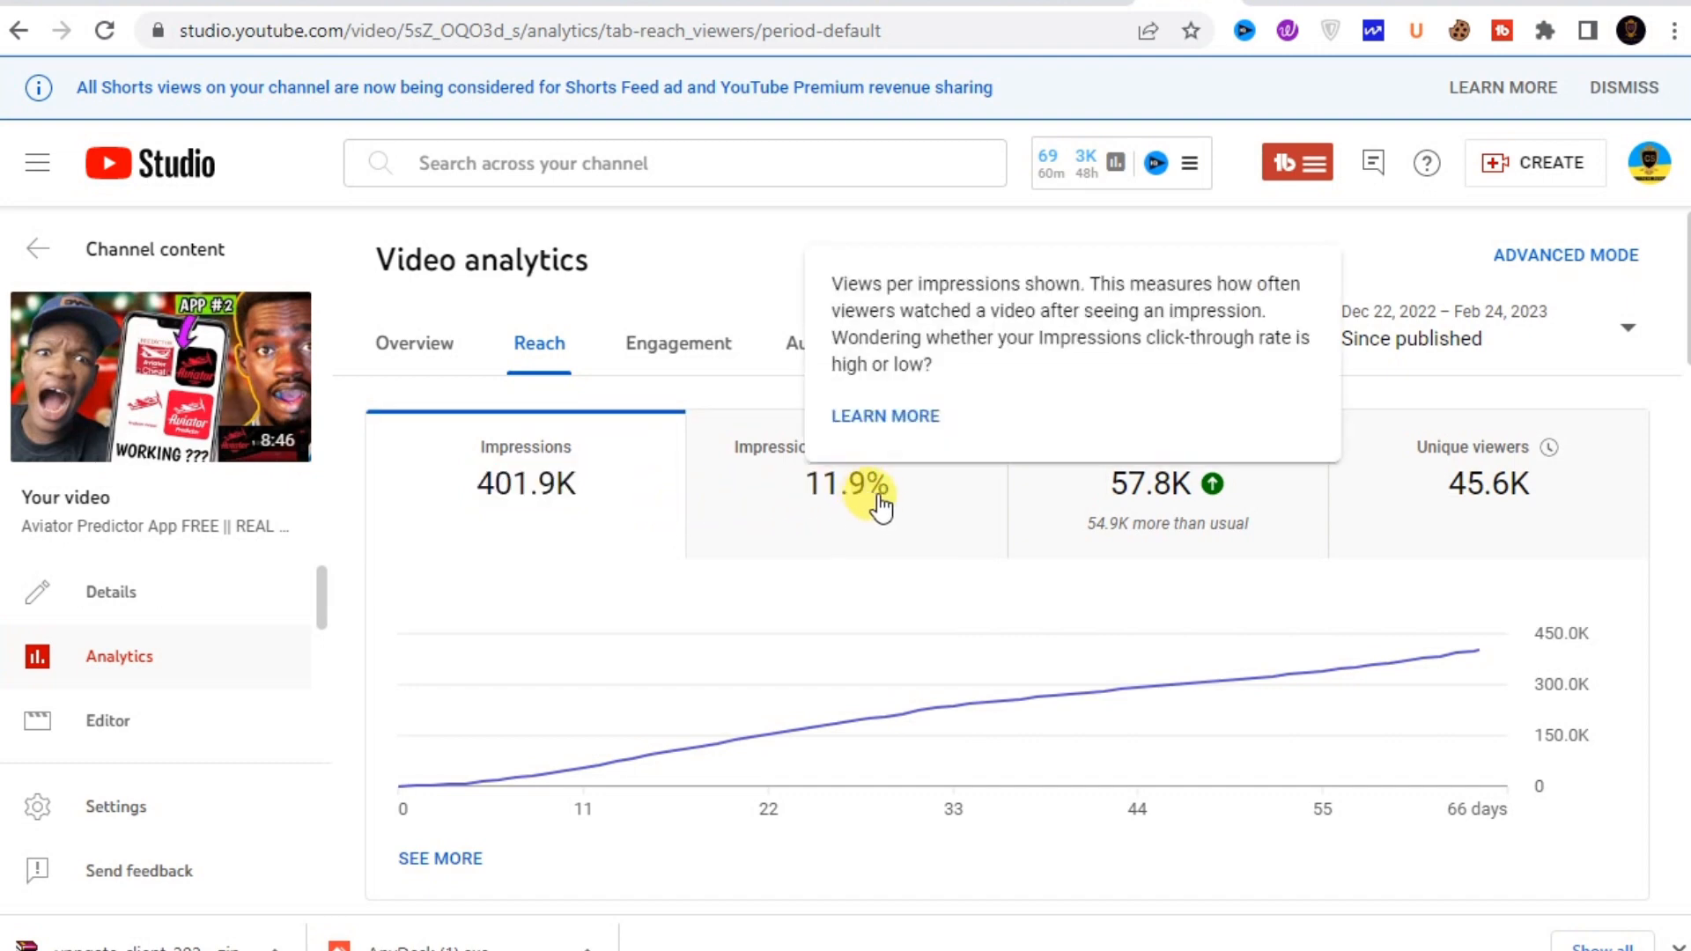
pyautogui.scroll(-3)
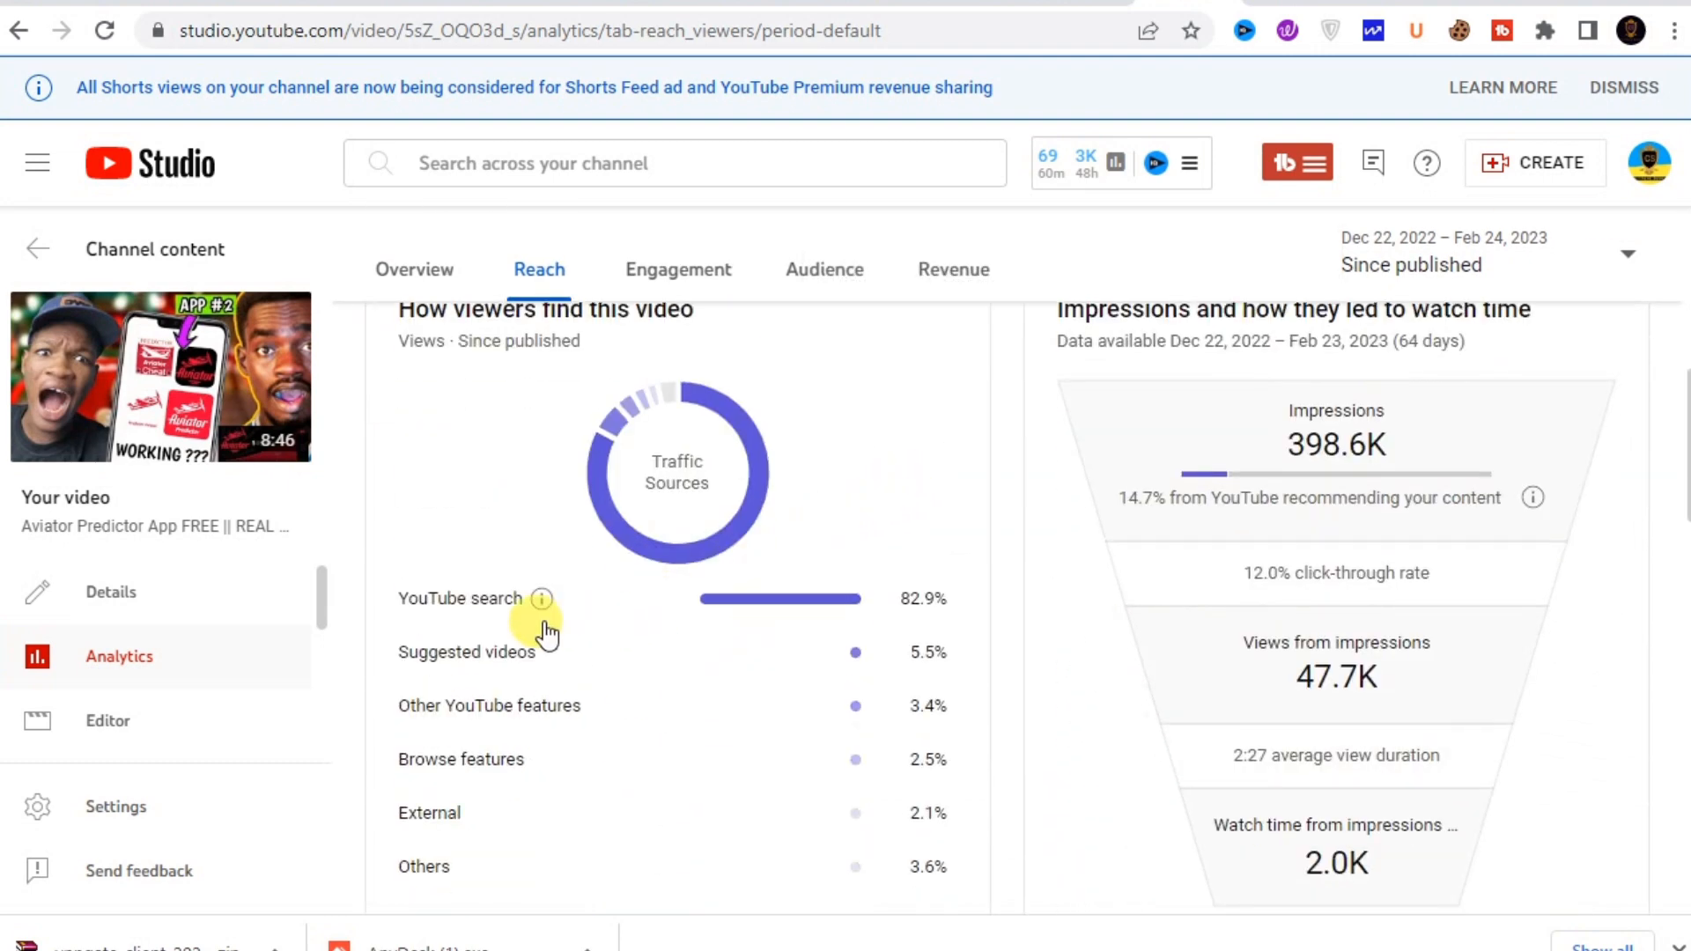
pyautogui.moveTo(751, 577)
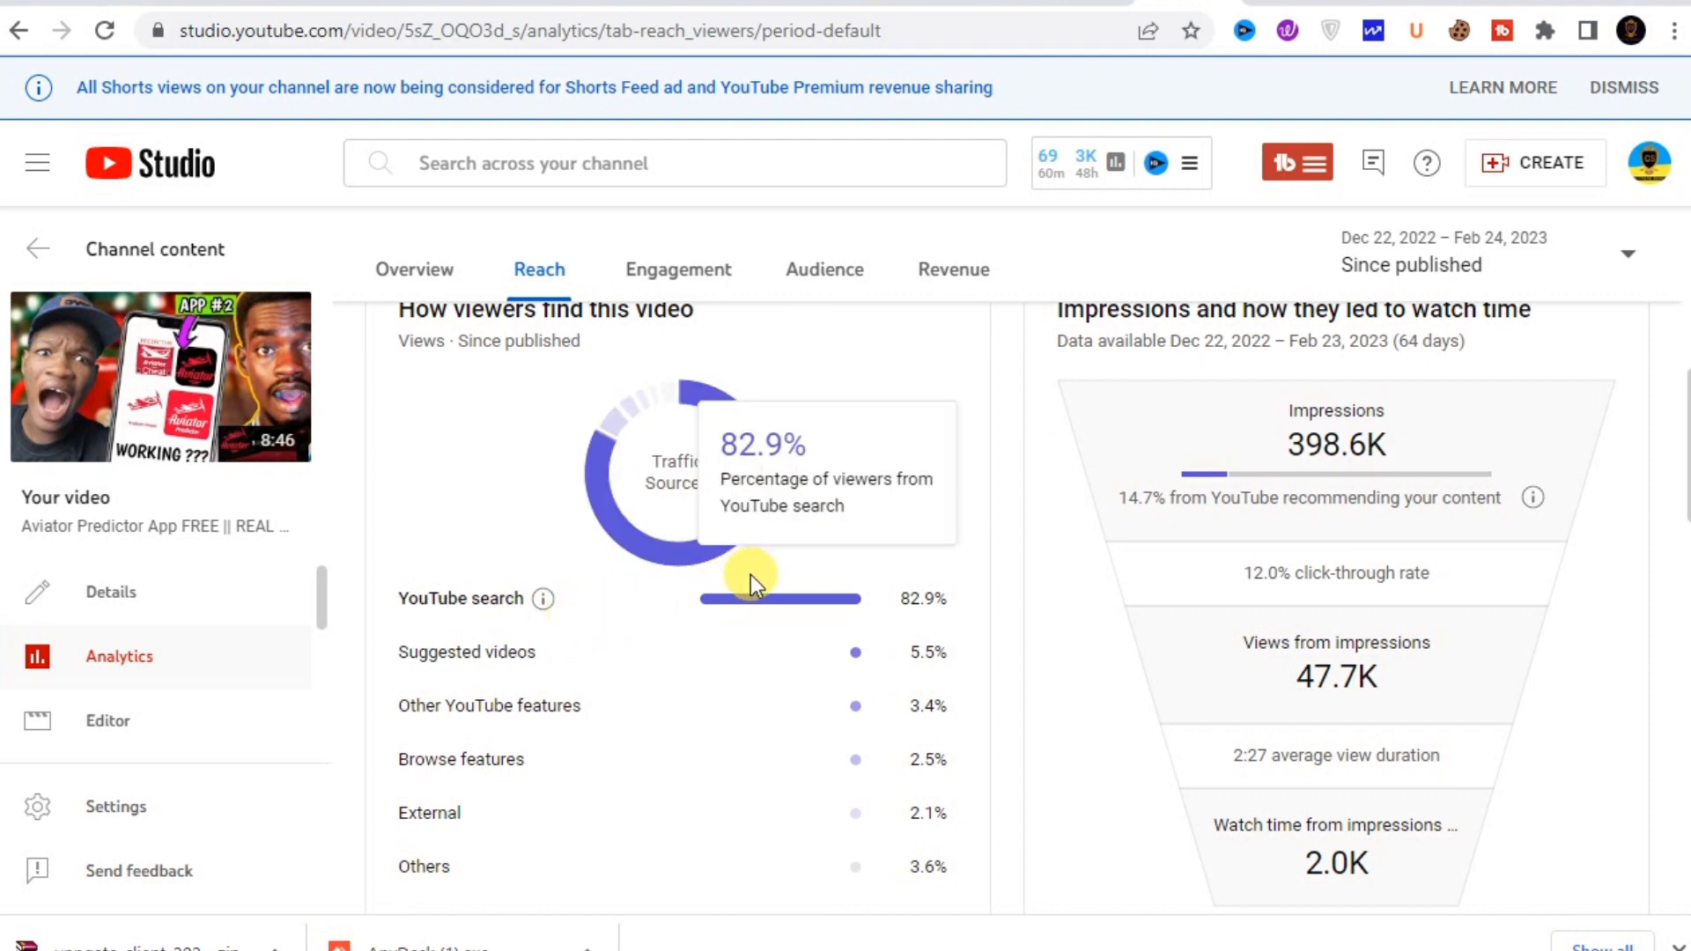
pyautogui.moveTo(967, 518)
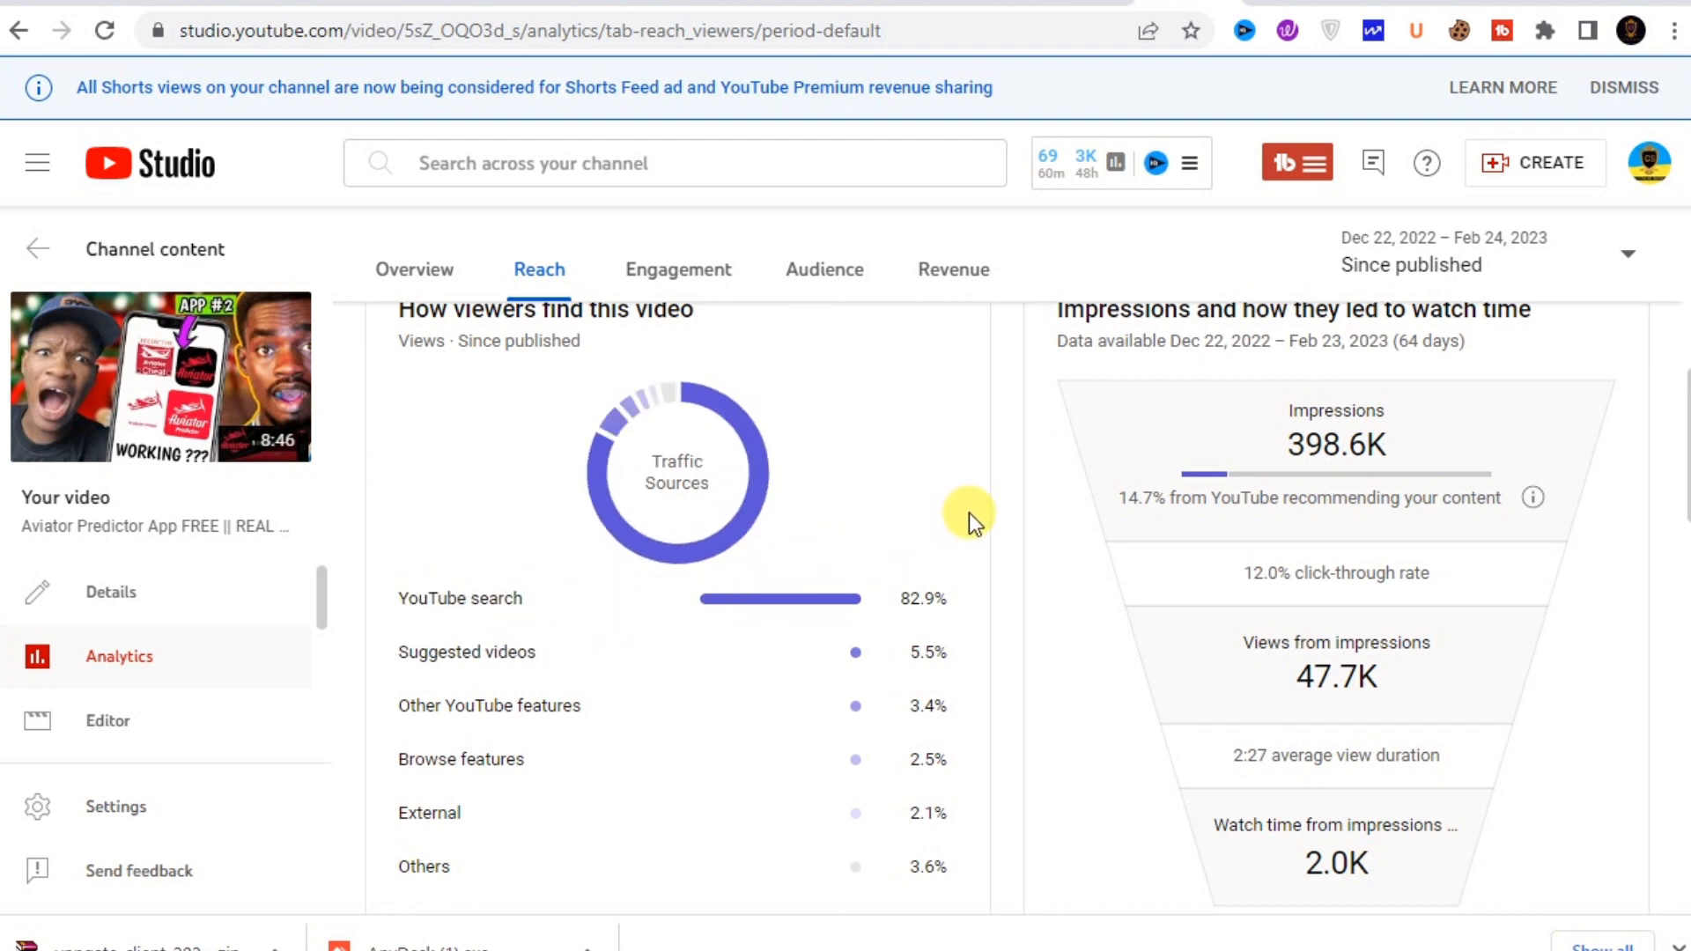
pyautogui.scroll(-3)
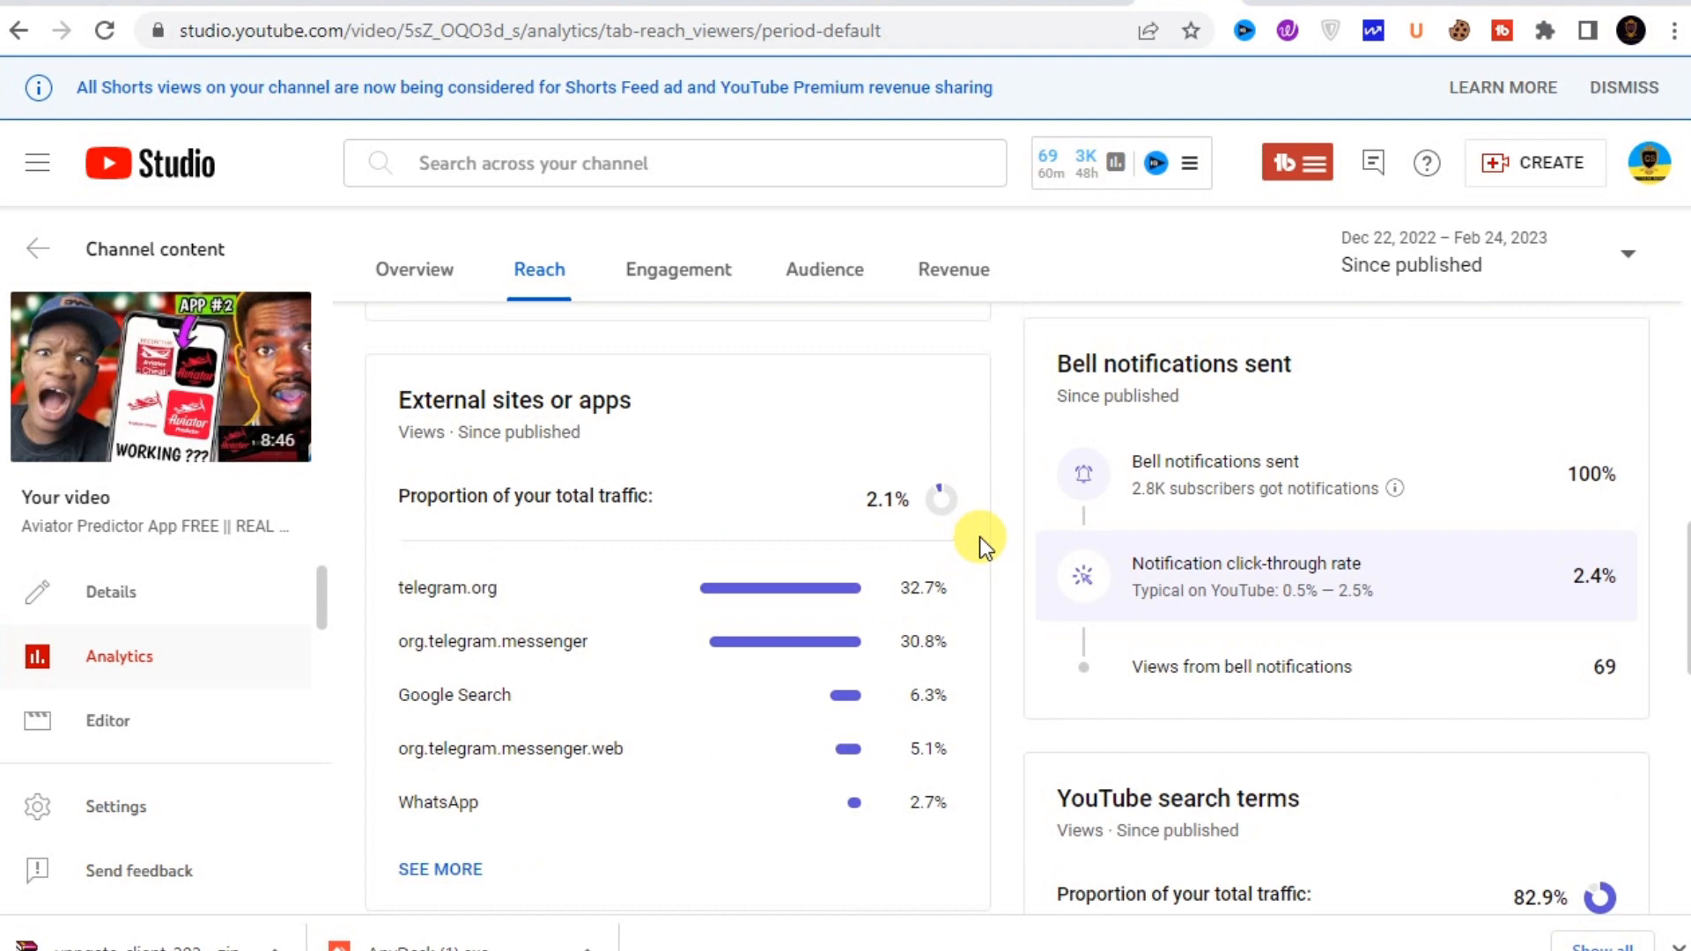
pyautogui.scroll(-3)
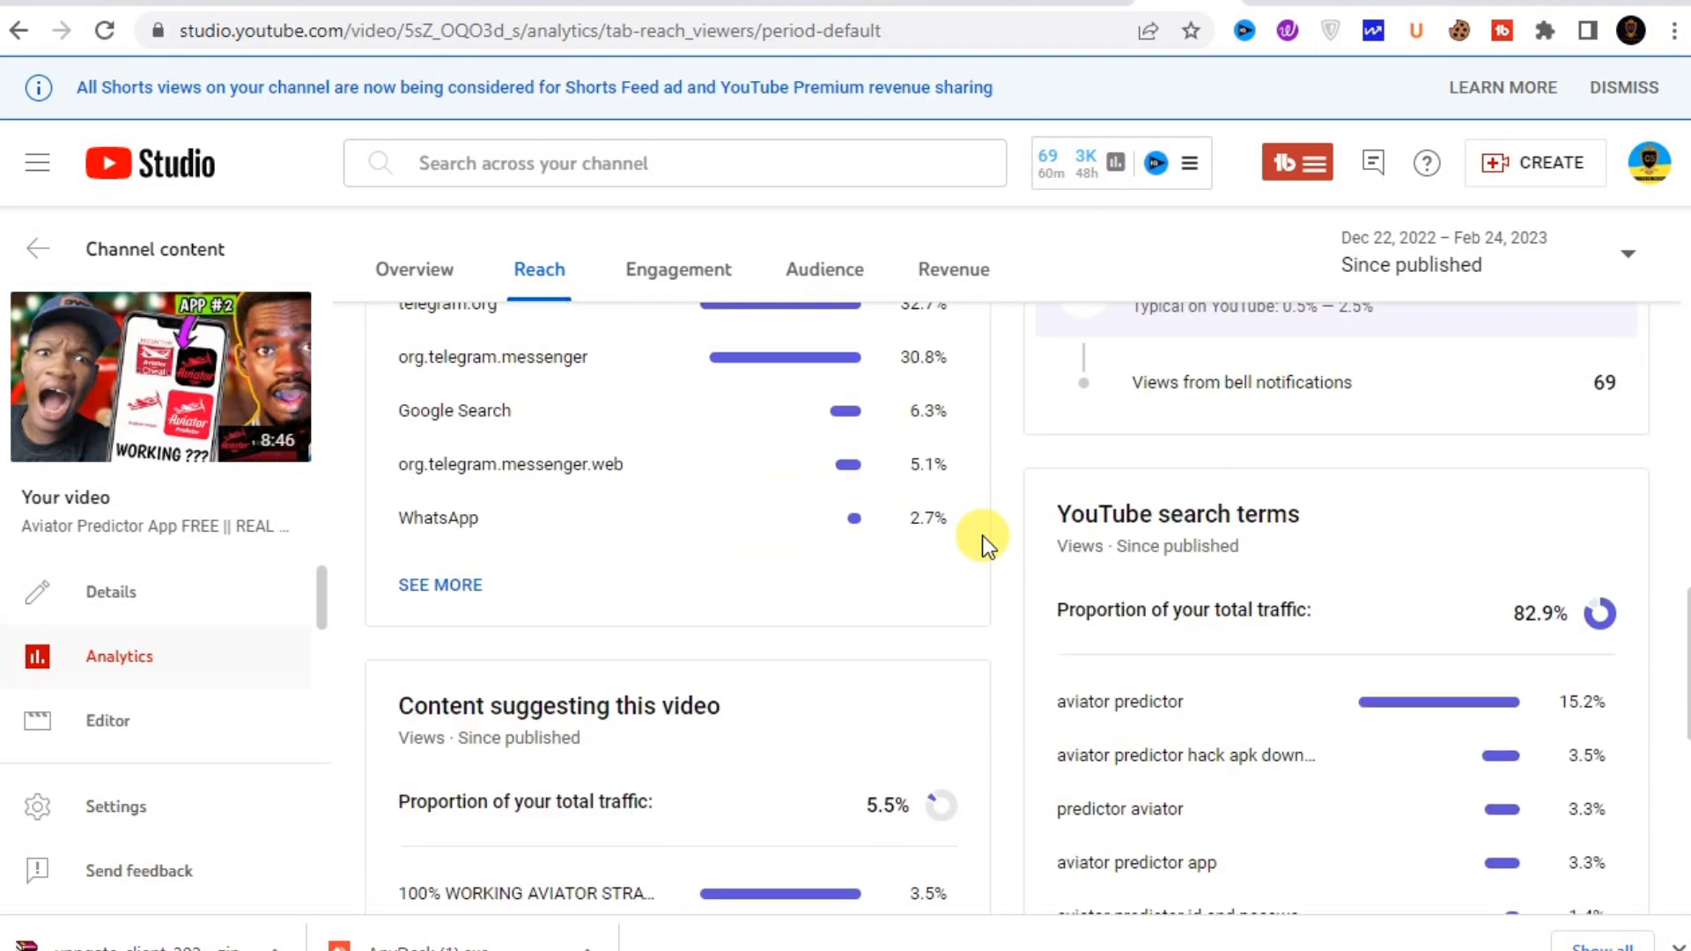
pyautogui.scroll(-3)
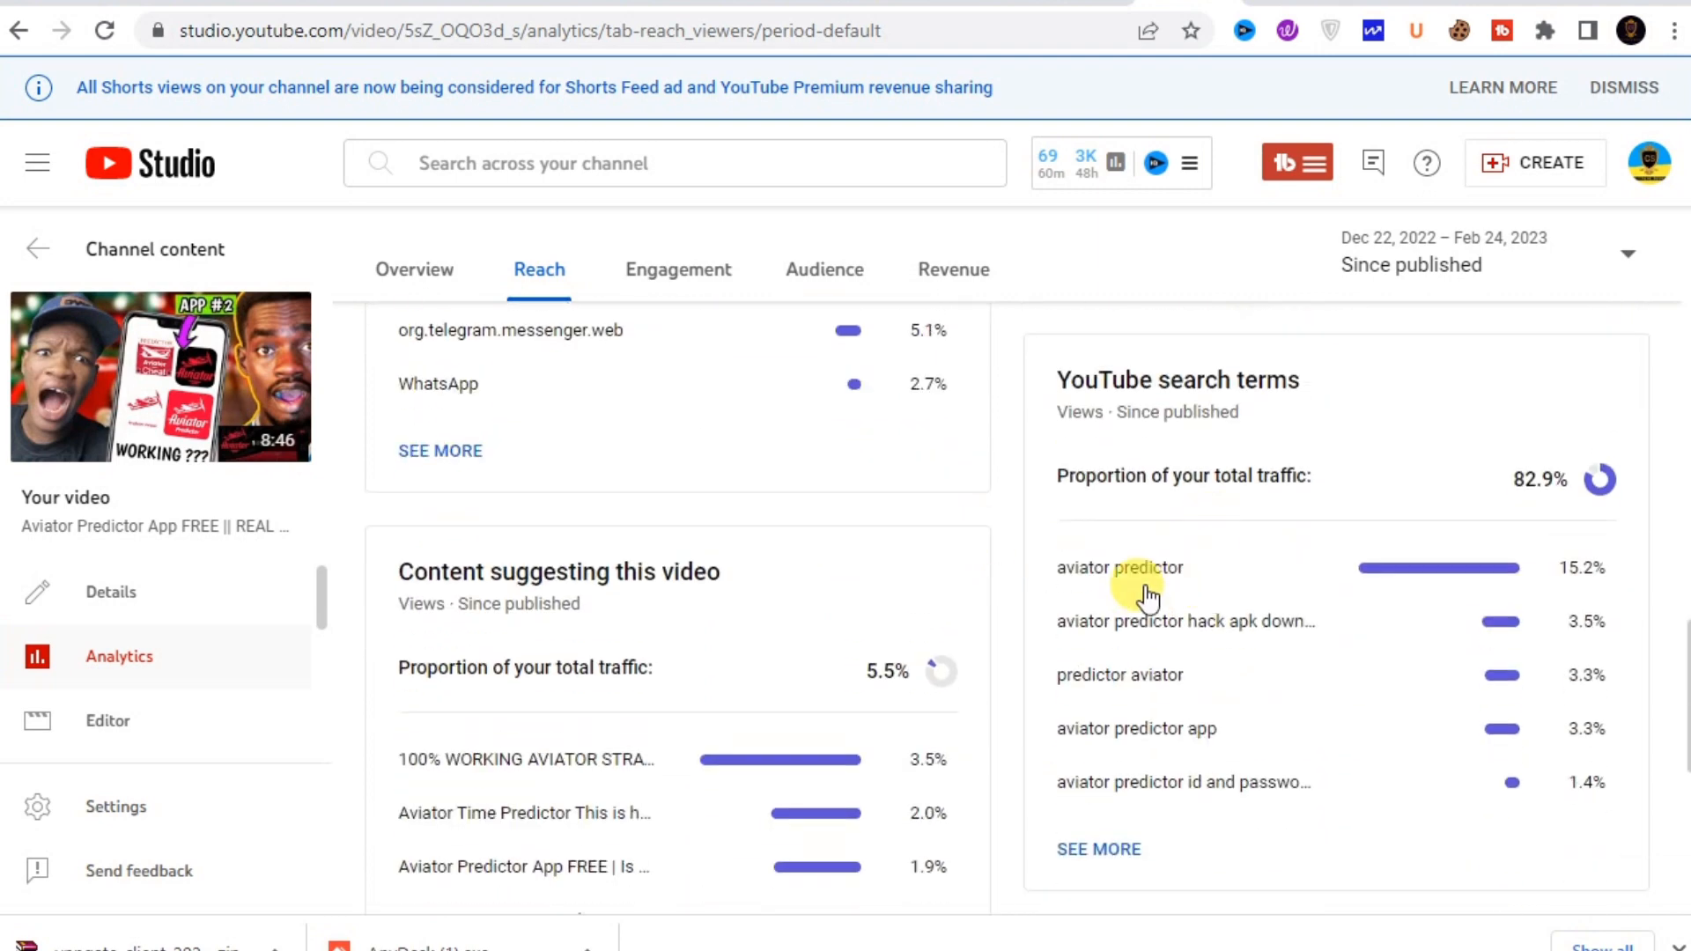
pyautogui.doubleClick(1120, 568)
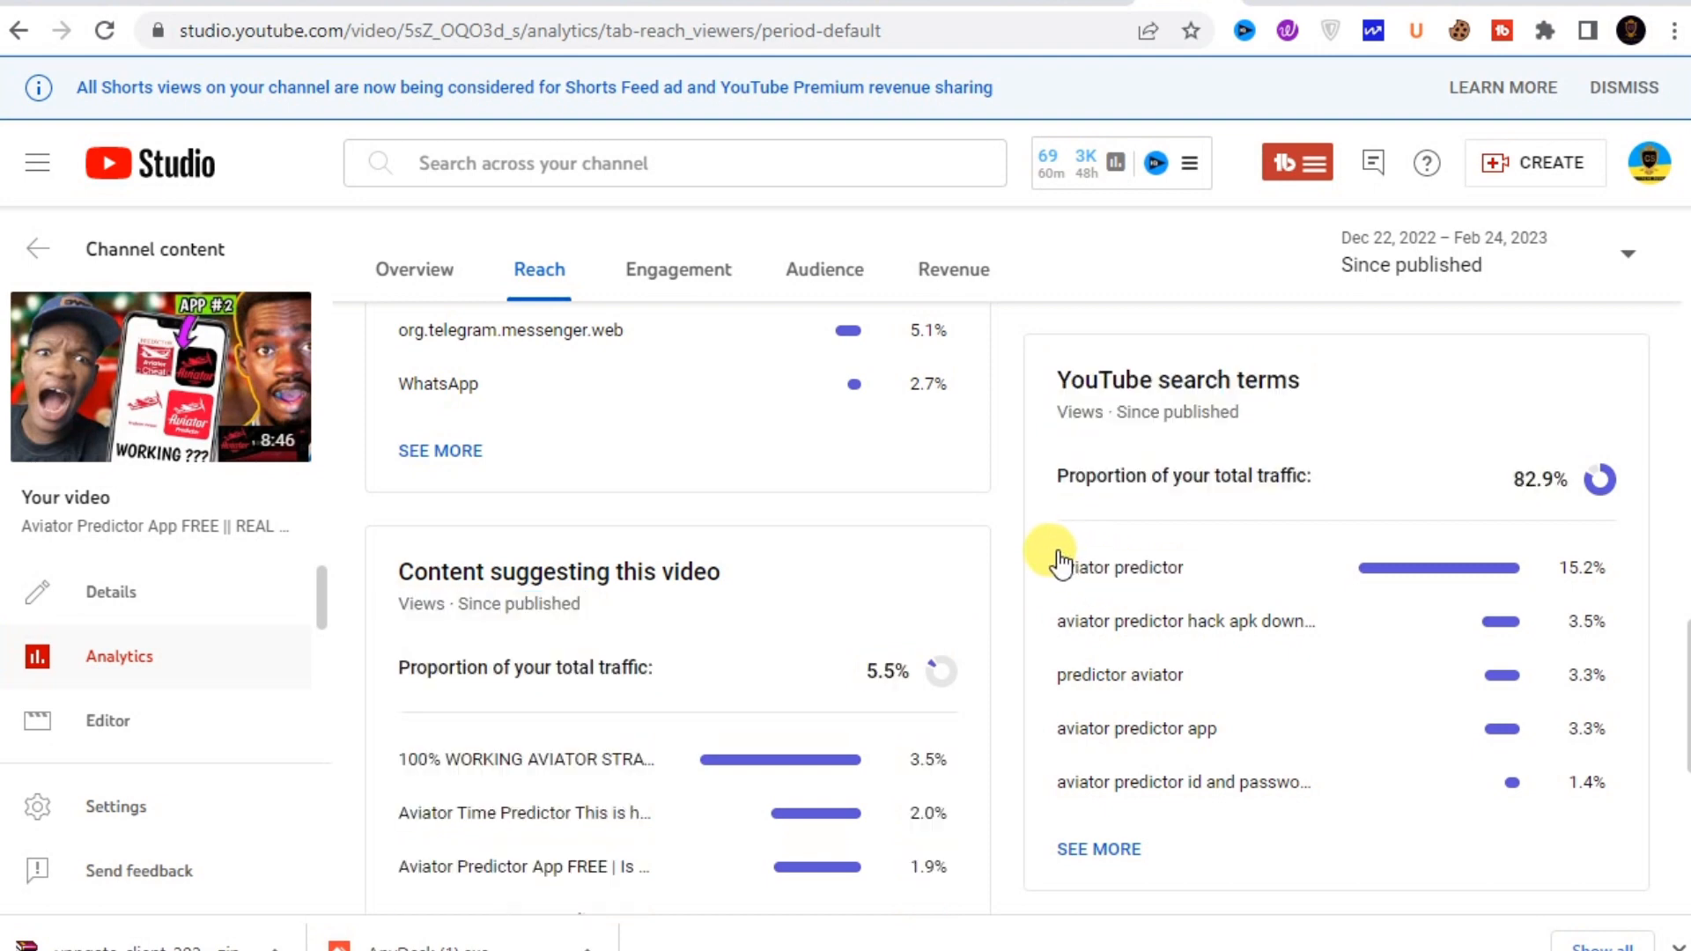
pyautogui.scroll(-3)
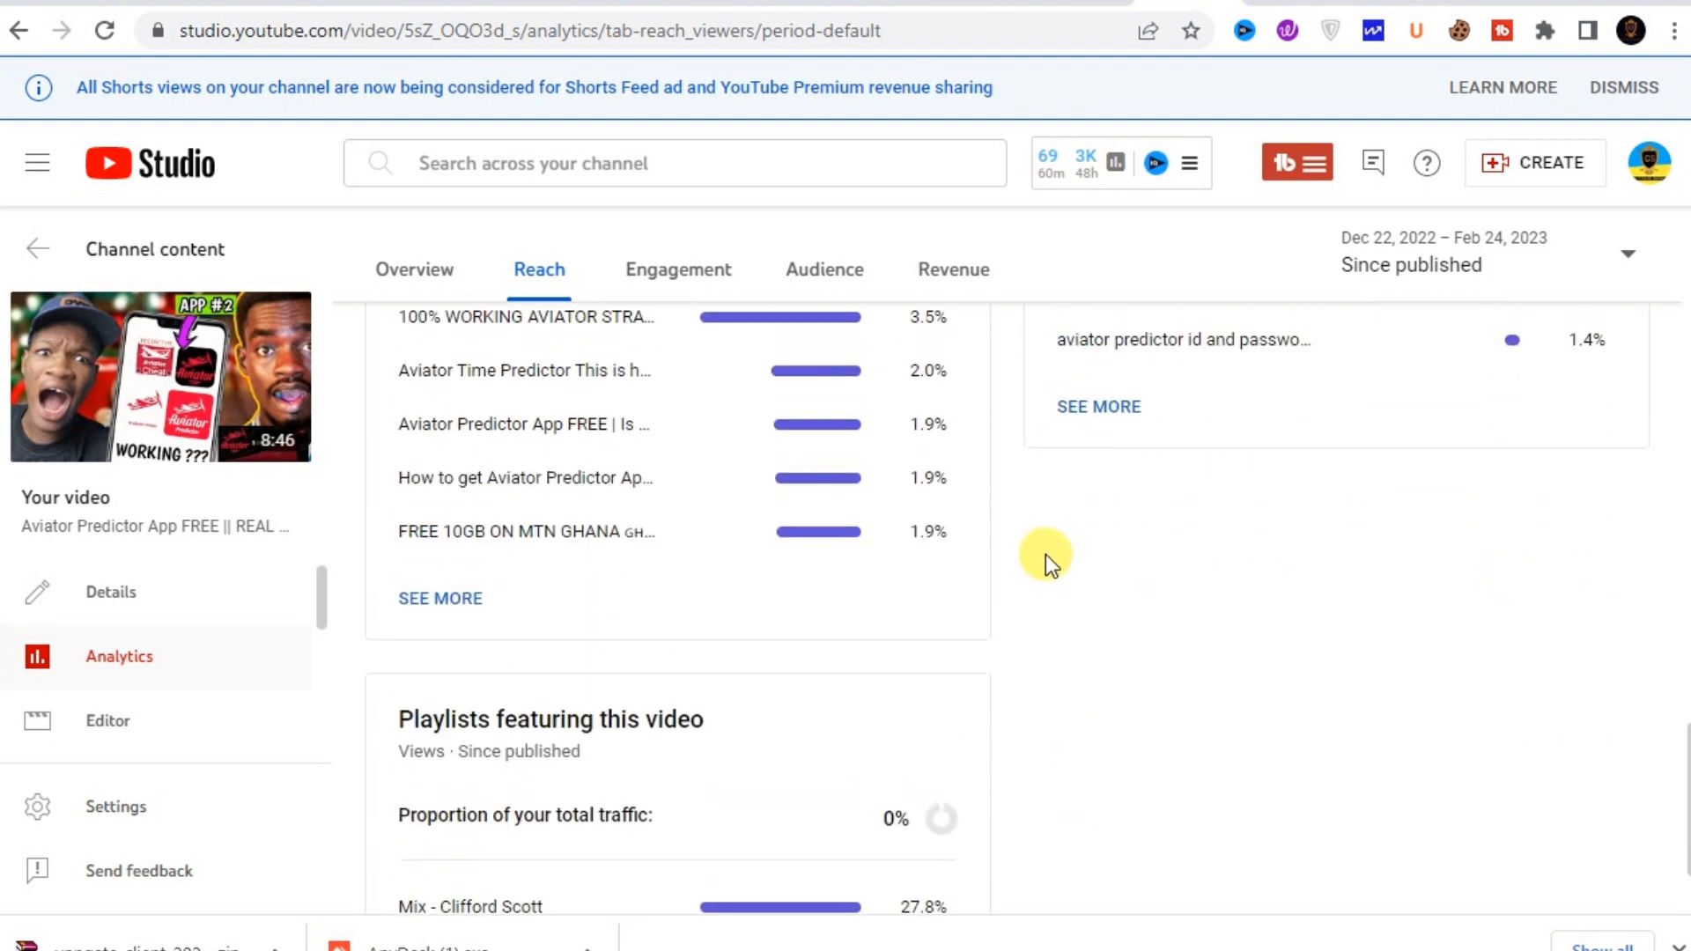
pyautogui.scroll(3)
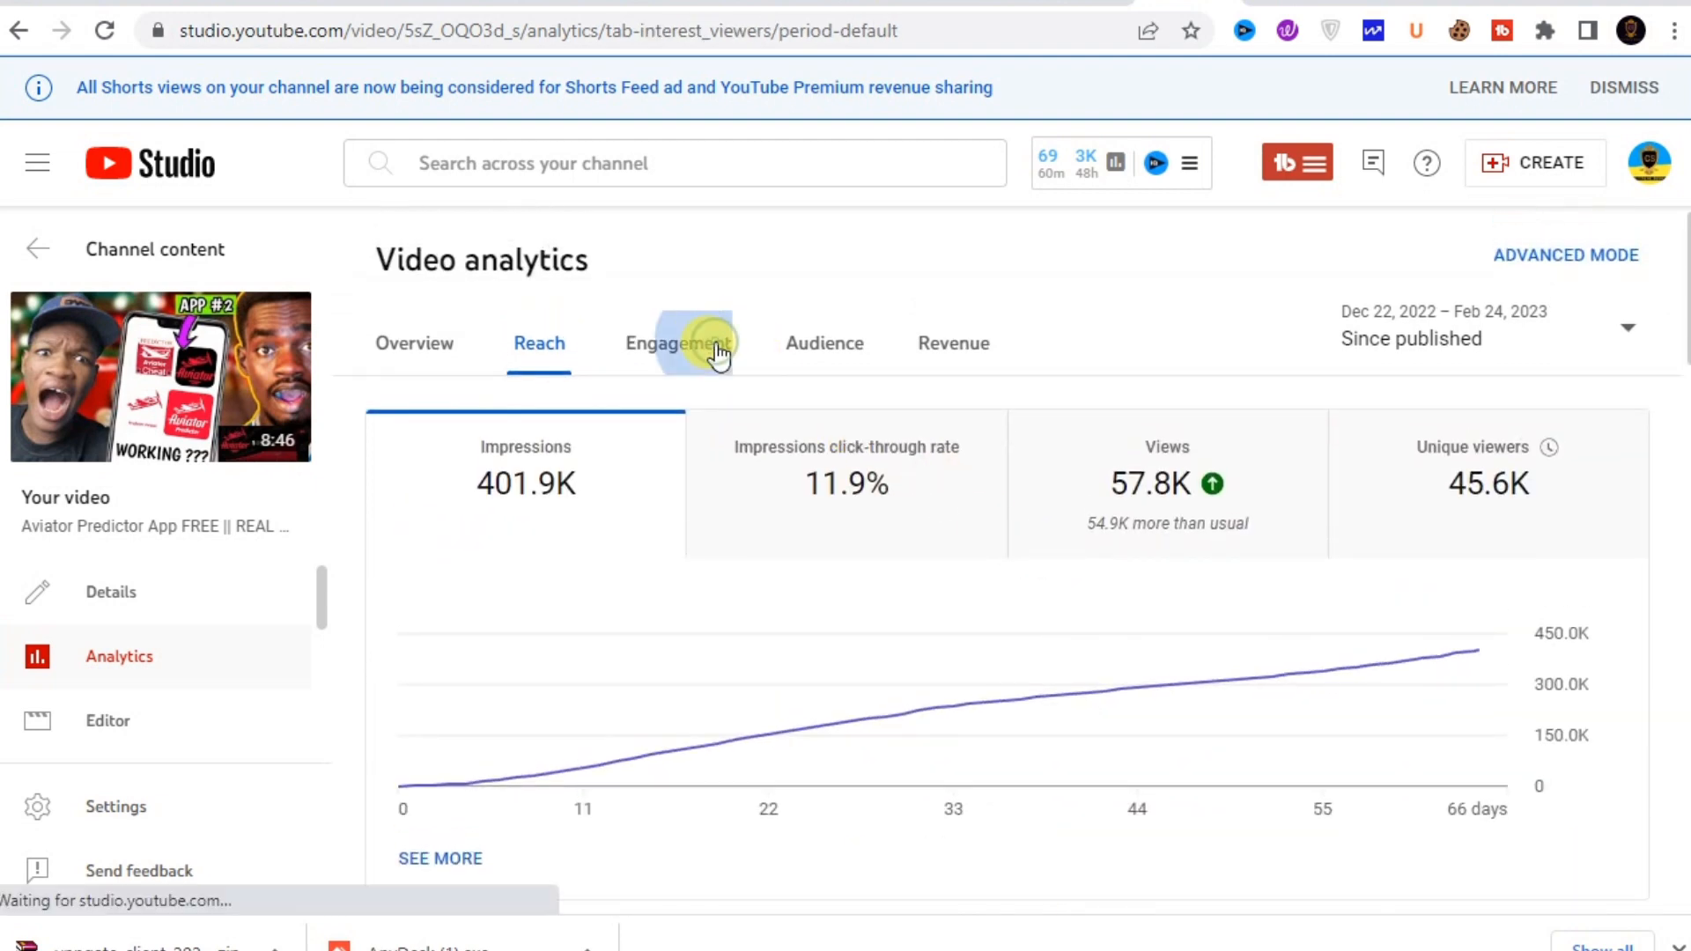
pyautogui.click(678, 343)
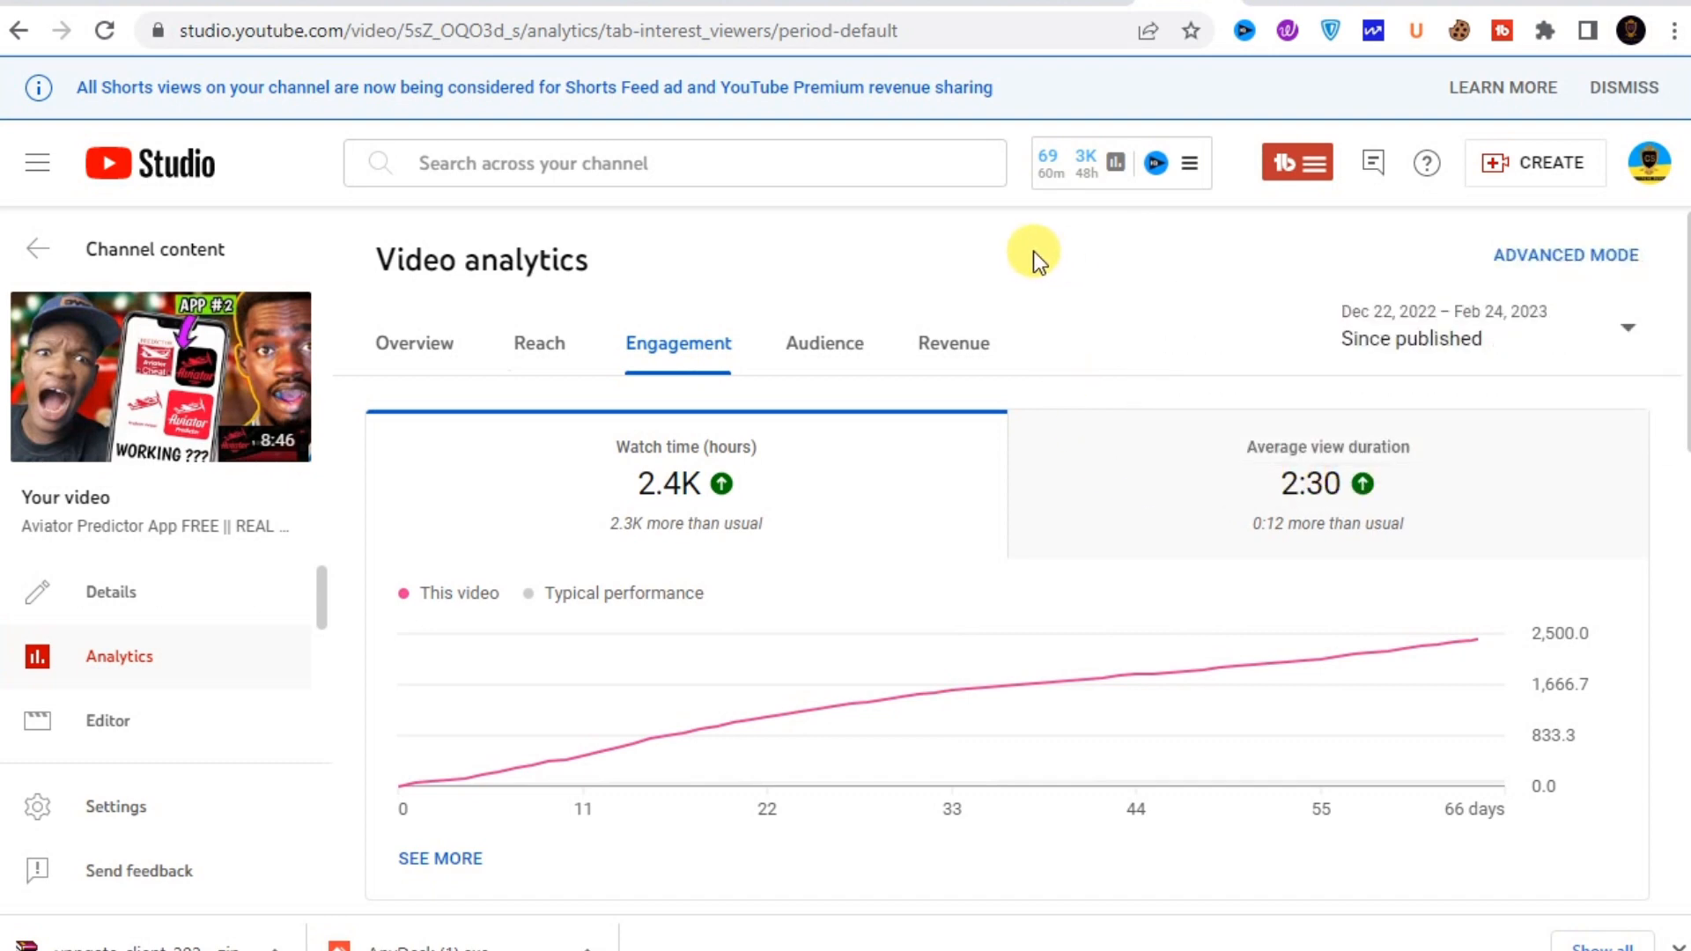
pyautogui.moveTo(414, 342)
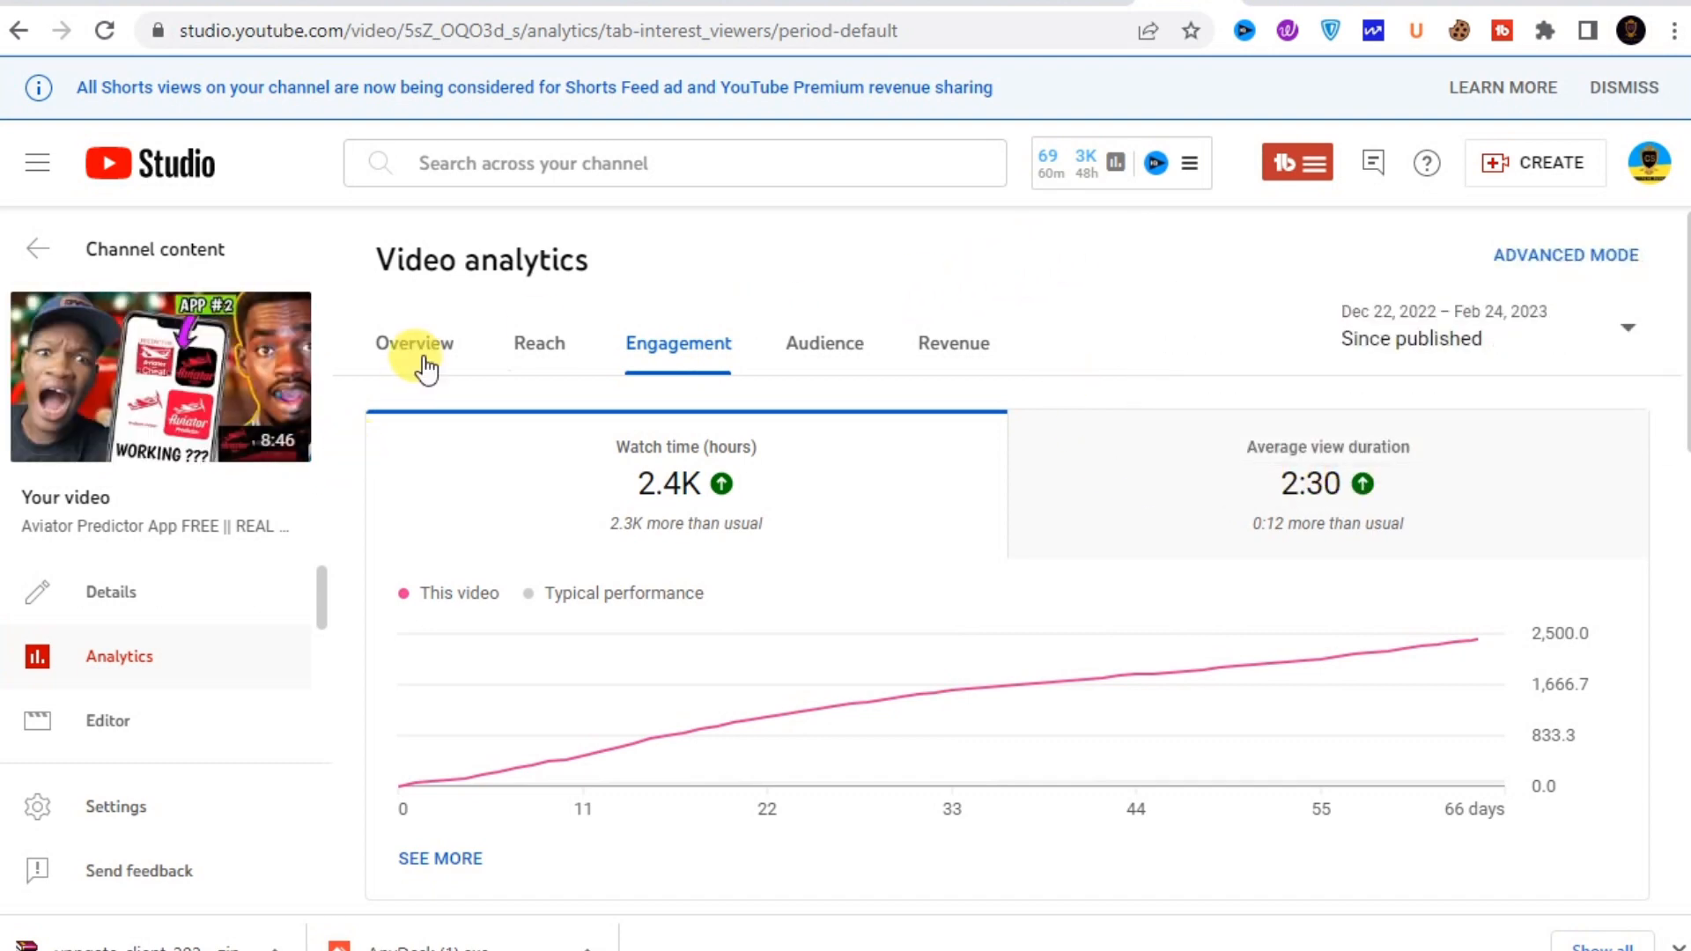
pyautogui.scroll(-3)
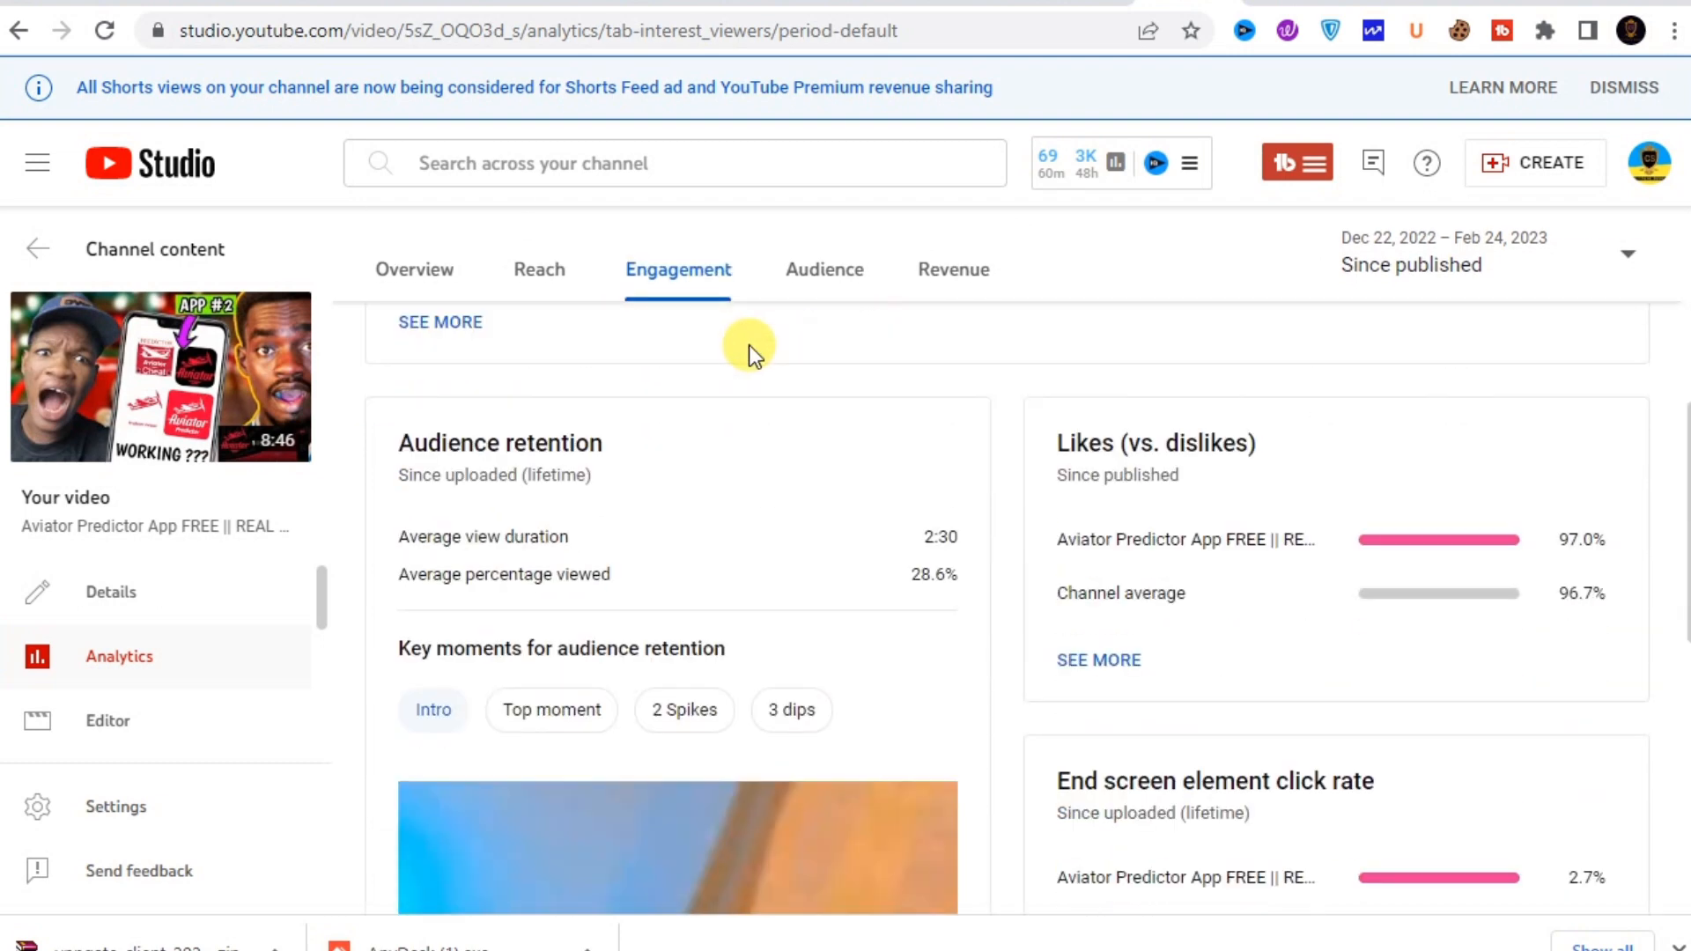
pyautogui.scroll(-3)
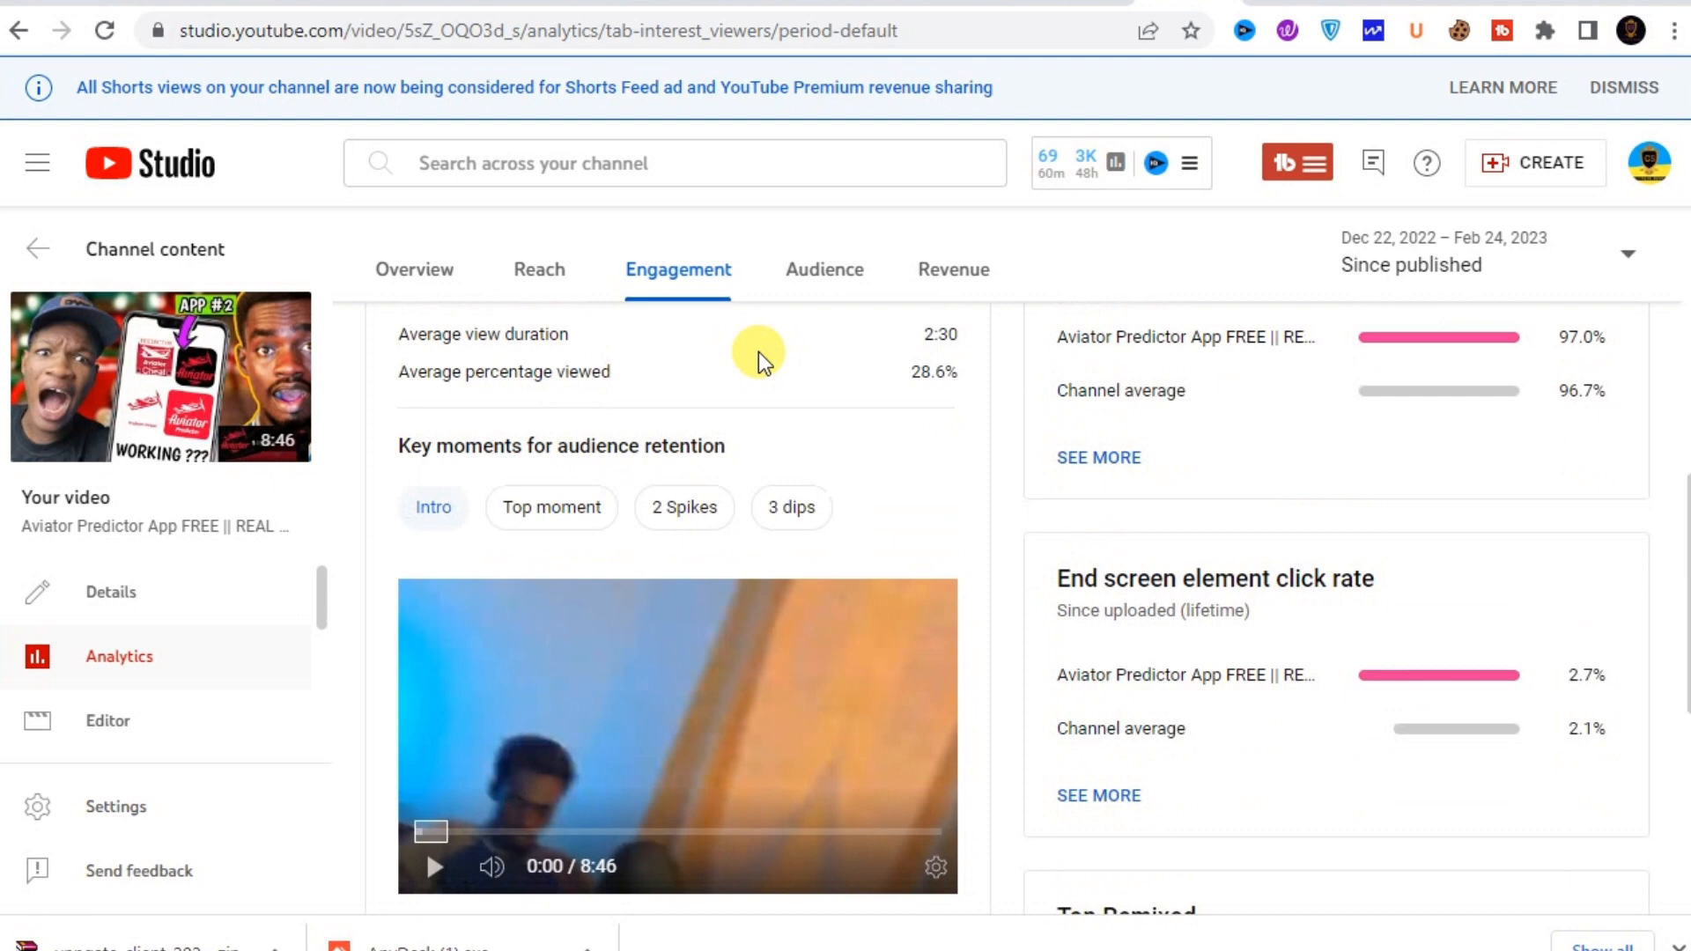
pyautogui.scroll(-3)
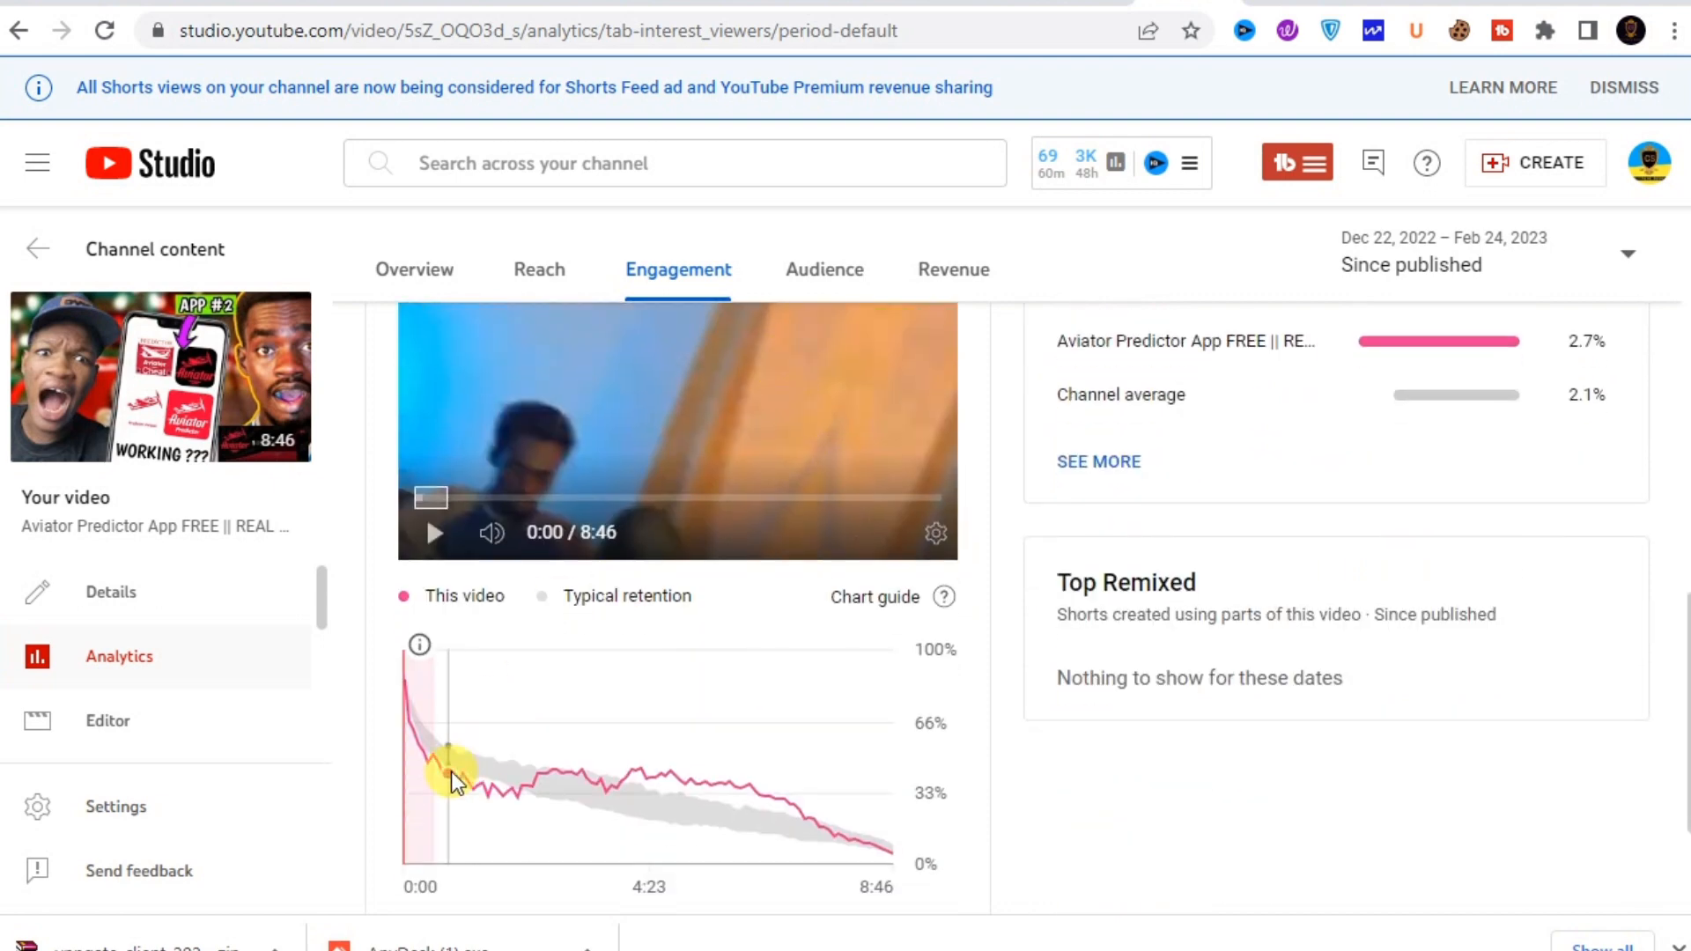
pyautogui.moveTo(655, 777)
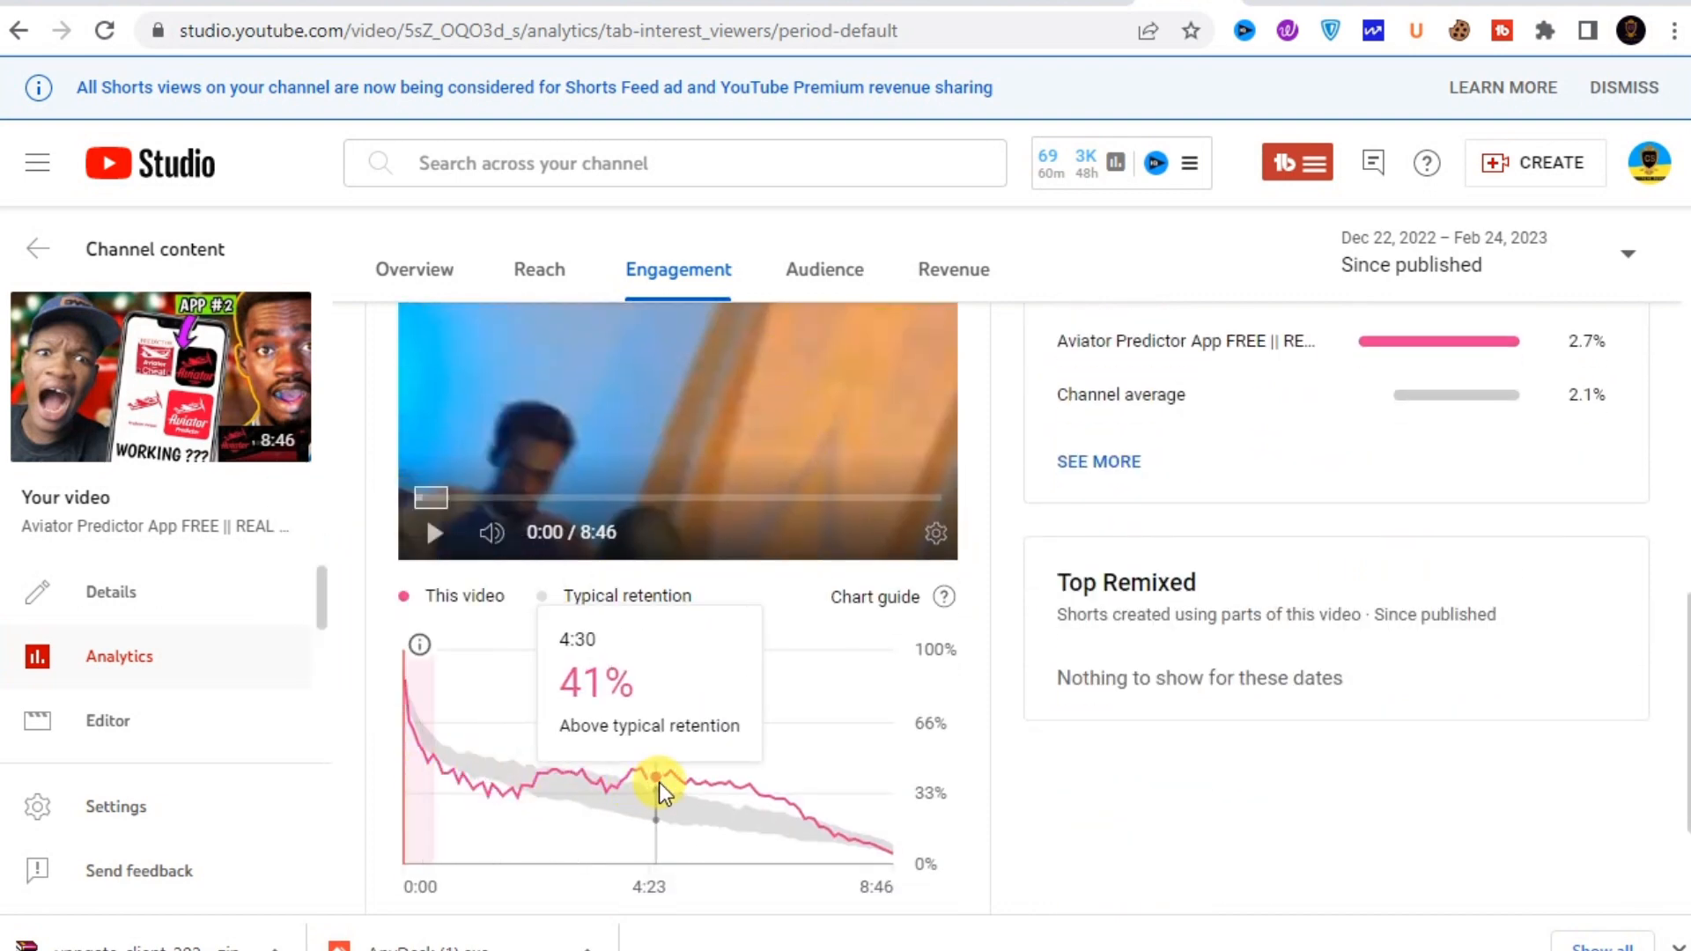
pyautogui.moveTo(695, 787)
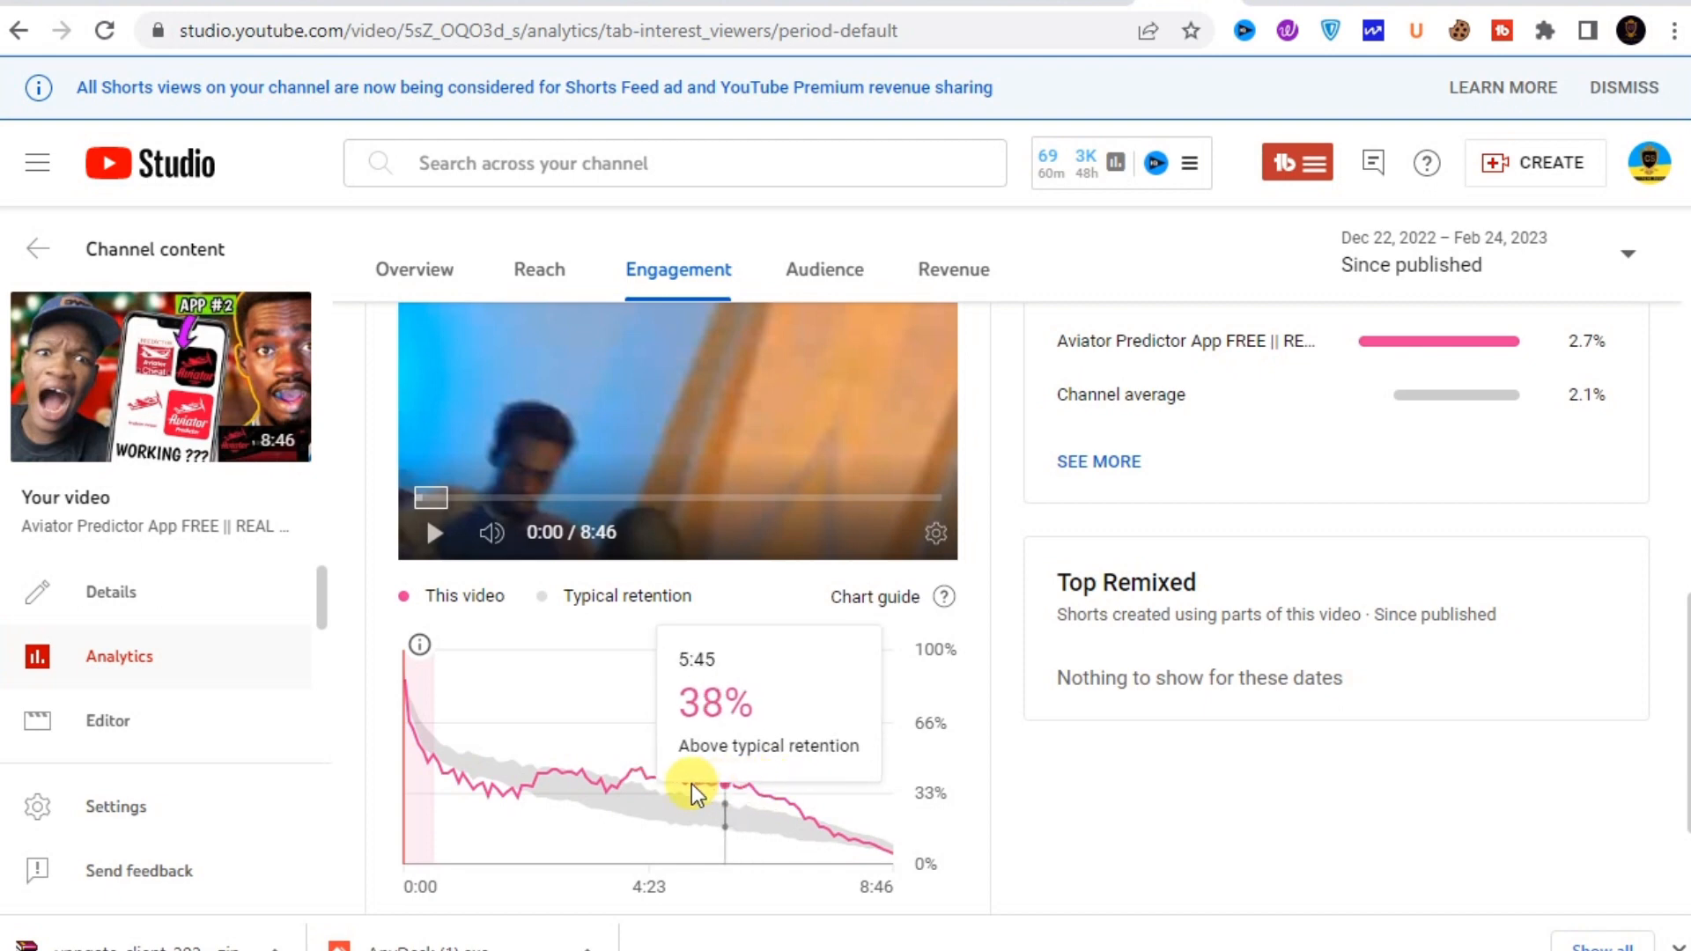
pyautogui.moveTo(685, 779)
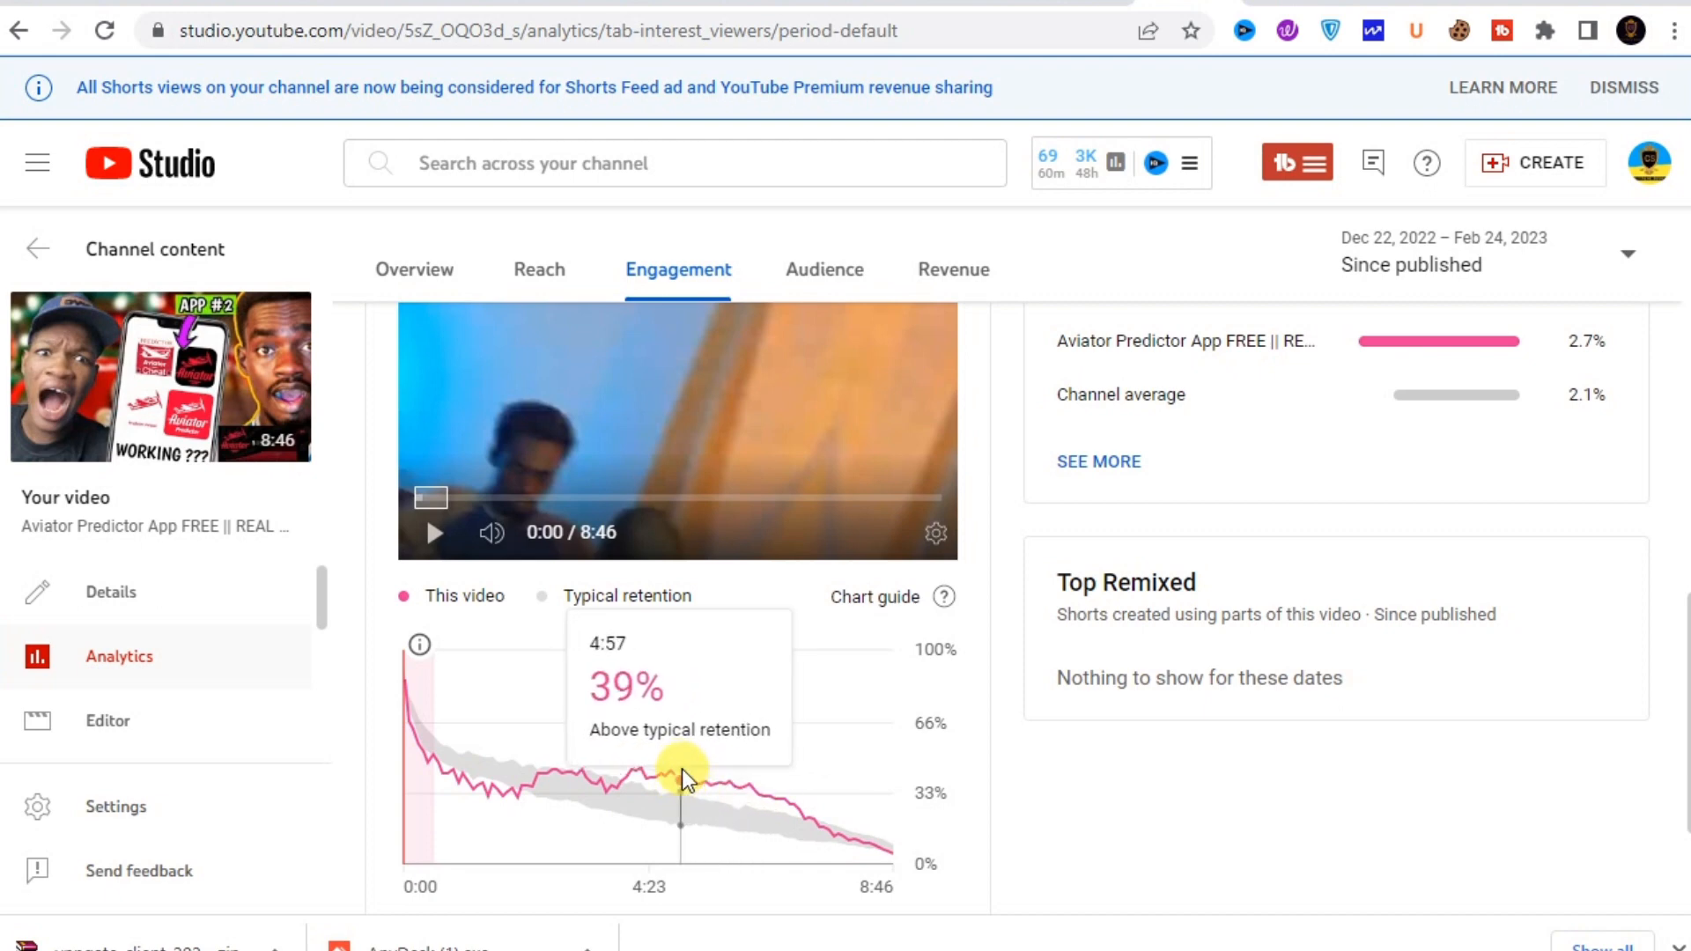
pyautogui.moveTo(1194, 712)
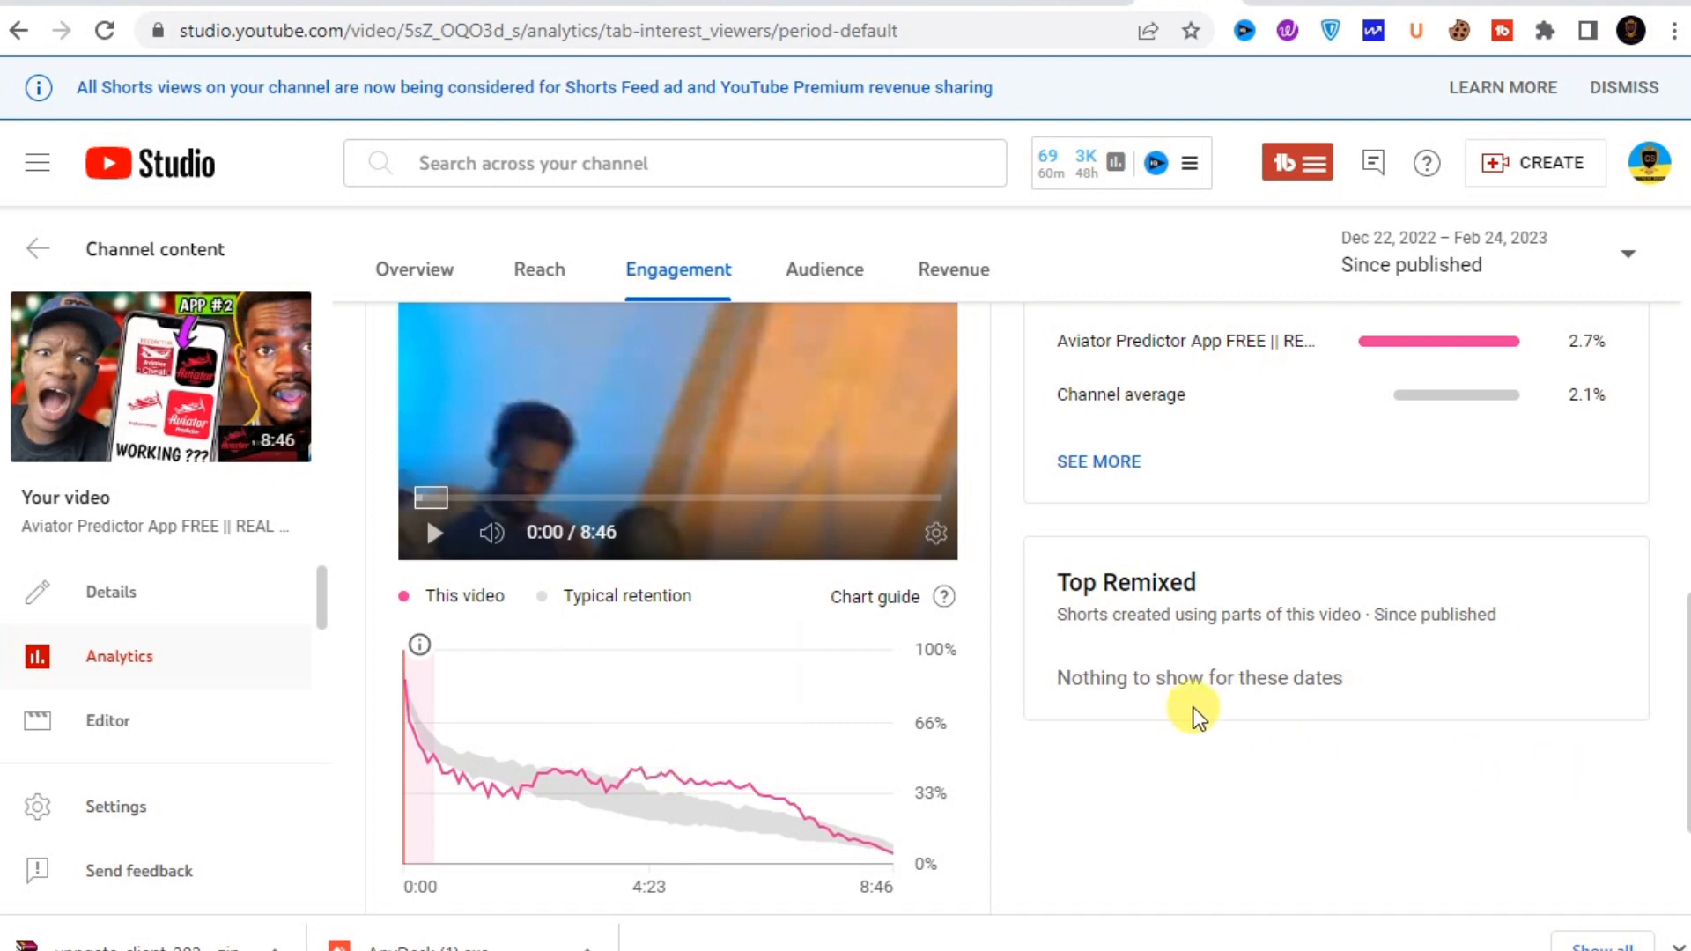
pyautogui.scroll(-3)
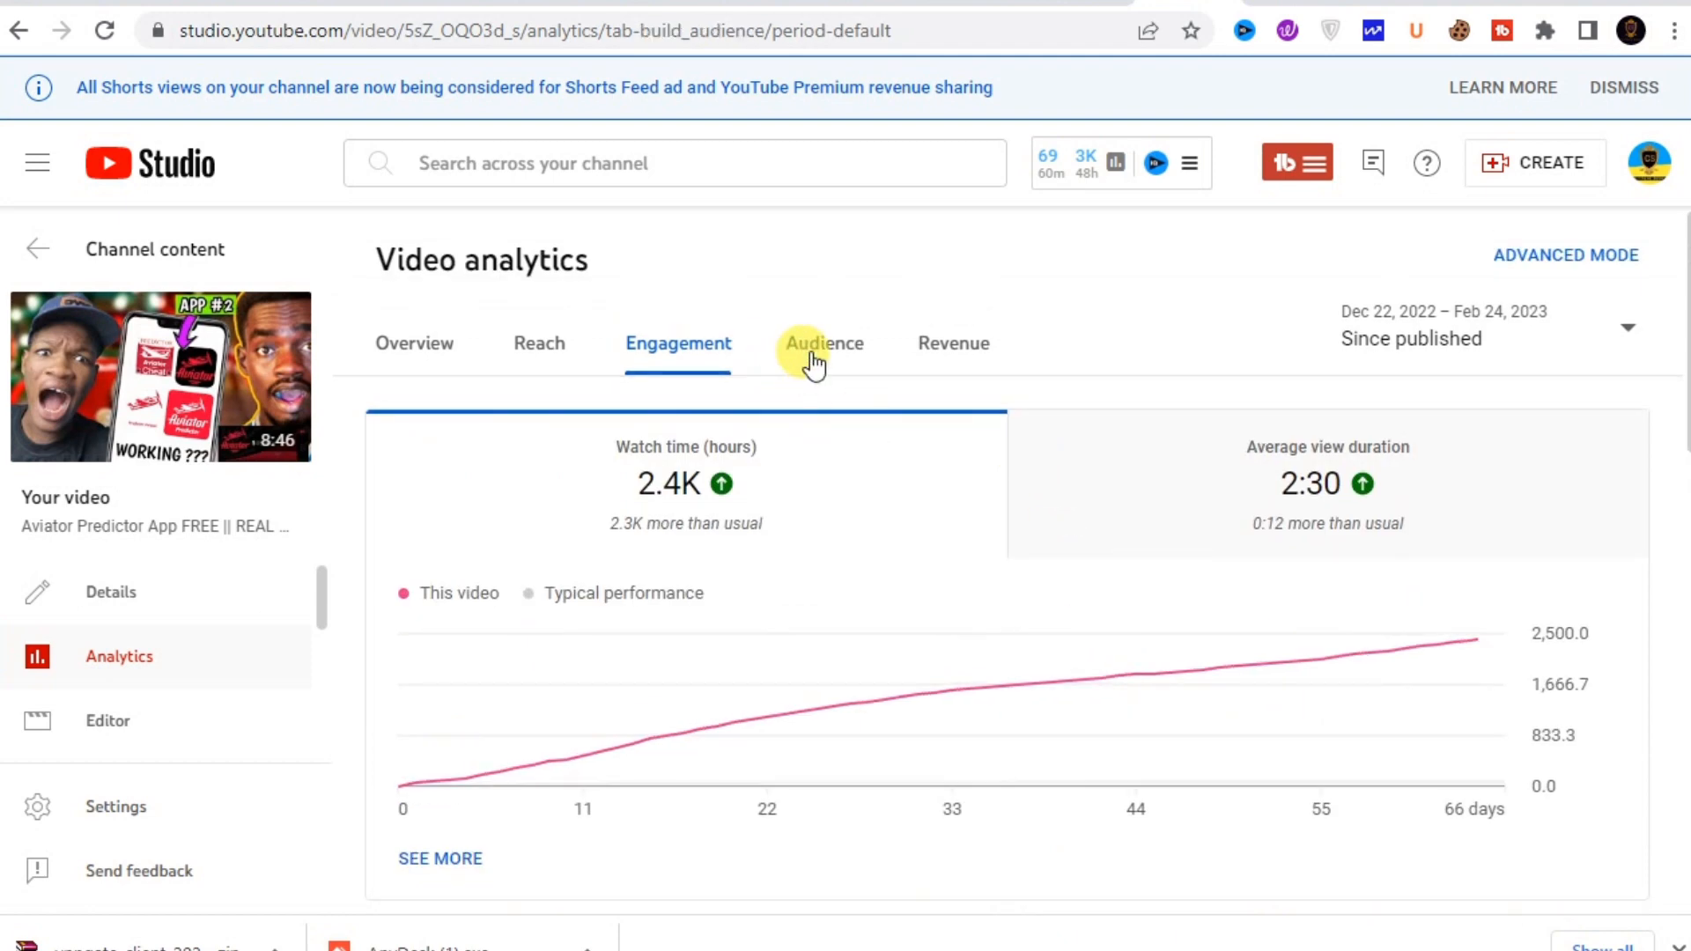
pyautogui.click(822, 343)
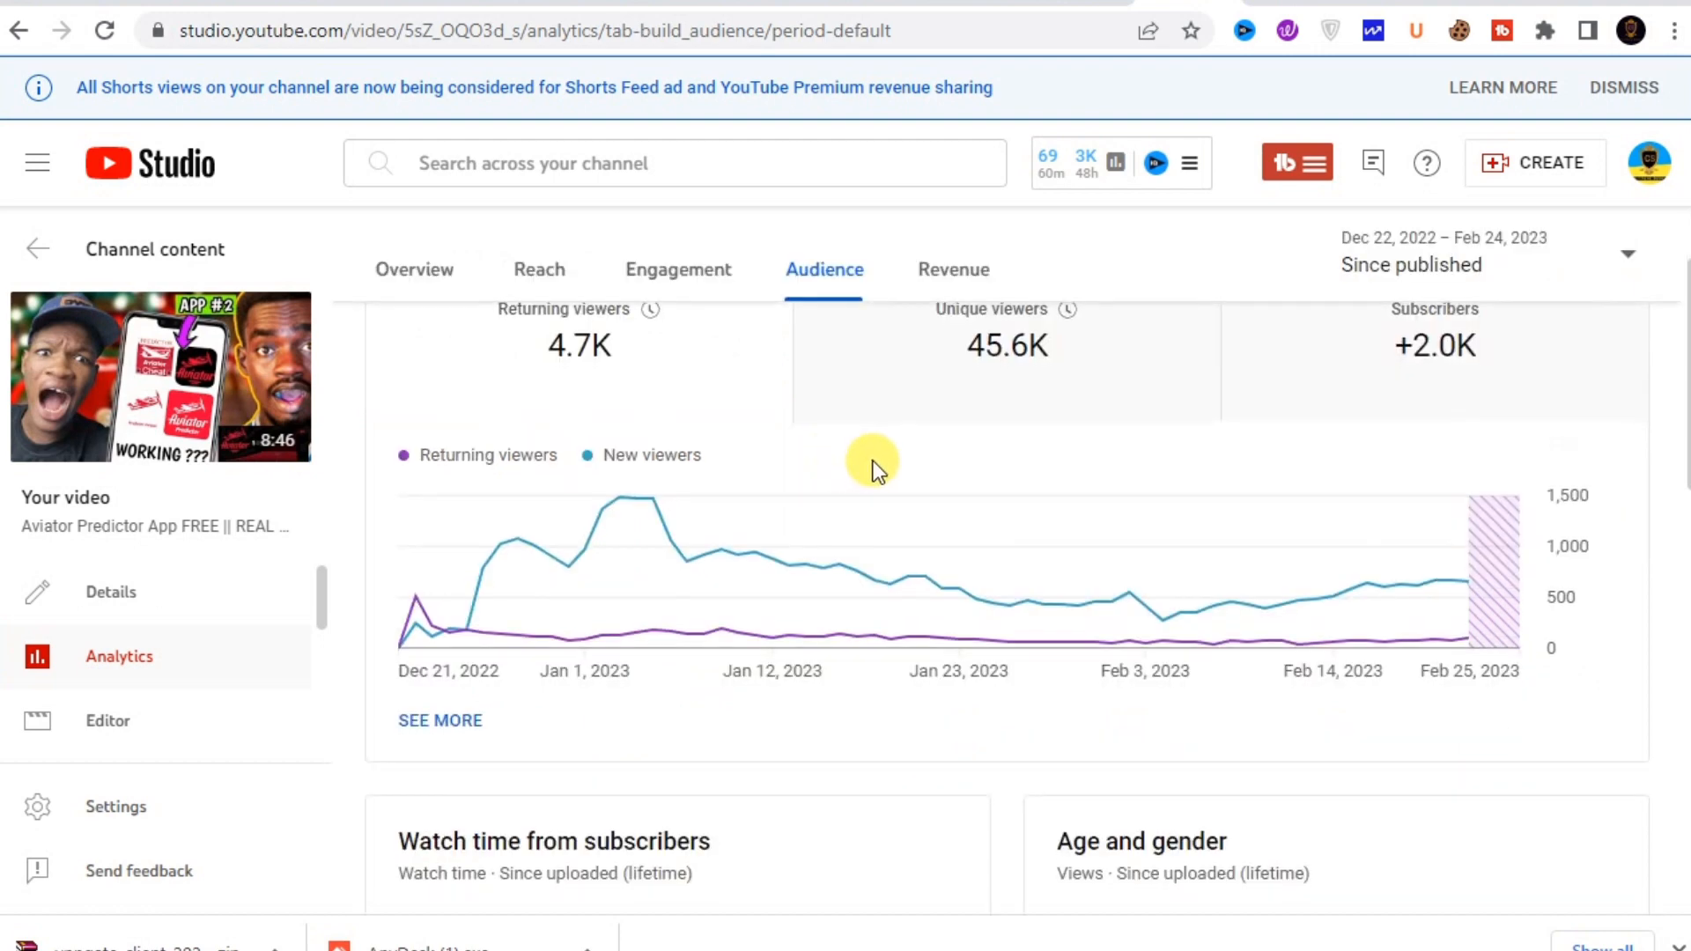
# Browse Audience cards: returning viewers, subscriber watch time, age and gender, top geographies.
pyautogui.scroll(-3)
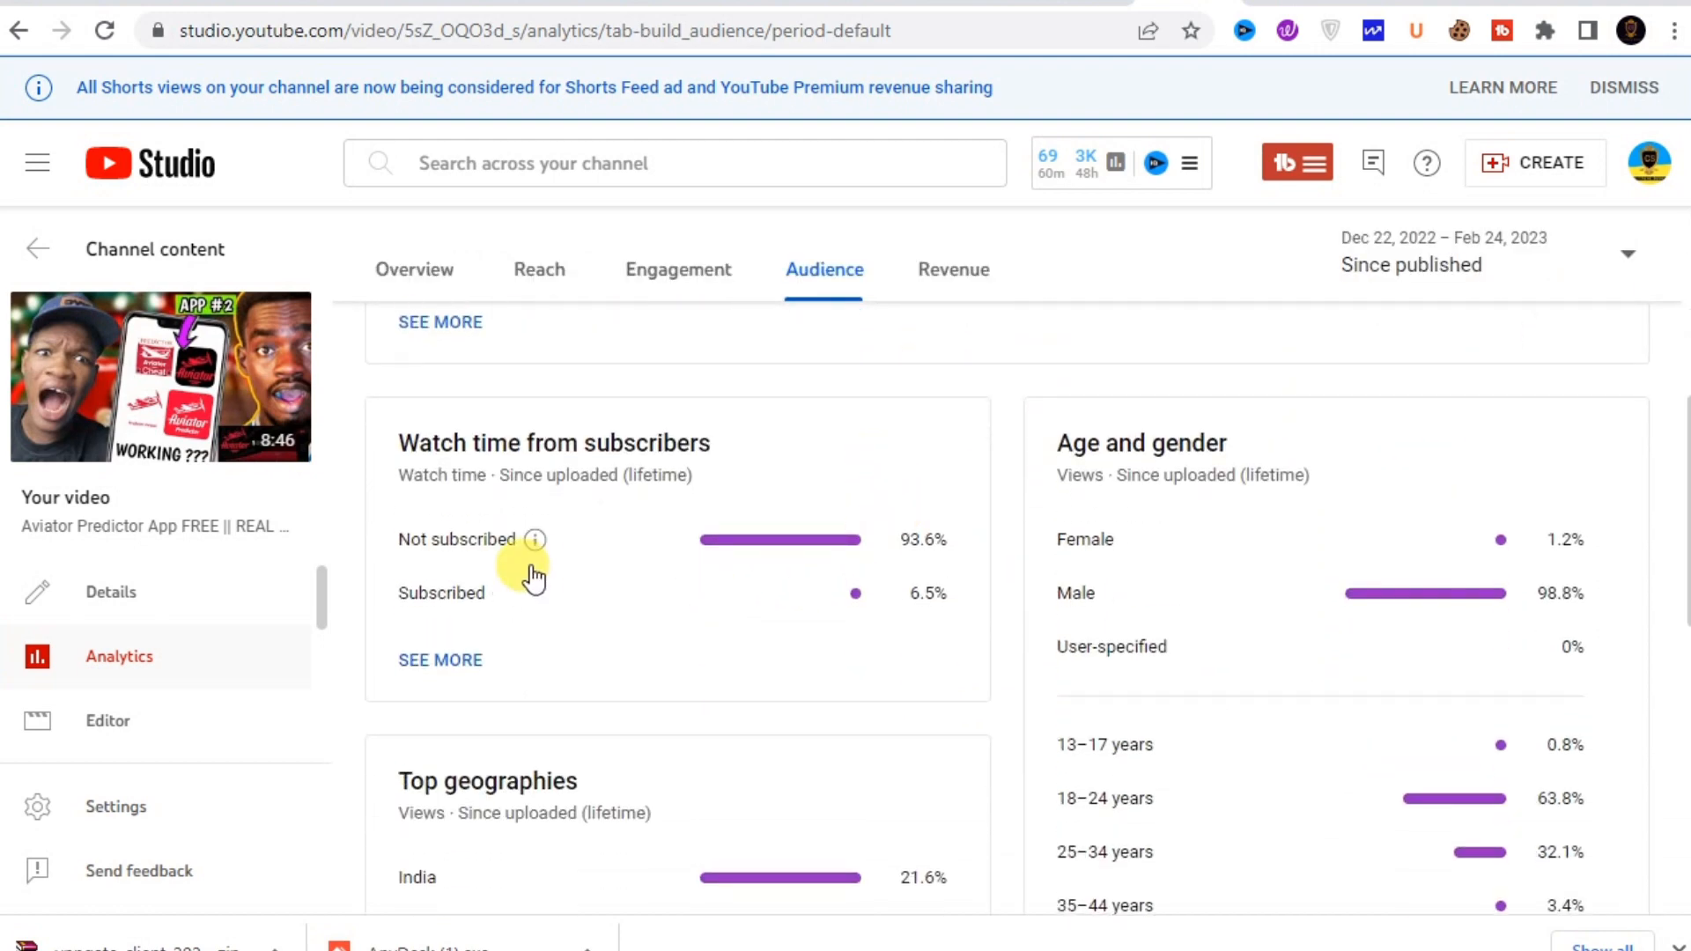
pyautogui.moveTo(887, 557)
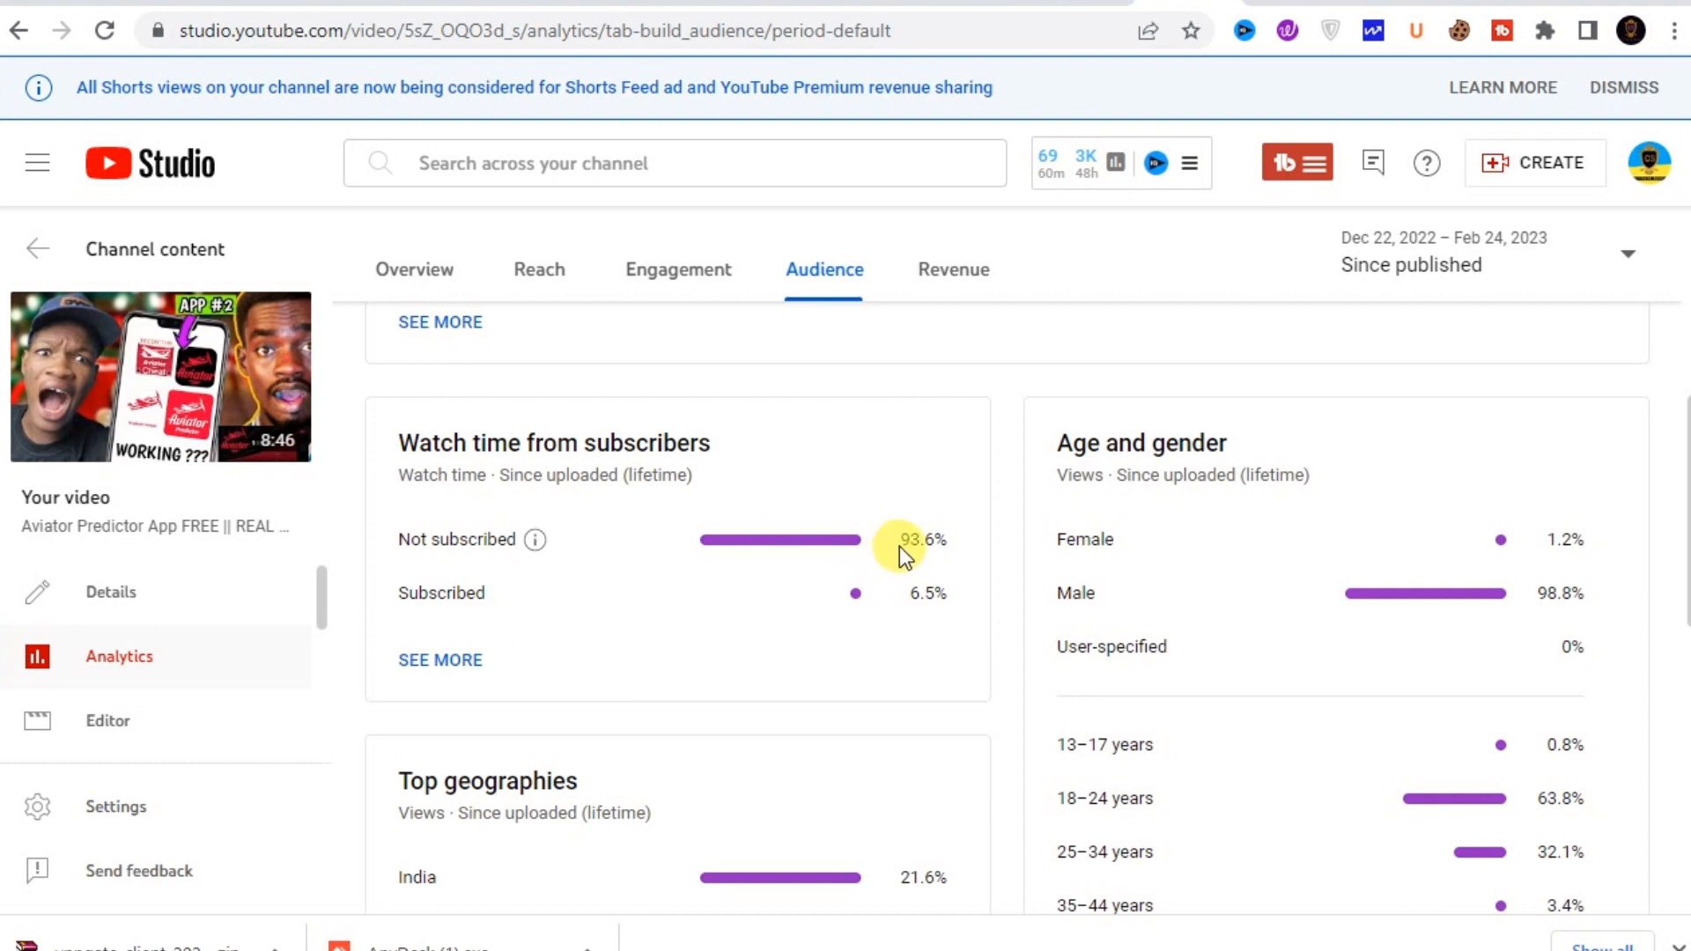
pyautogui.moveTo(1062, 601)
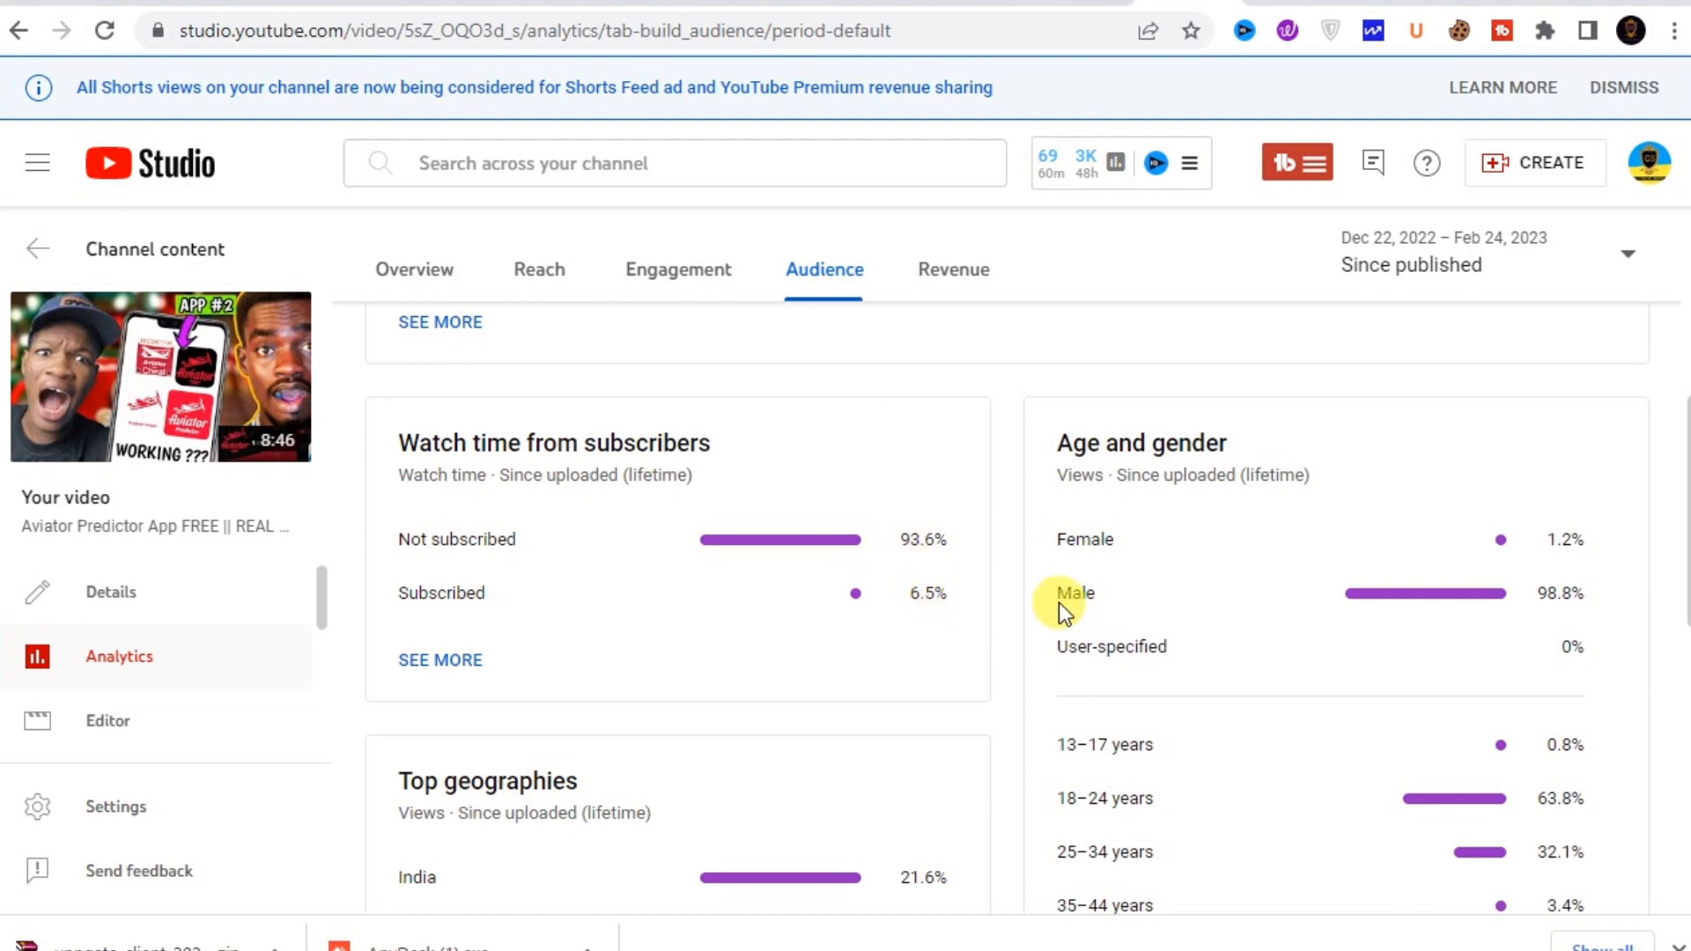
pyautogui.scroll(-3)
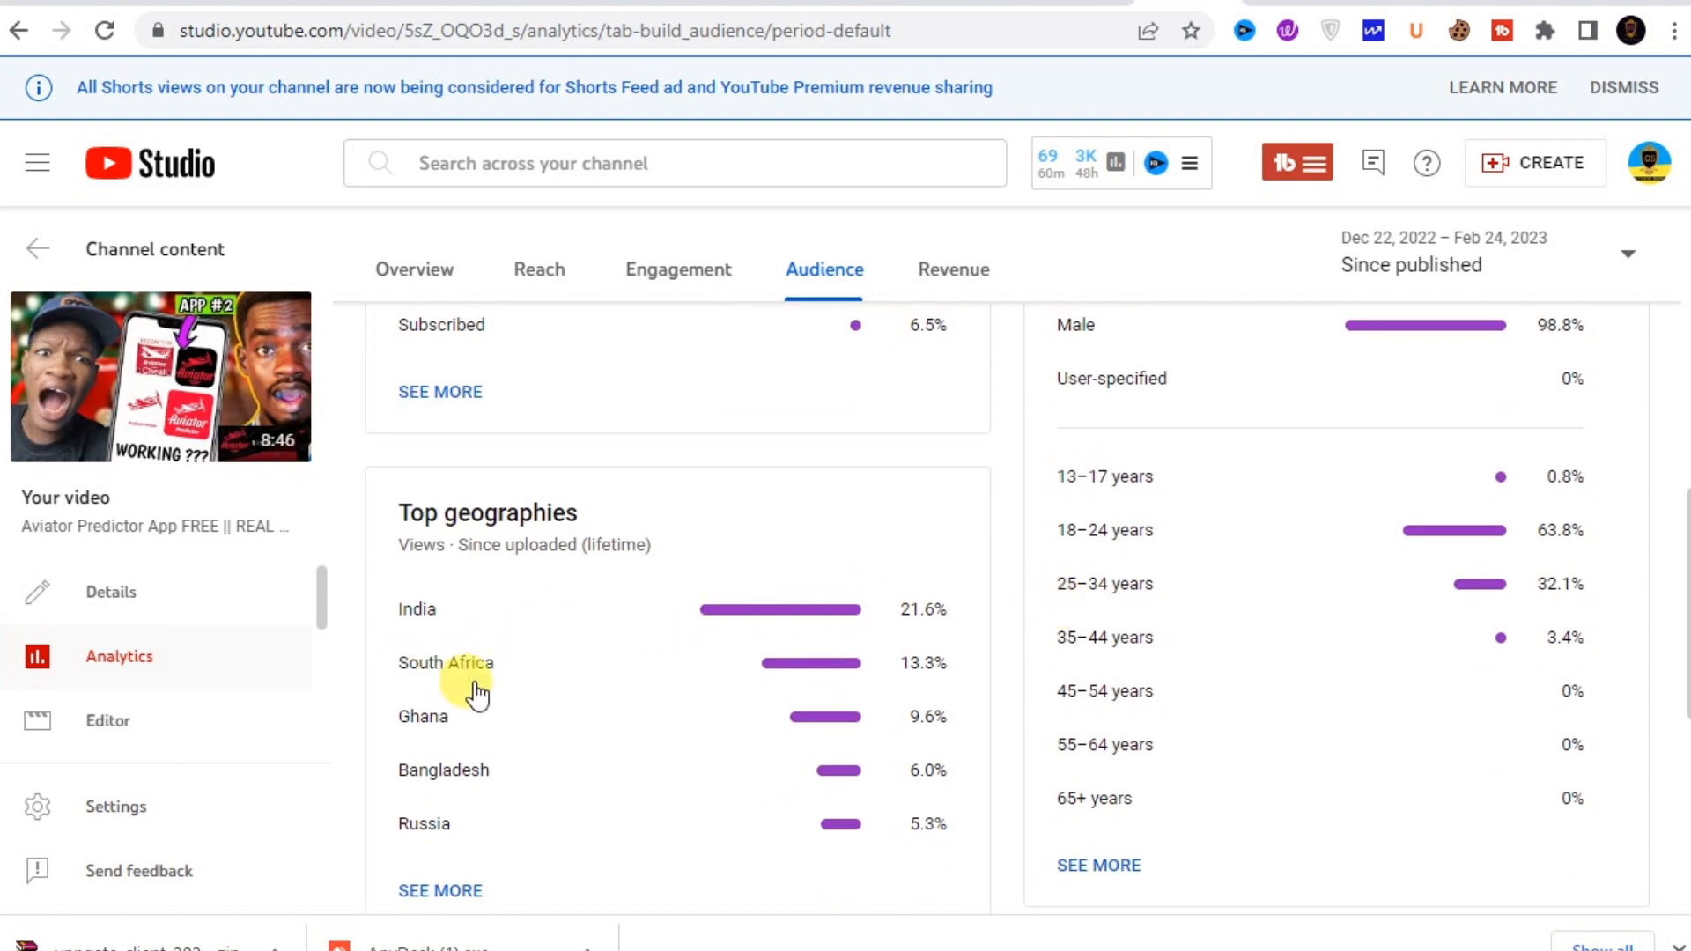
pyautogui.moveTo(494, 769)
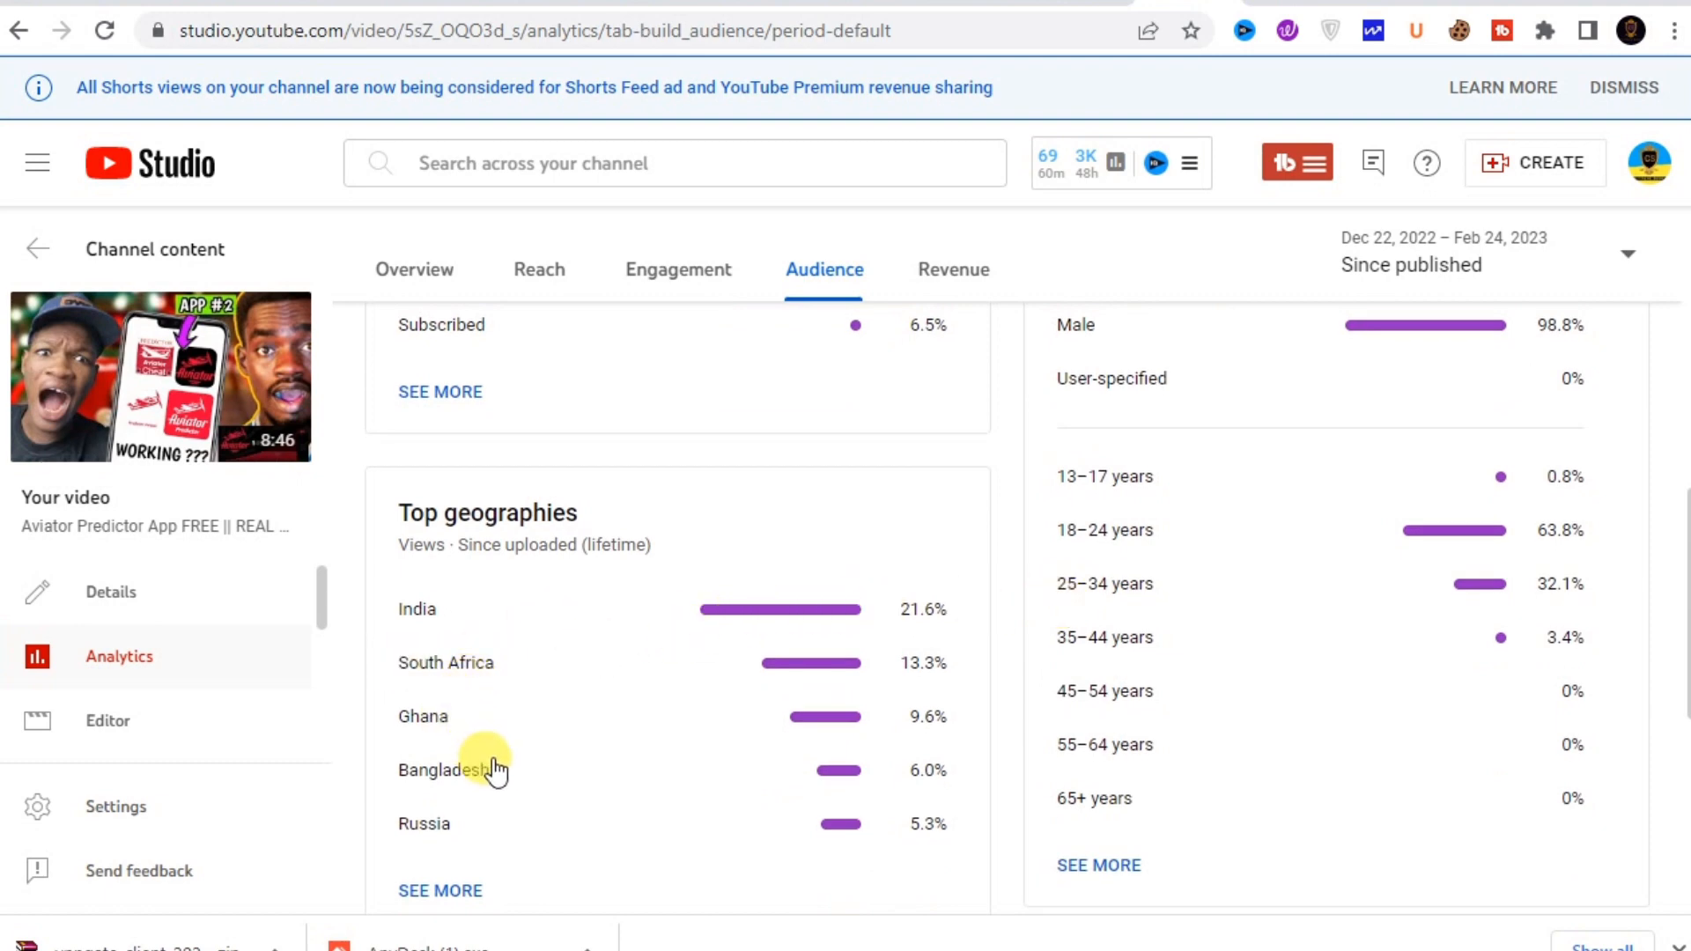
pyautogui.scroll(-3)
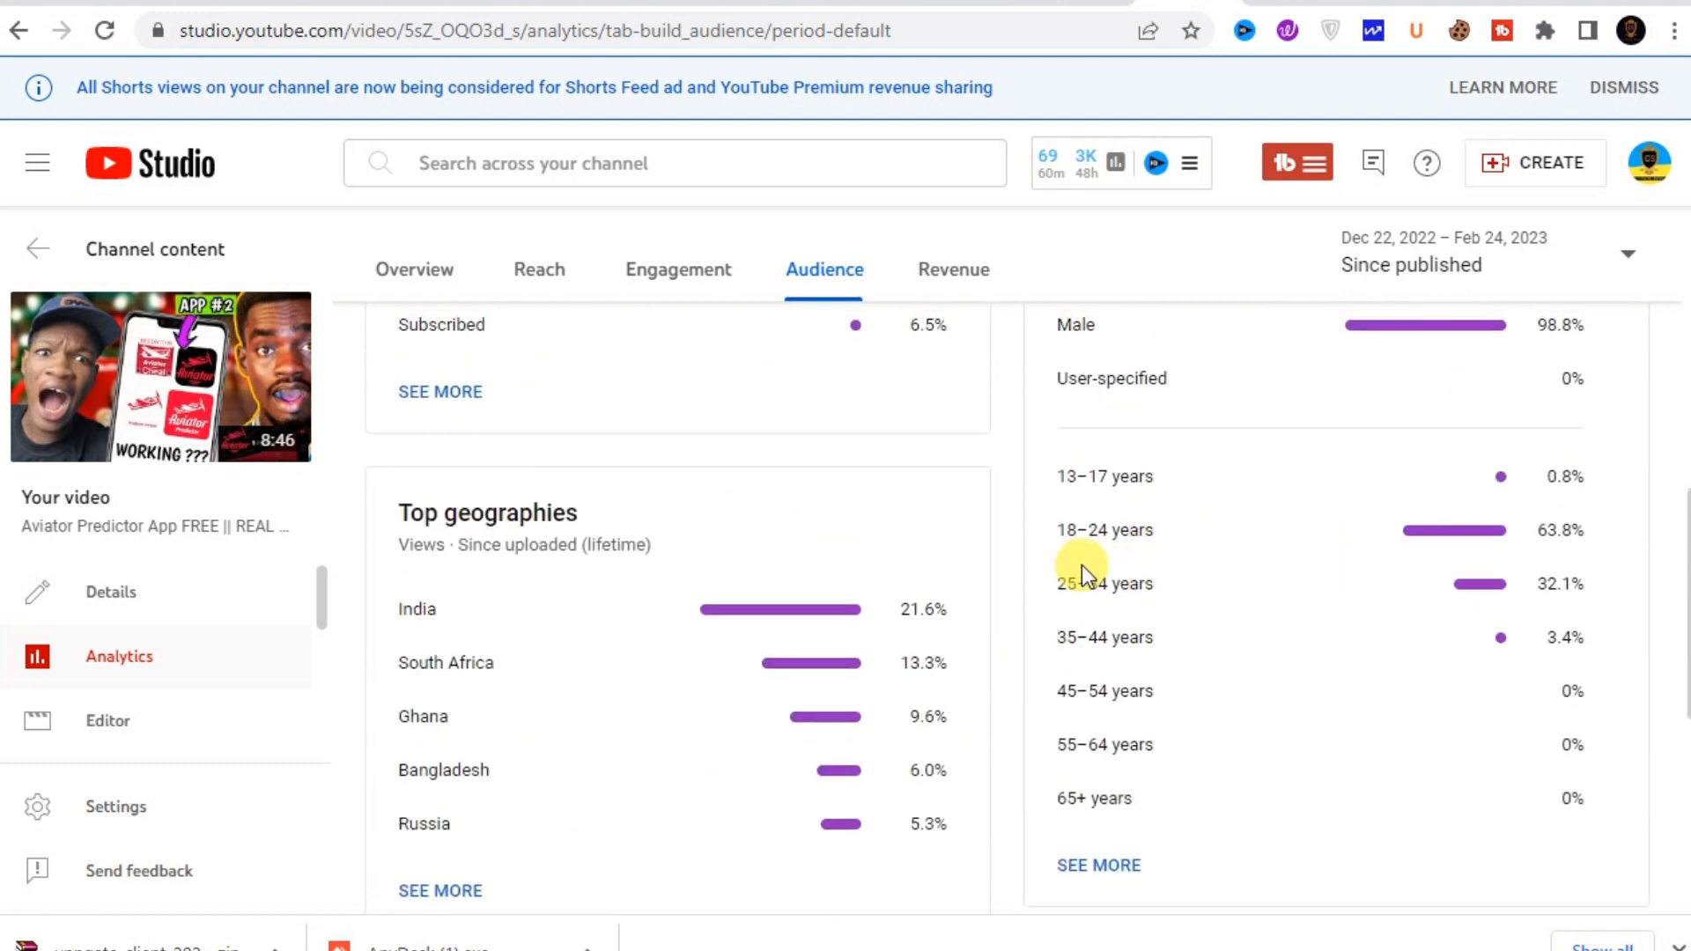
pyautogui.moveTo(1542, 582)
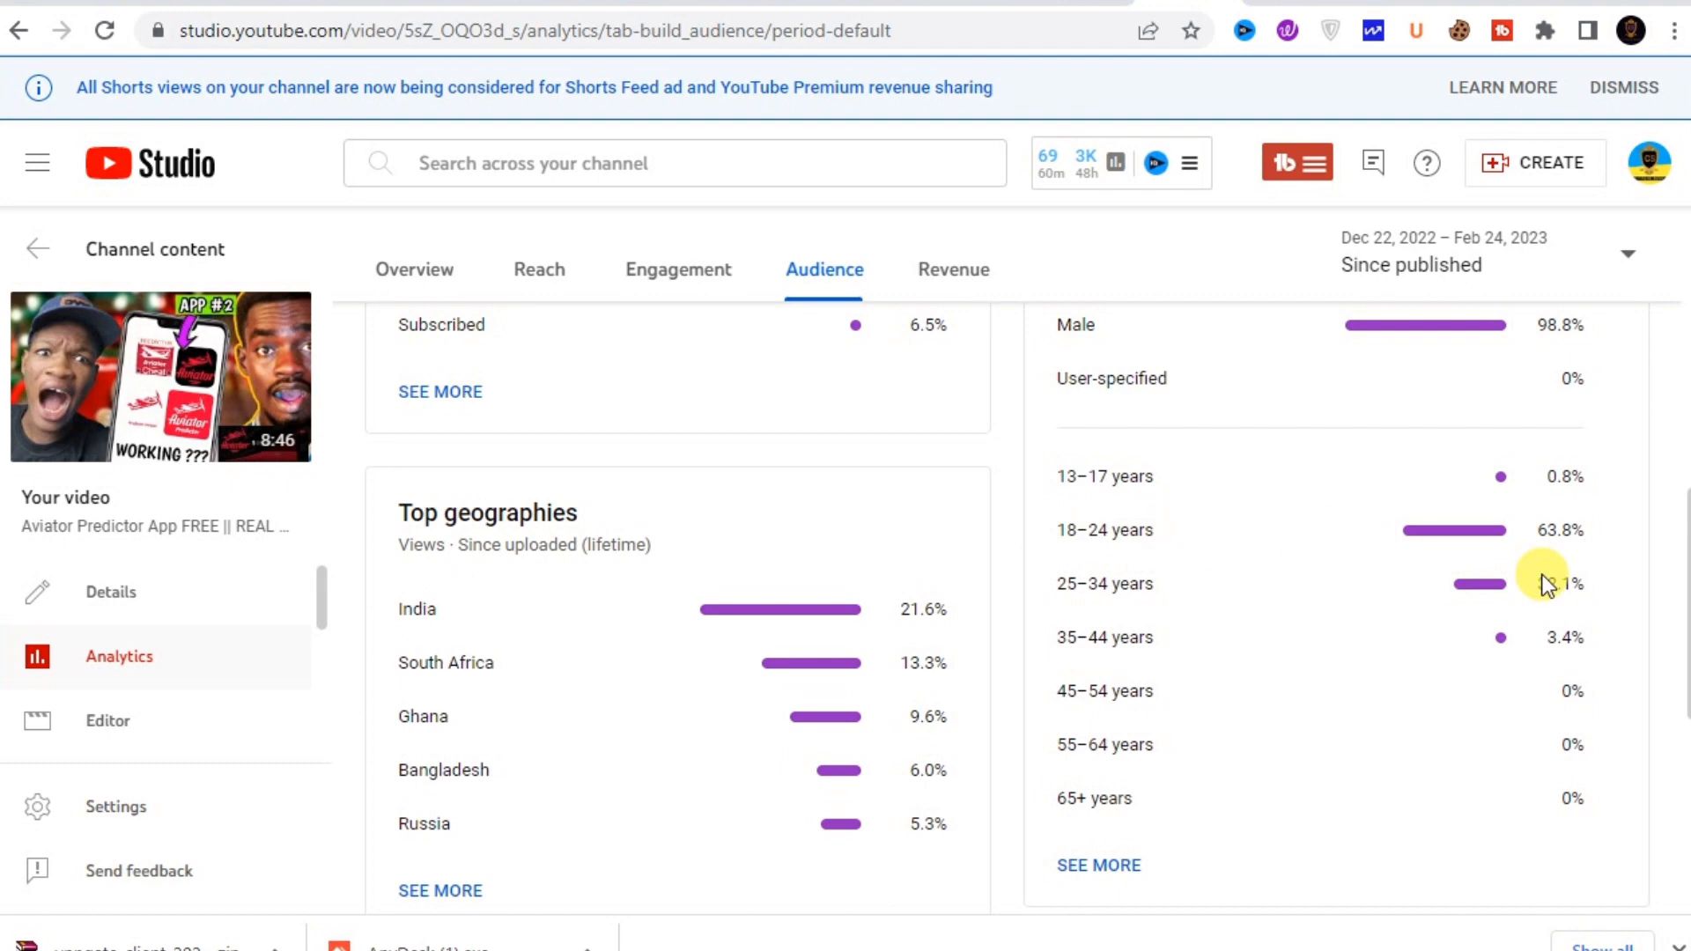
pyautogui.scroll(-3)
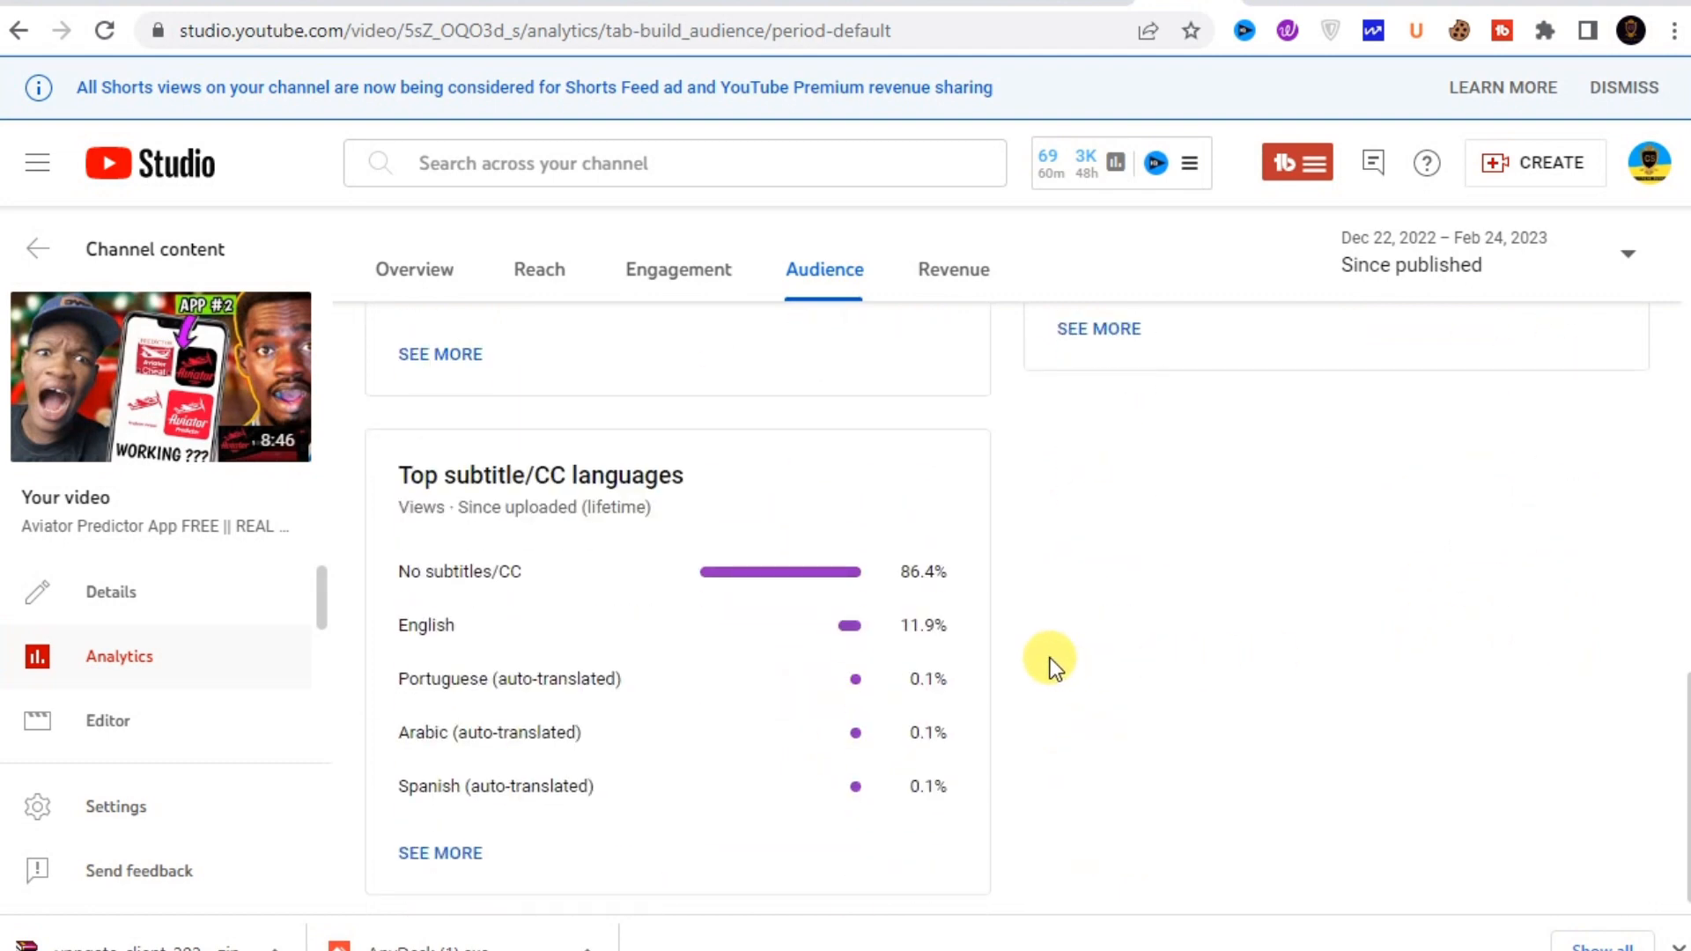
pyautogui.scroll(3)
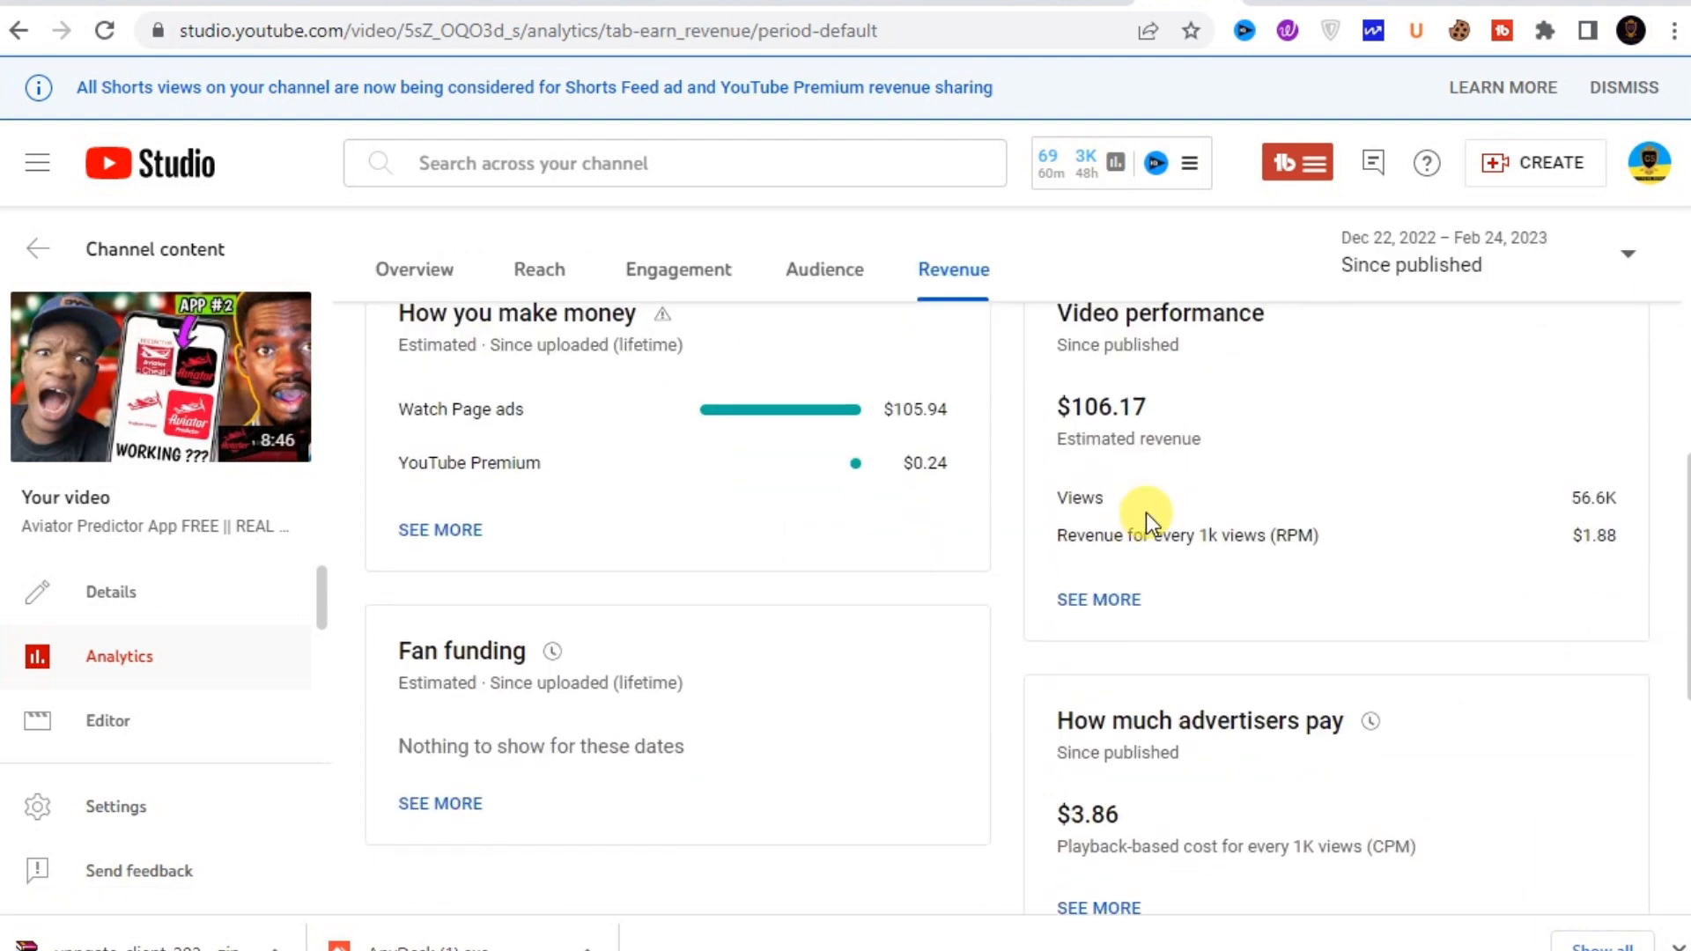
# Browse Revenue cards: $106.17 revenue, 76.5% skippable and 16.6% display ads, RPM and CPM.
pyautogui.scroll(-3)
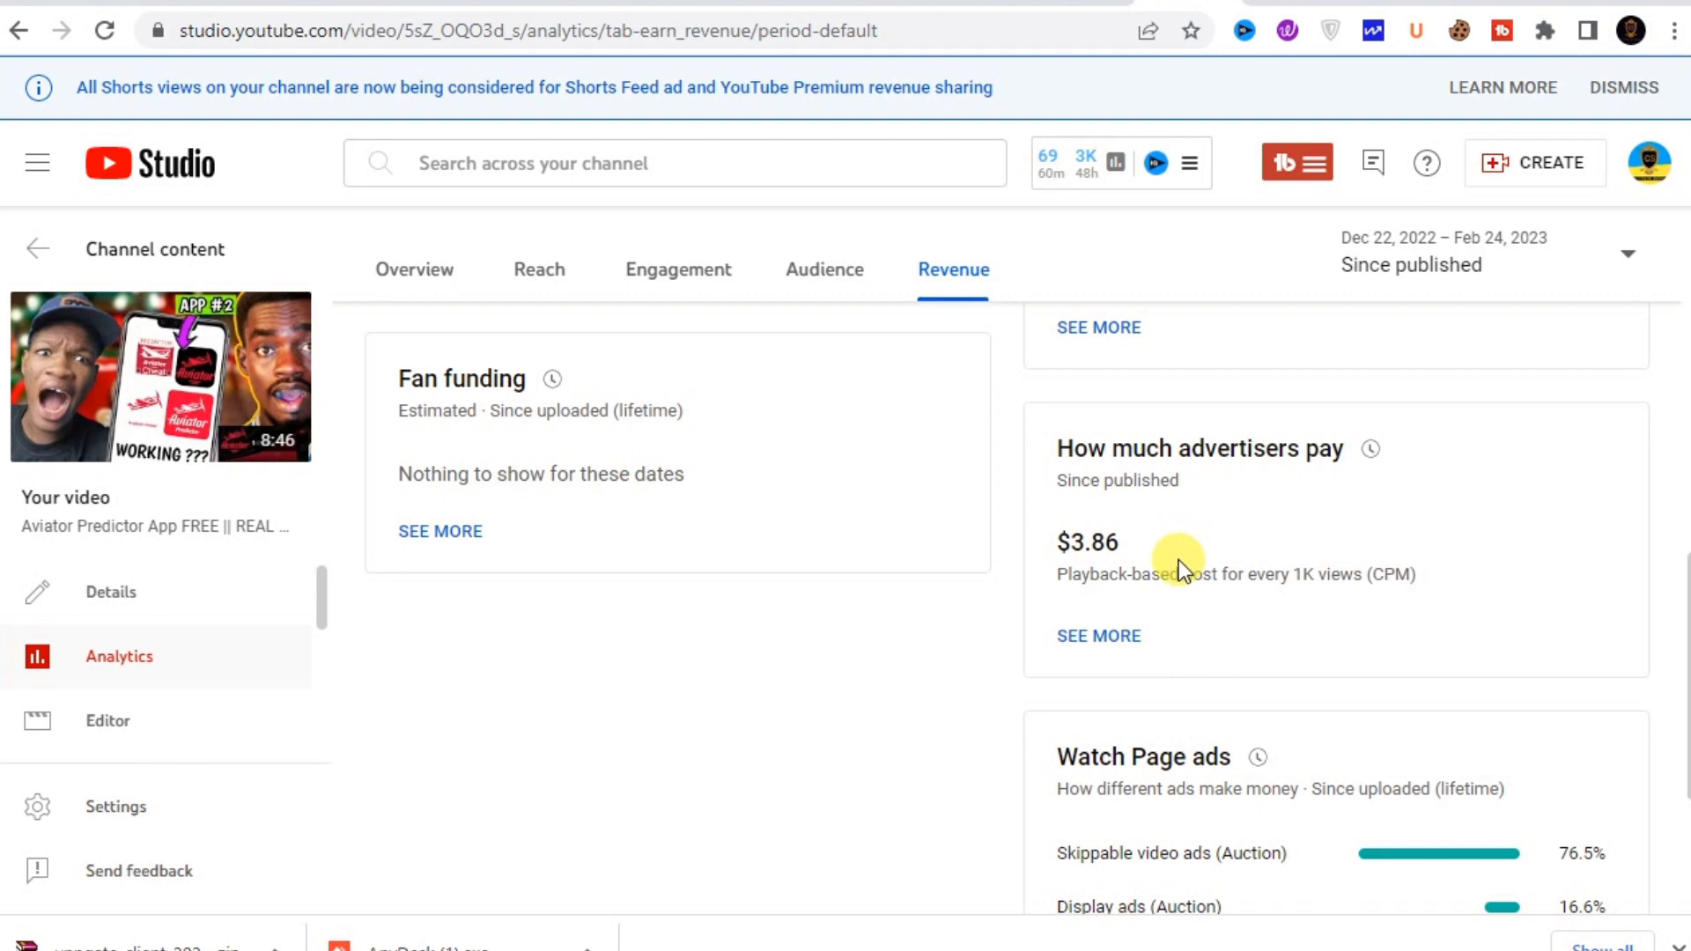
pyautogui.moveTo(1187, 583)
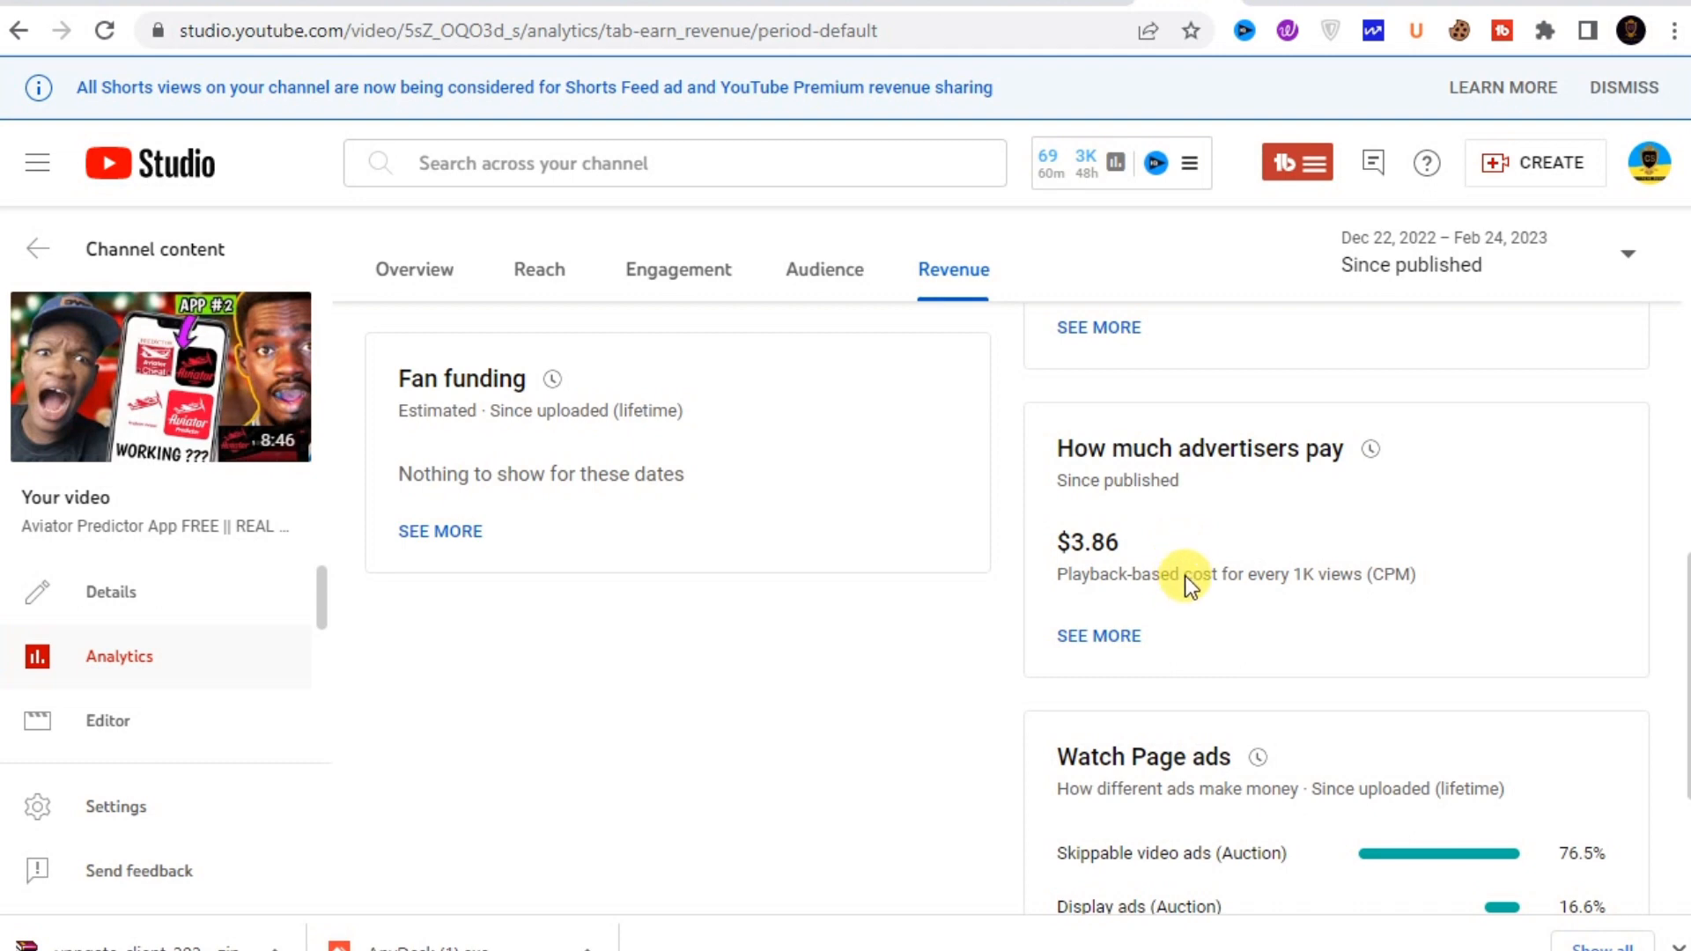
pyautogui.moveTo(1172, 616)
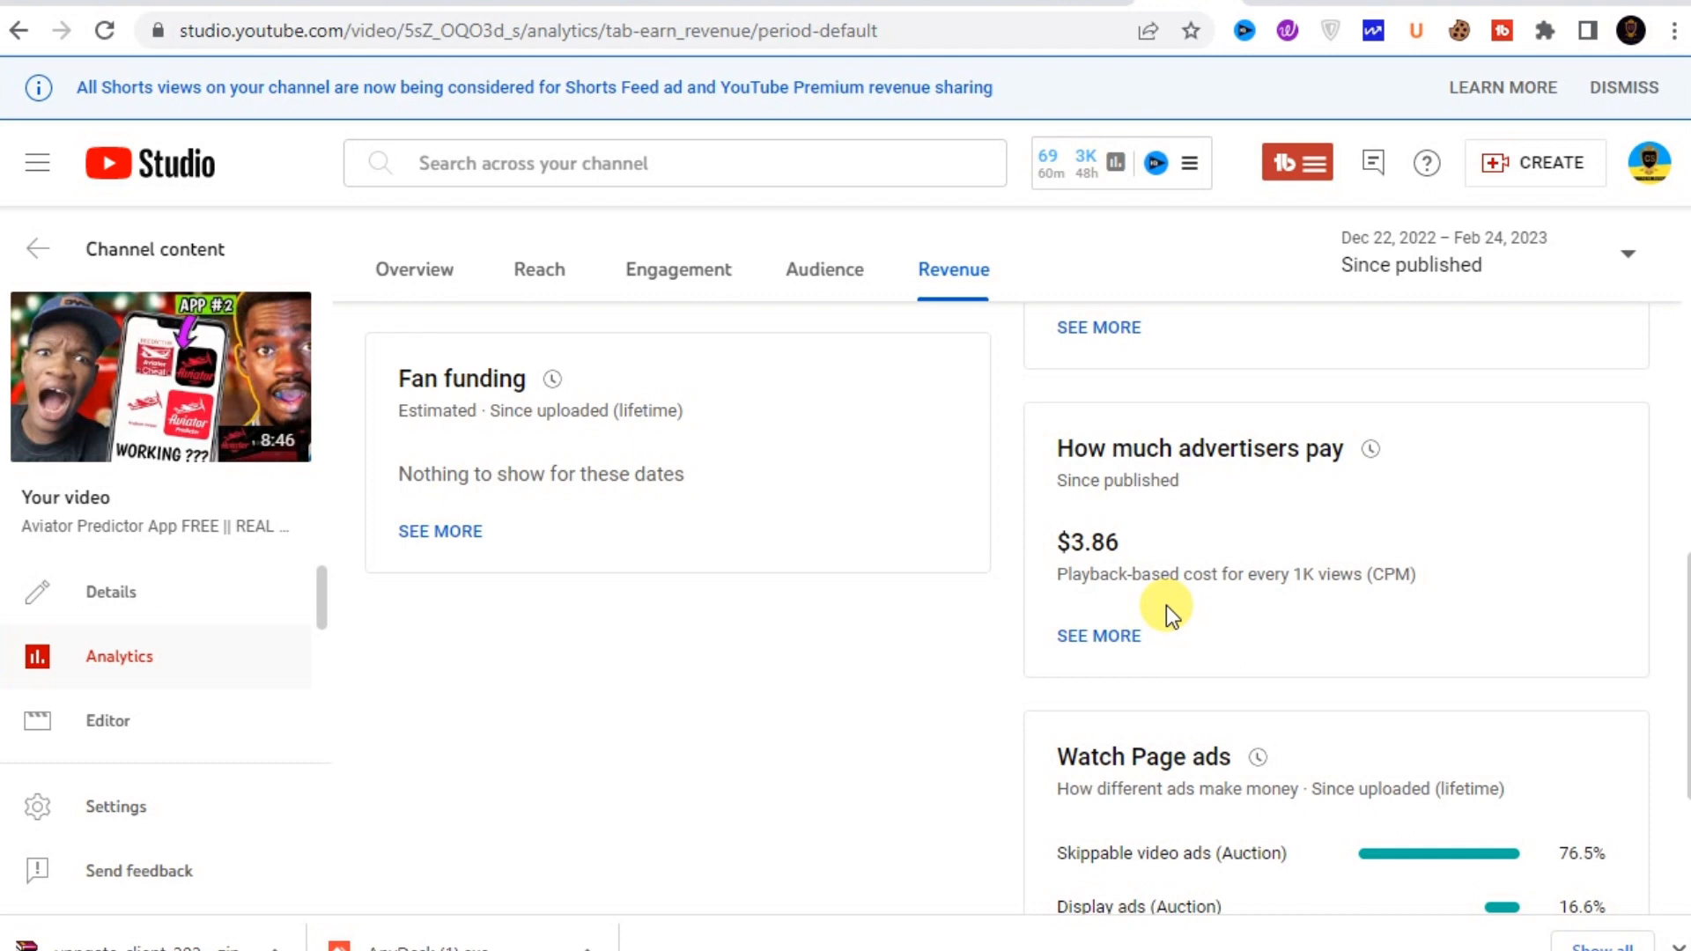
pyautogui.scroll(-3)
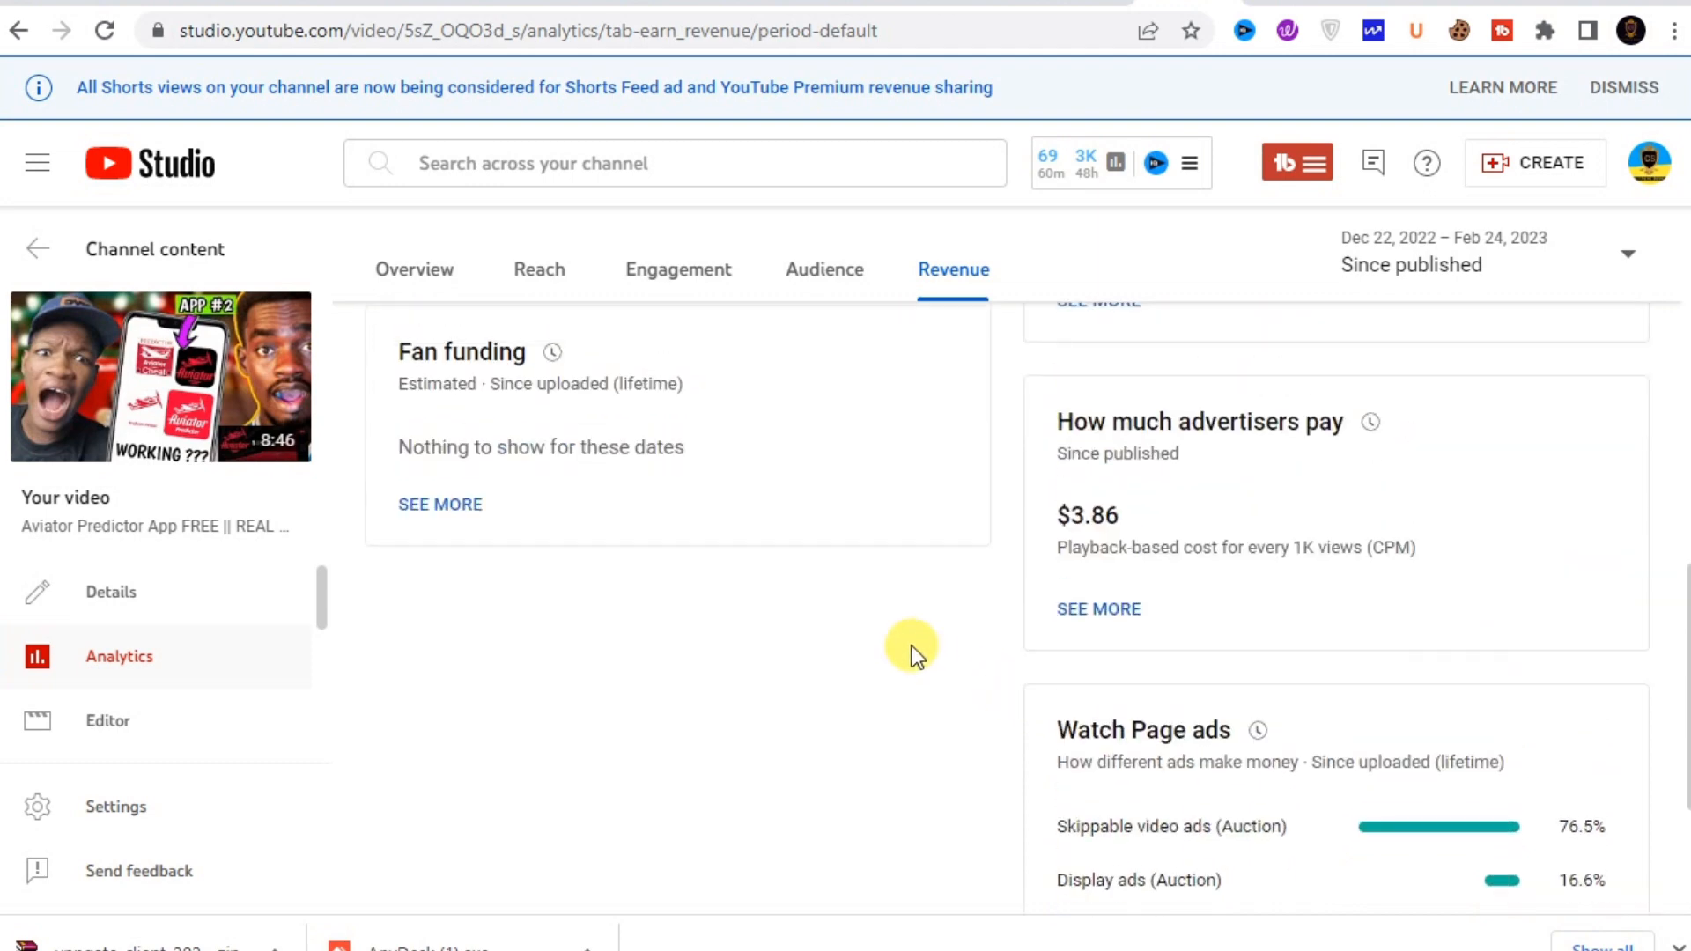
pyautogui.scroll(3)
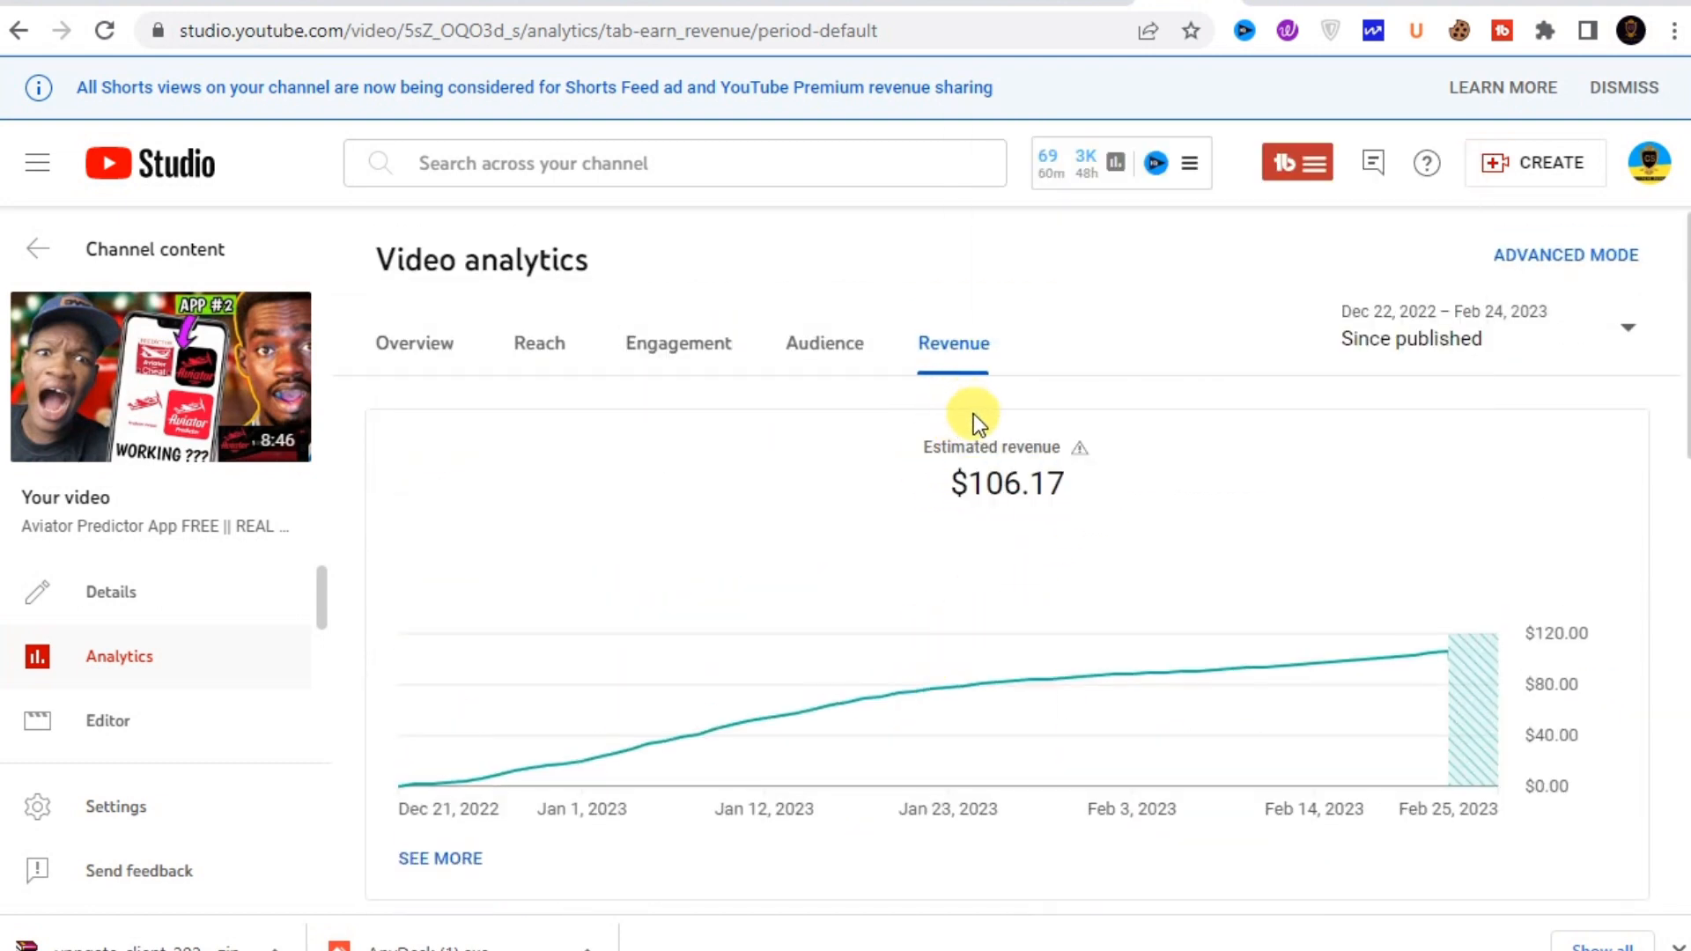
pyautogui.moveTo(1089, 518)
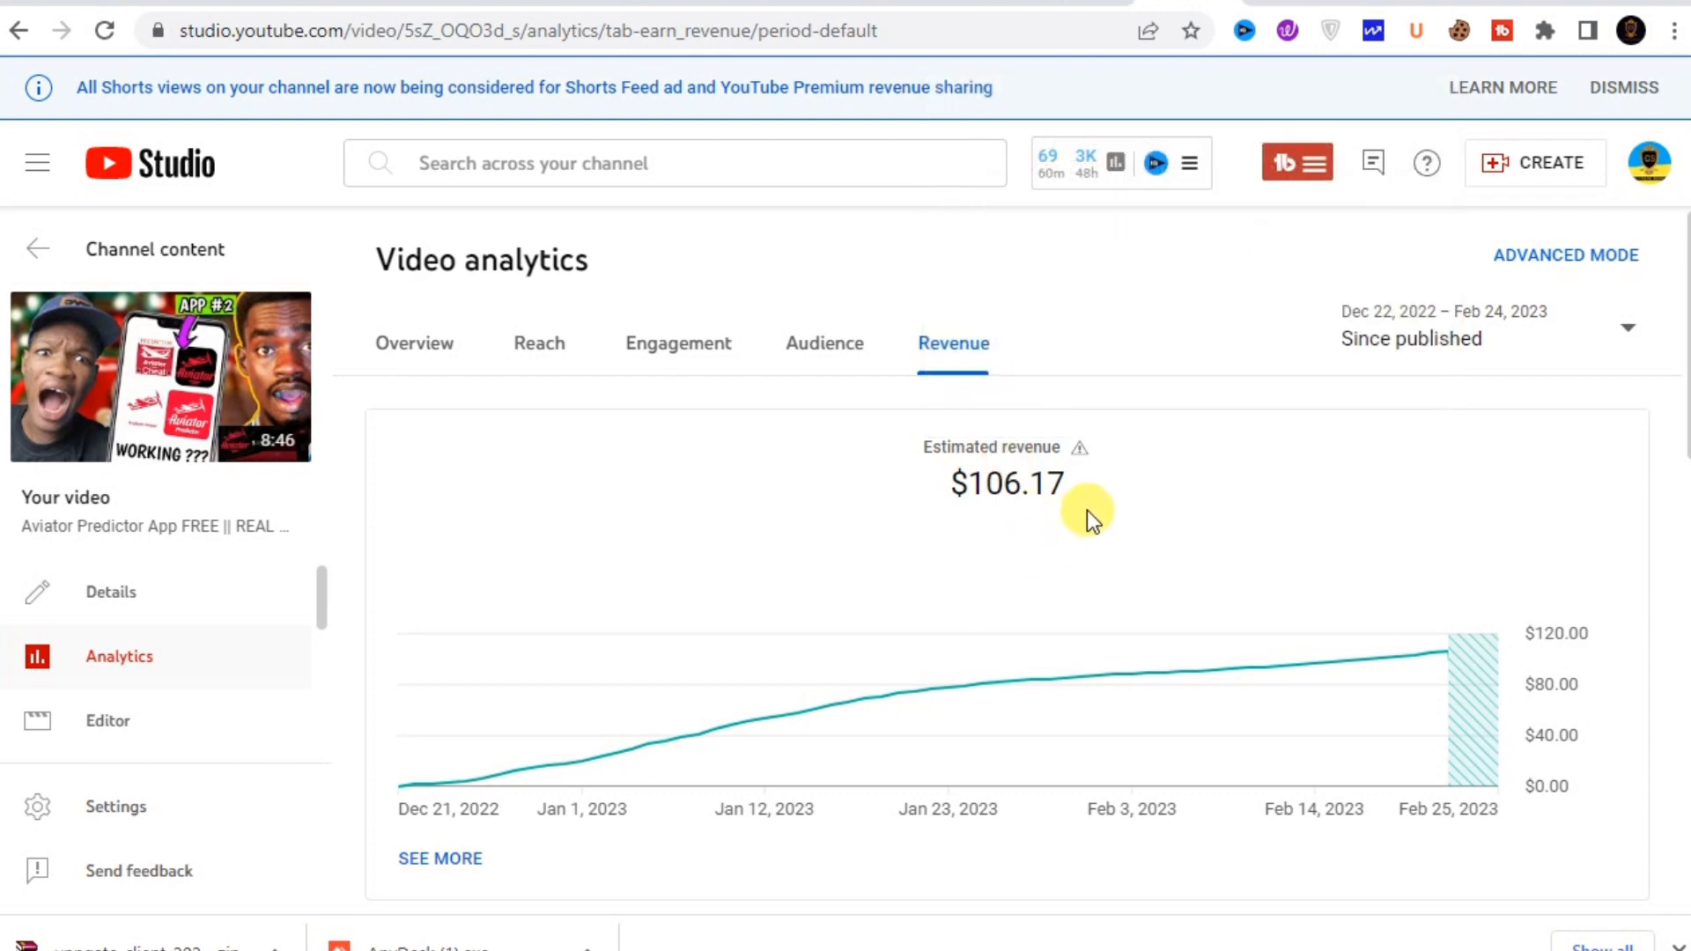
pyautogui.moveTo(1441, 687)
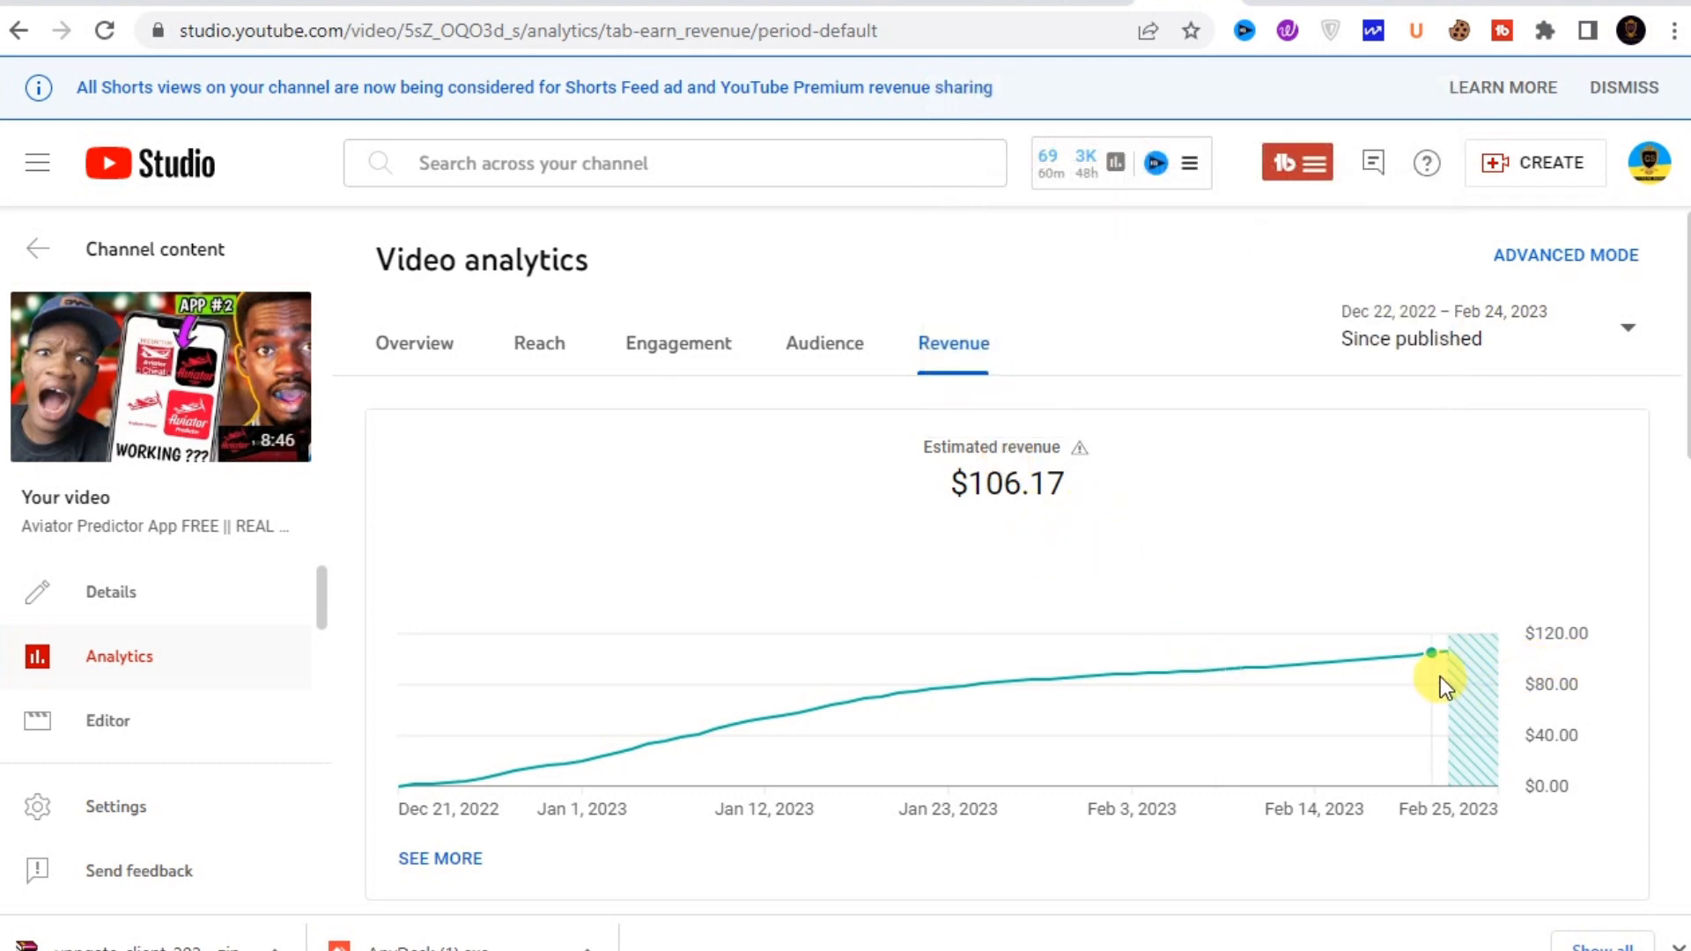
pyautogui.moveTo(1445, 685)
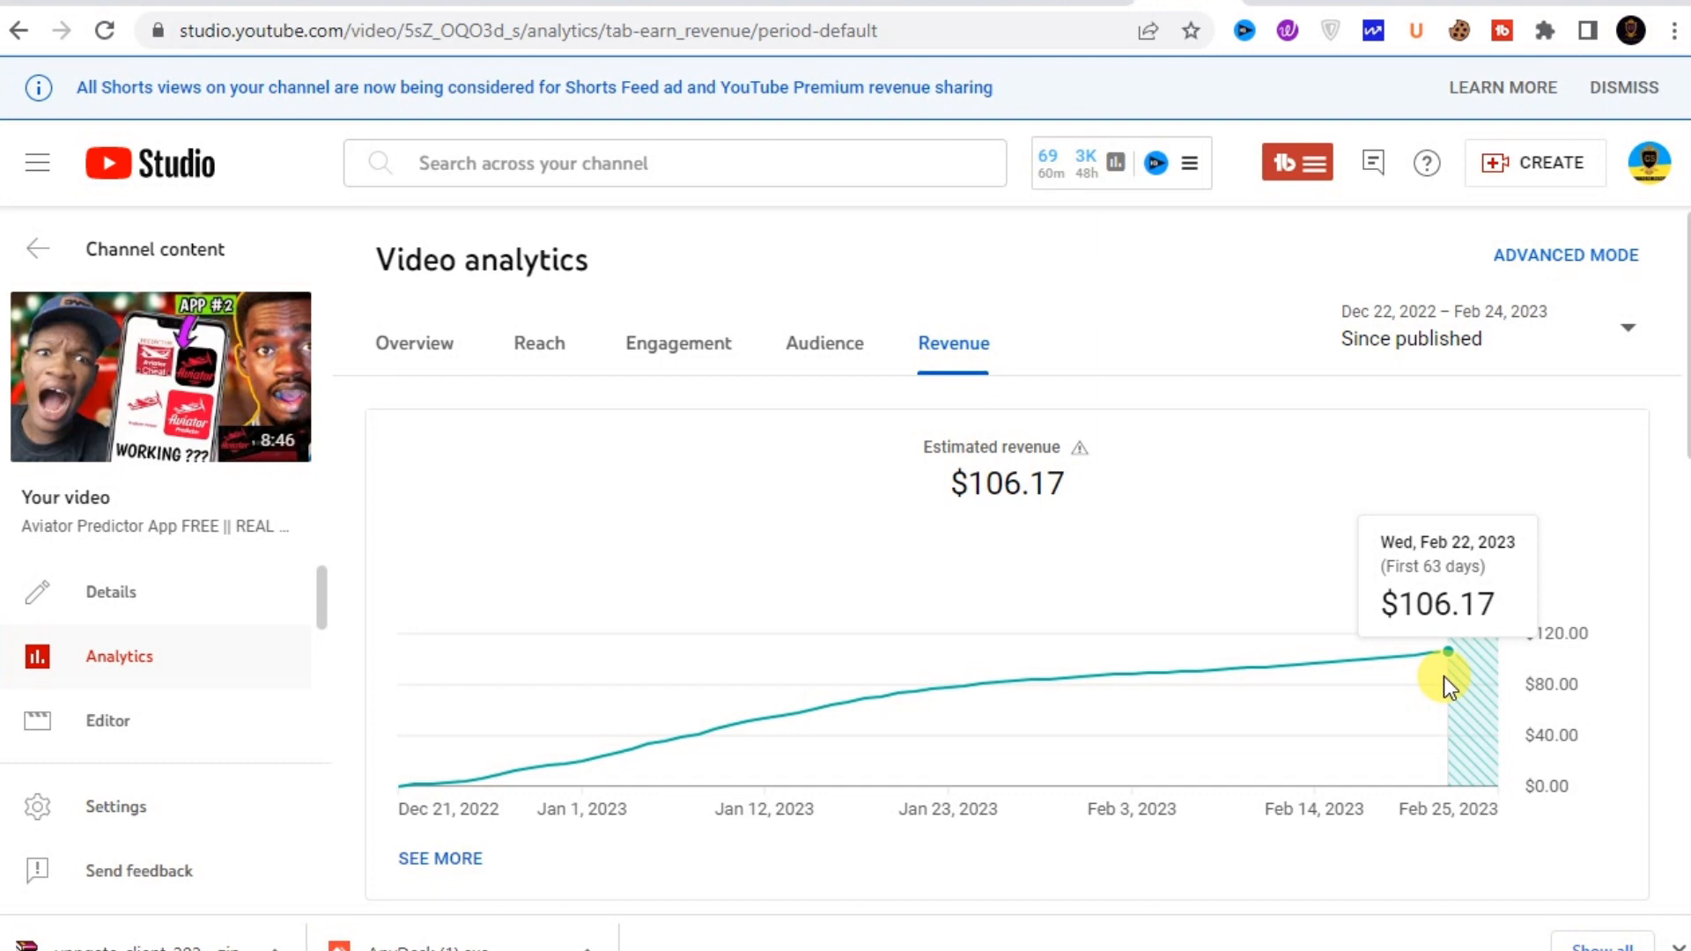
pyautogui.moveTo(850, 371)
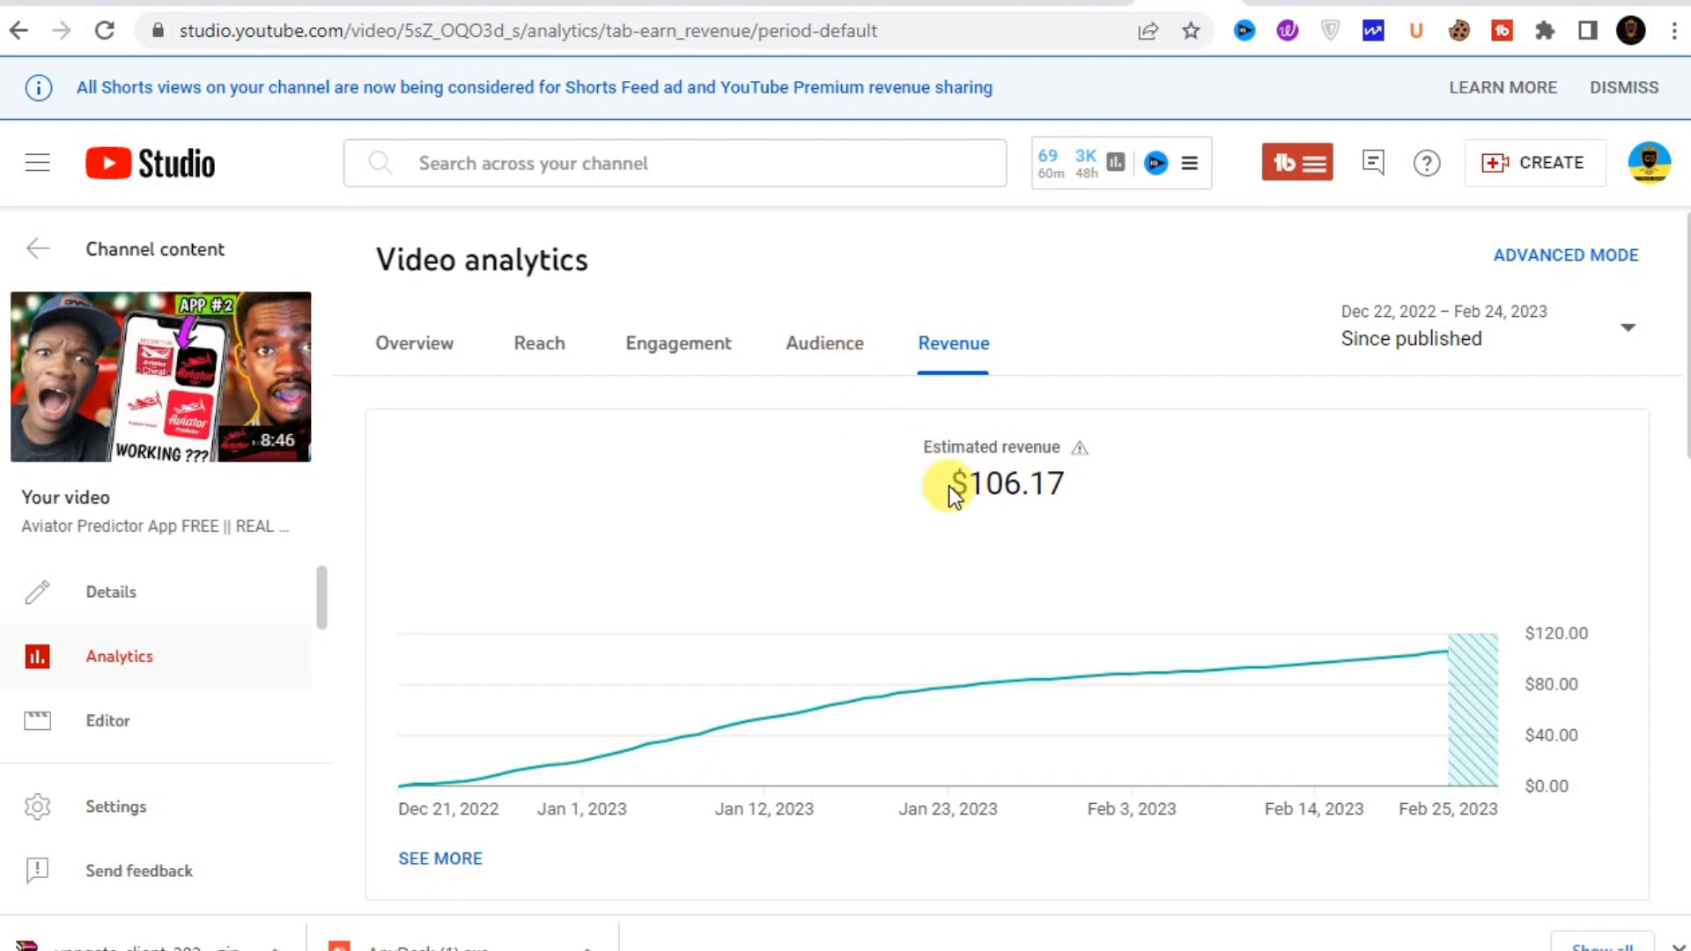
pyautogui.doubleClick(1005, 484)
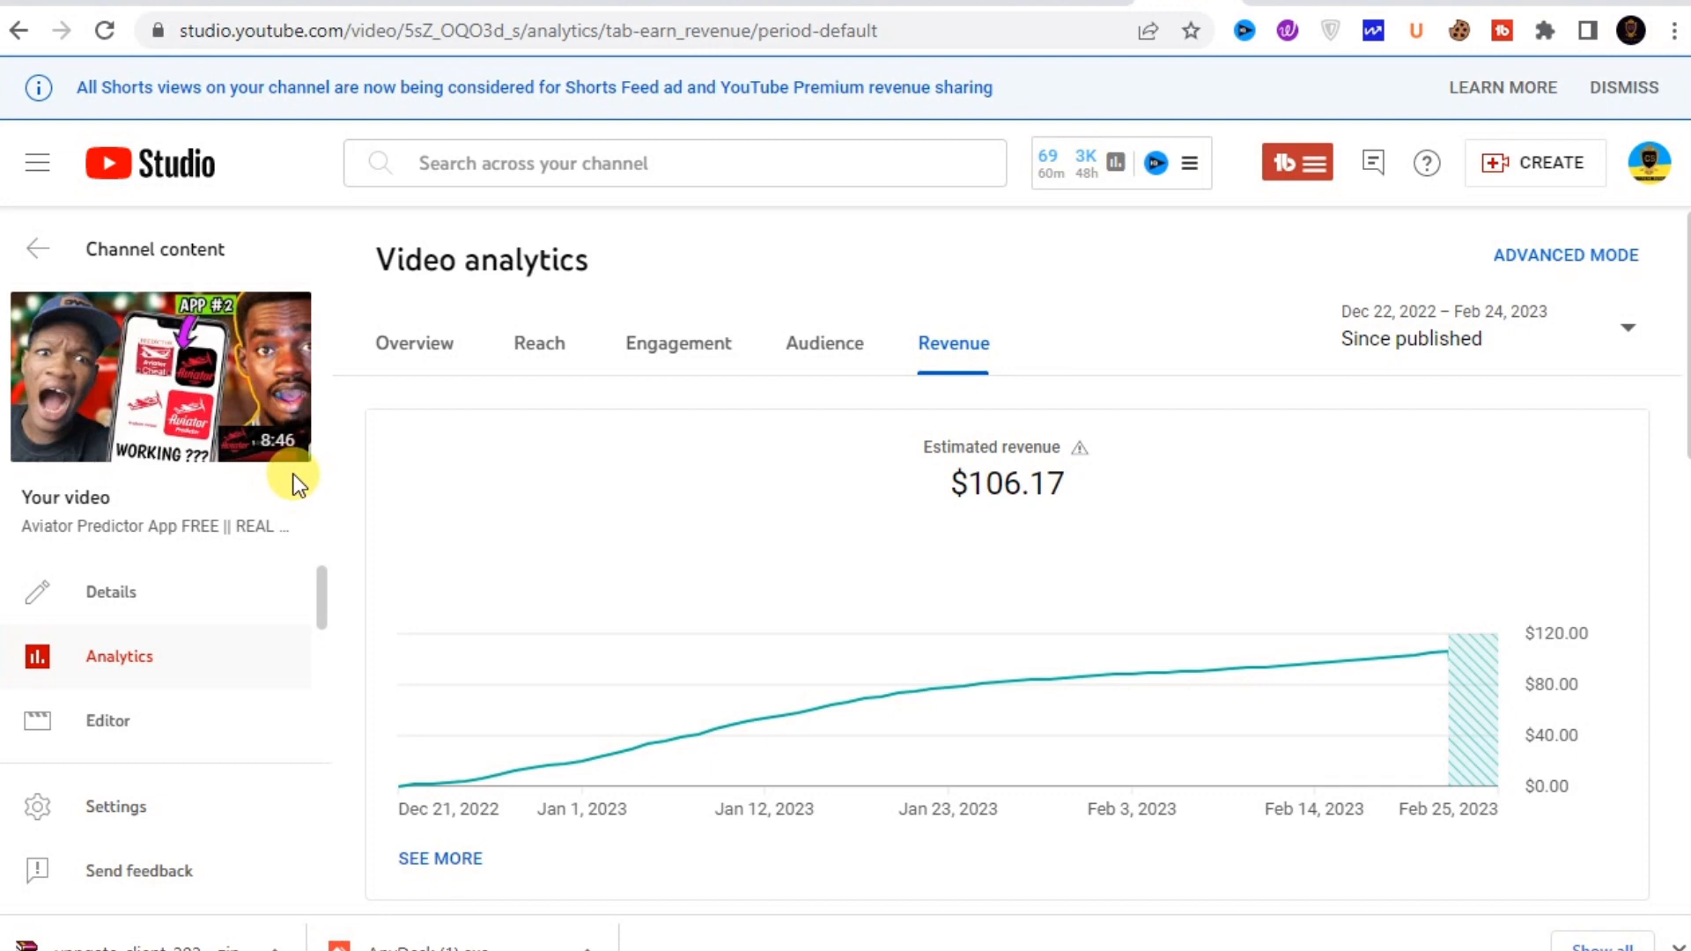
pyautogui.moveTo(1118, 629)
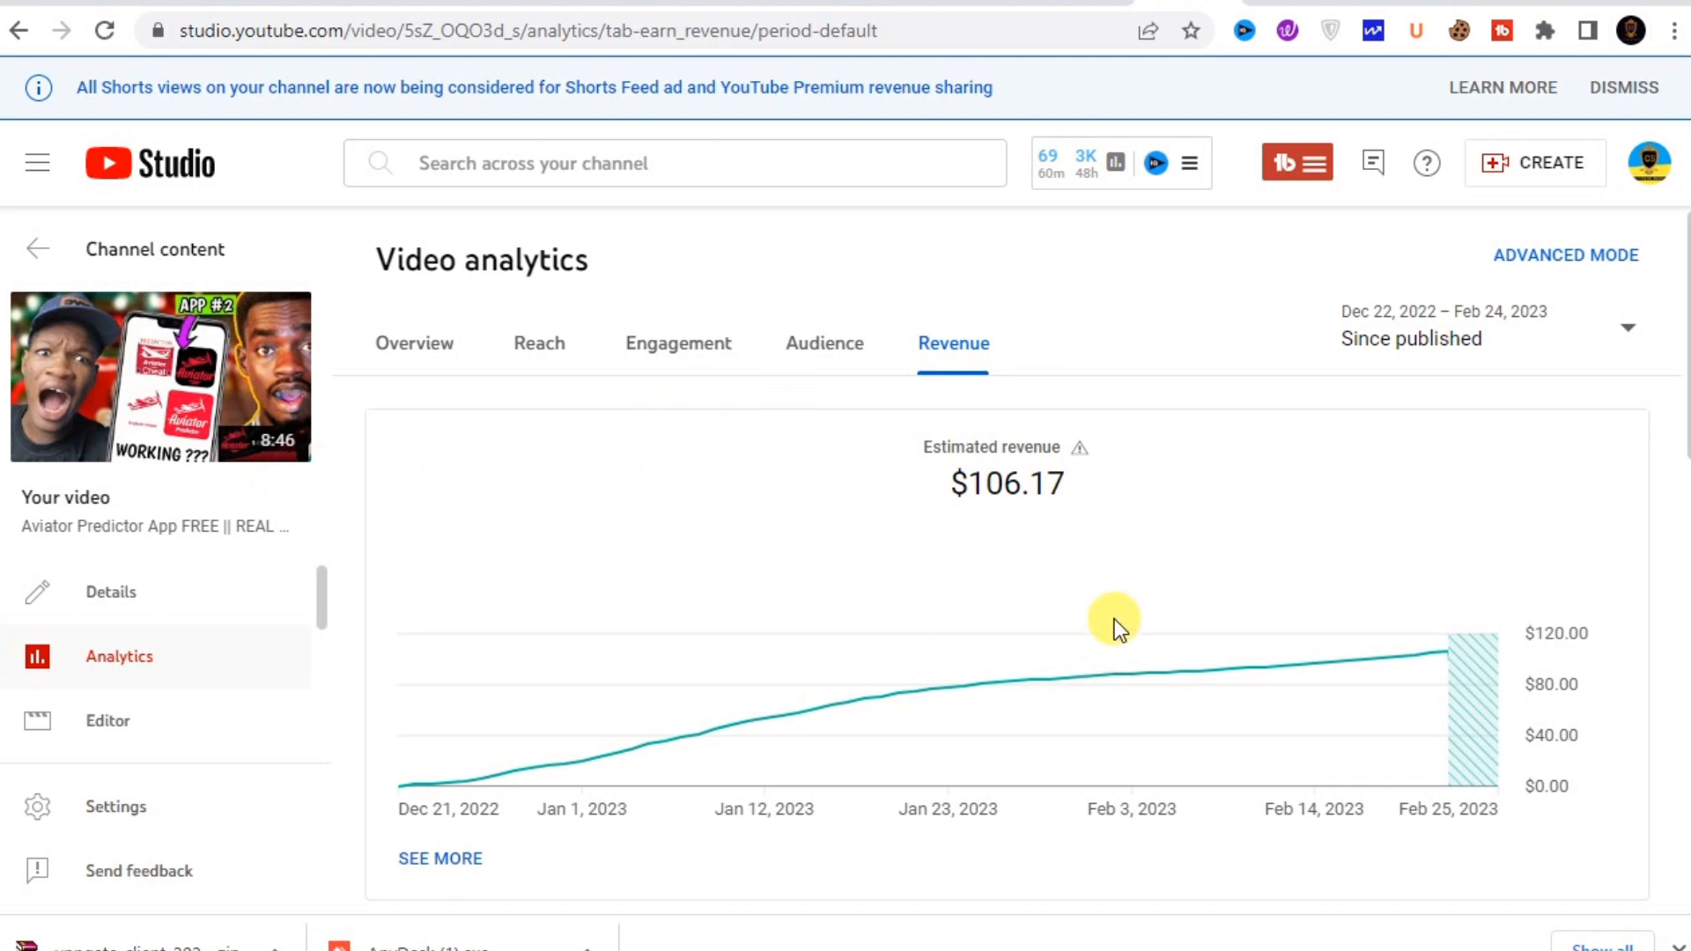
pyautogui.moveTo(1094, 648)
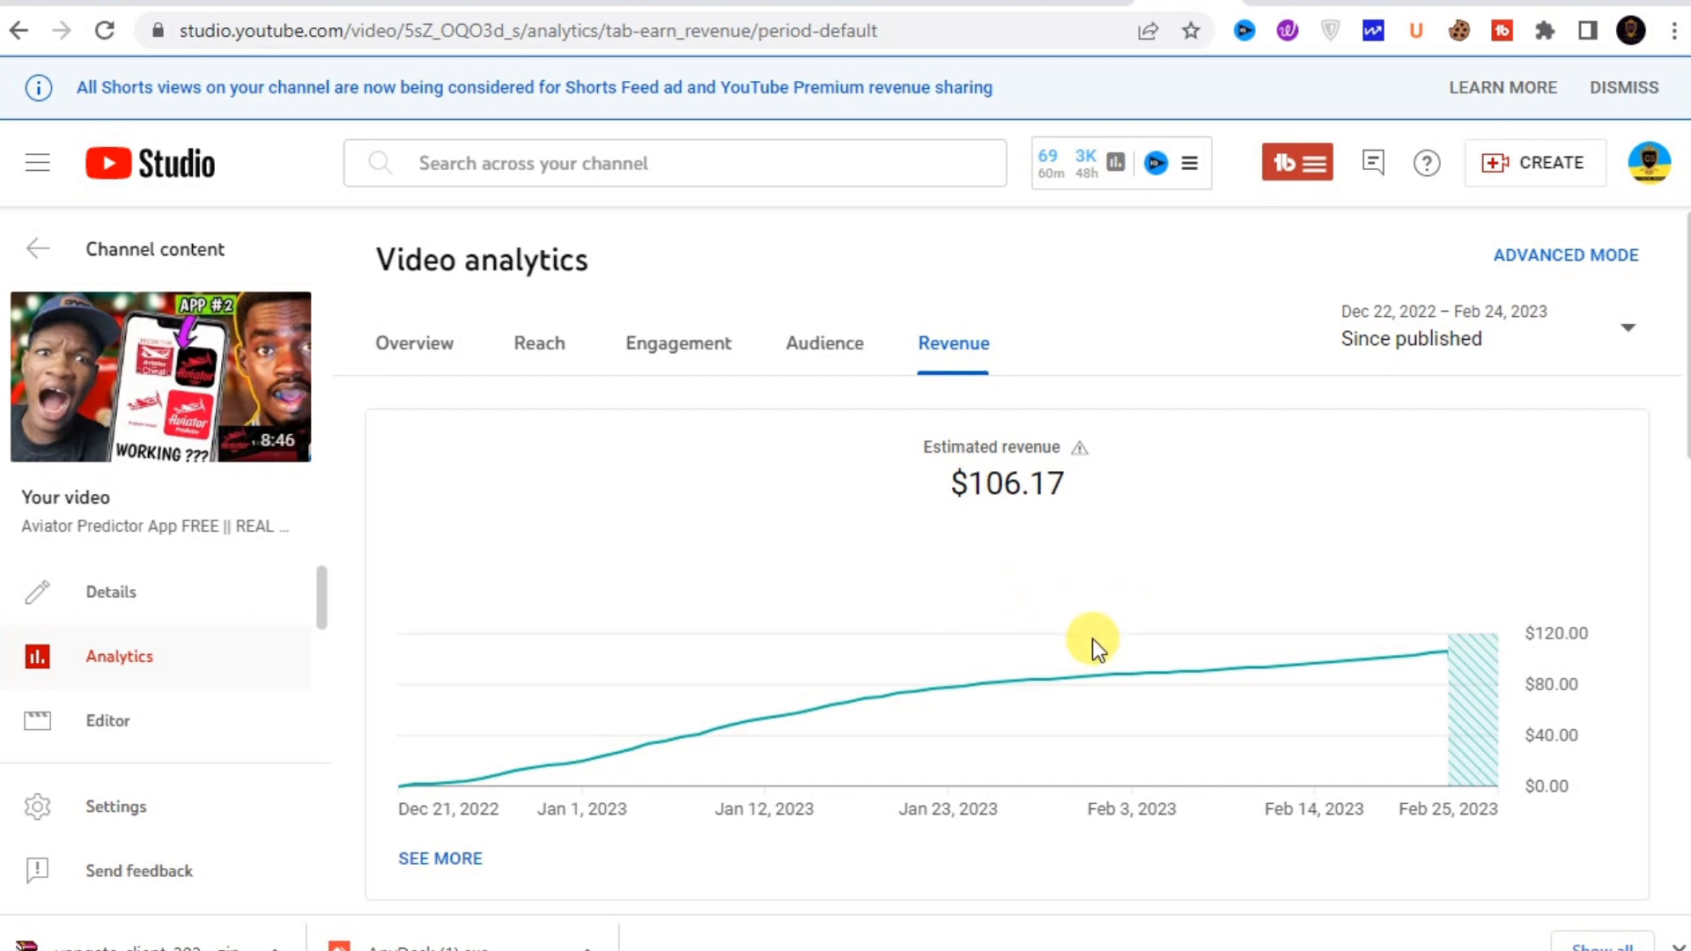
pyautogui.scroll(-3)
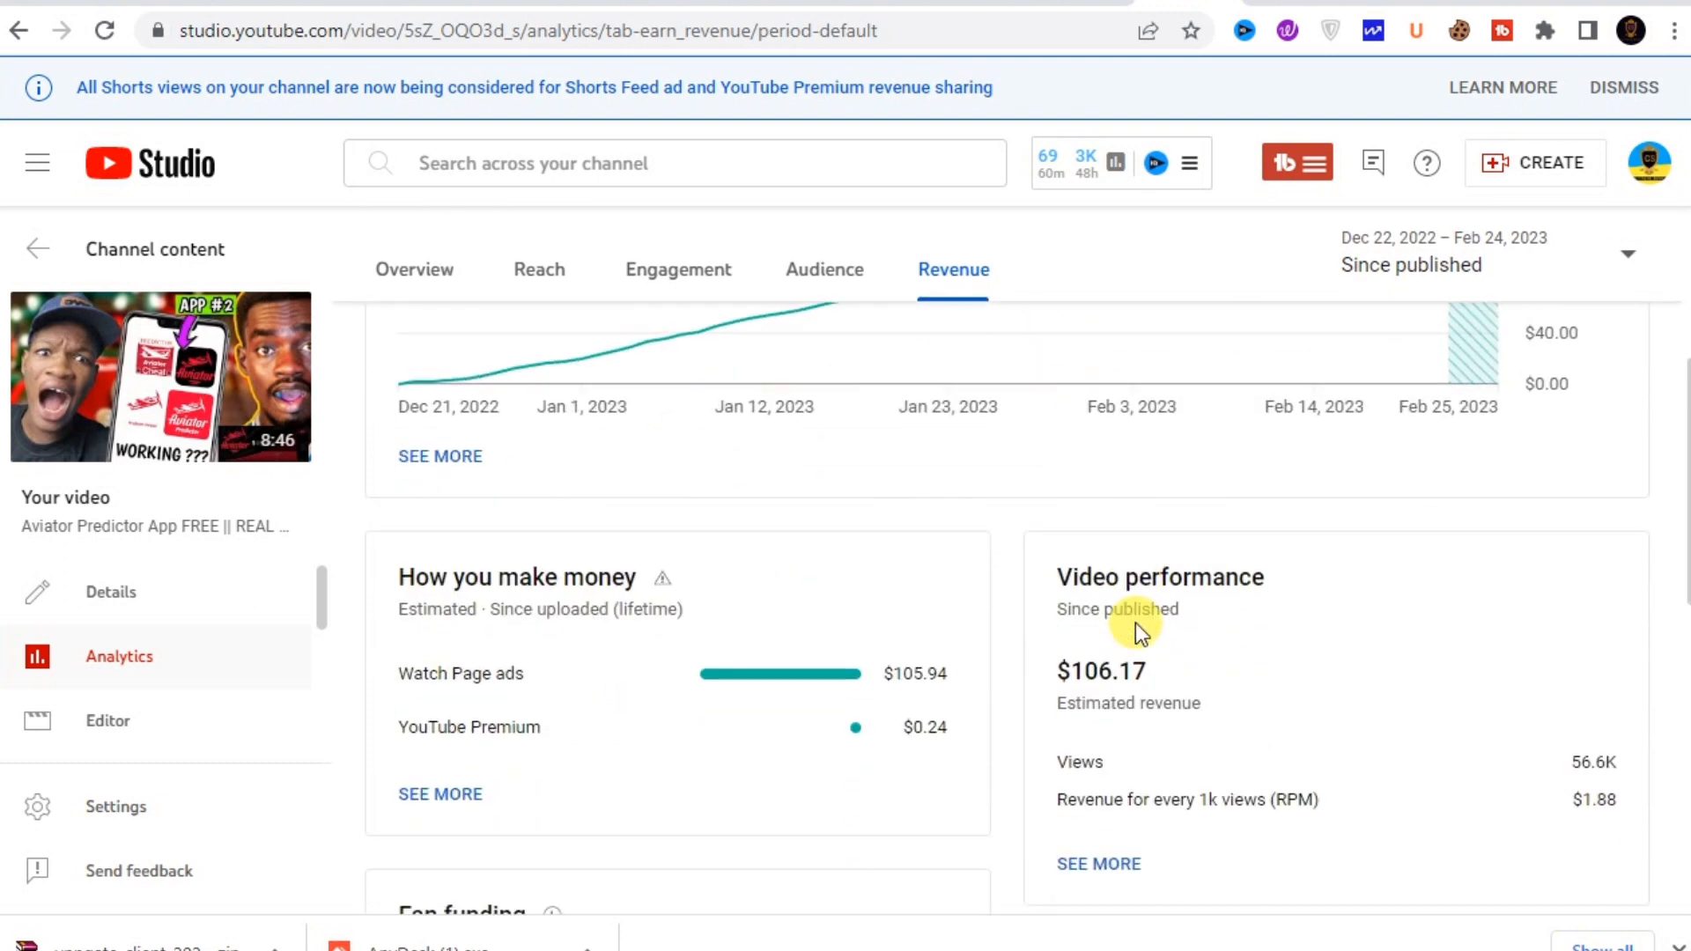
pyautogui.scroll(-3)
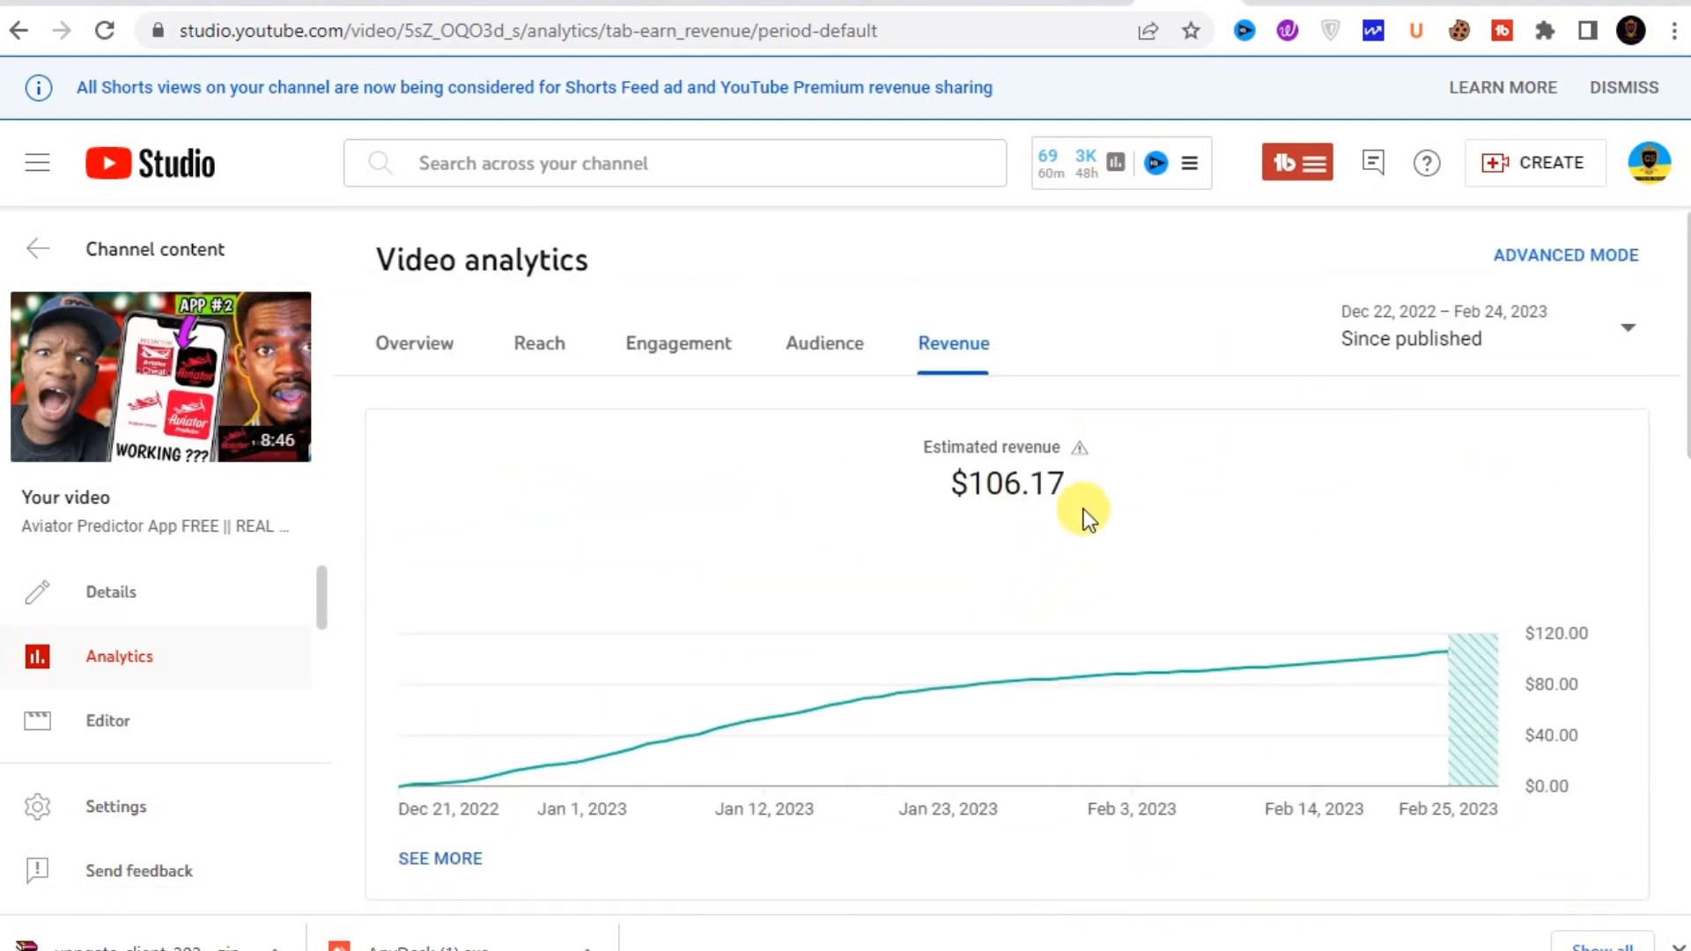
pyautogui.moveTo(840, 428)
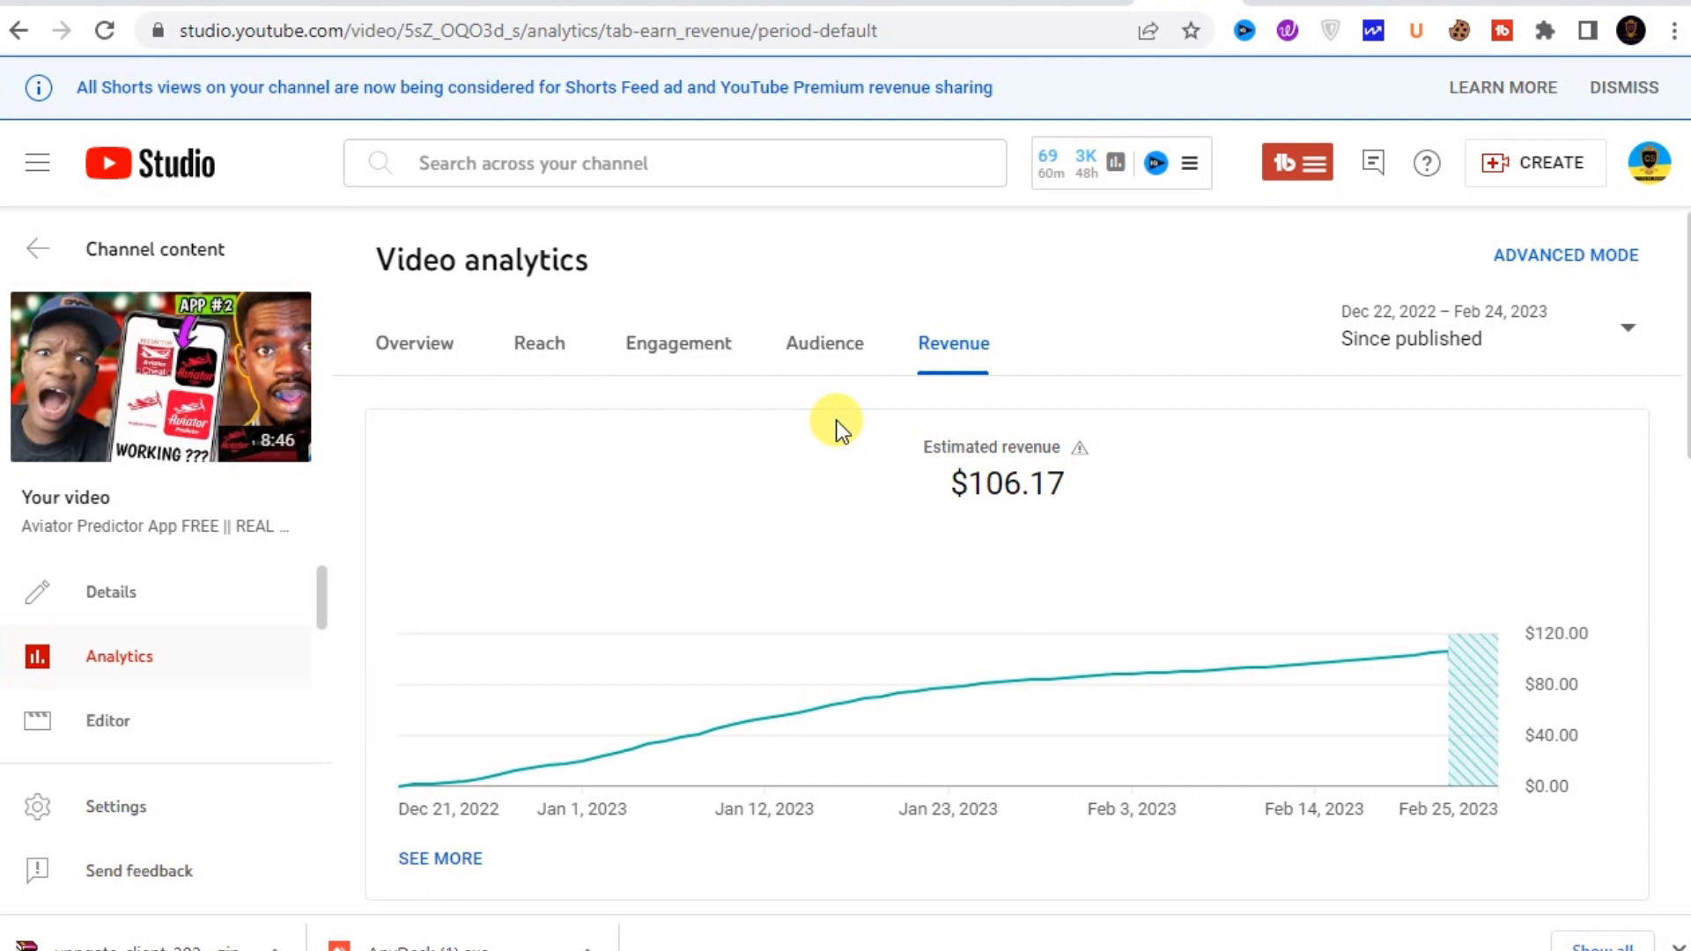